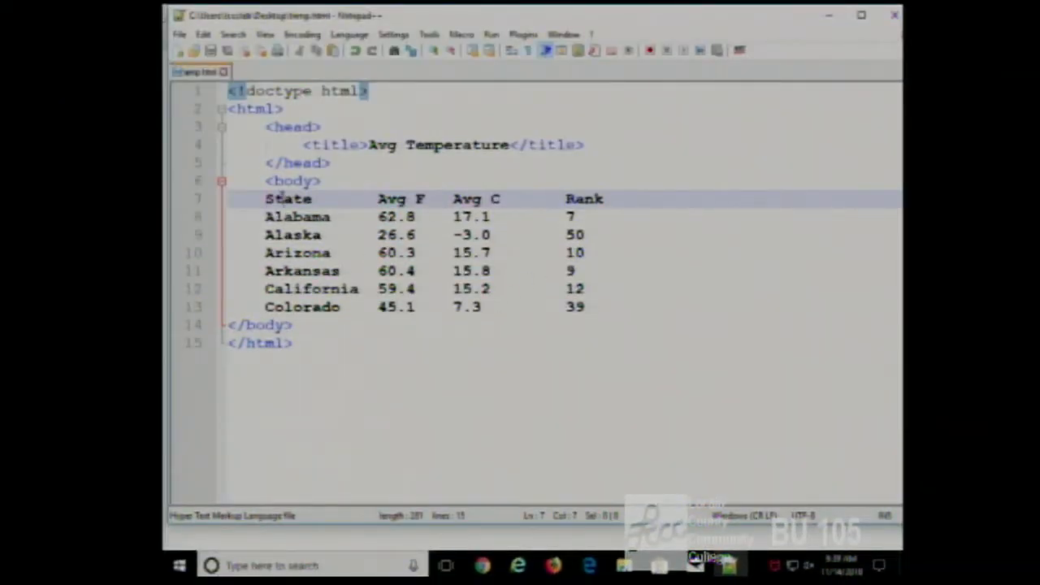
Insert an empty line in temp.html right after the <body> tag
left_click(293, 253)
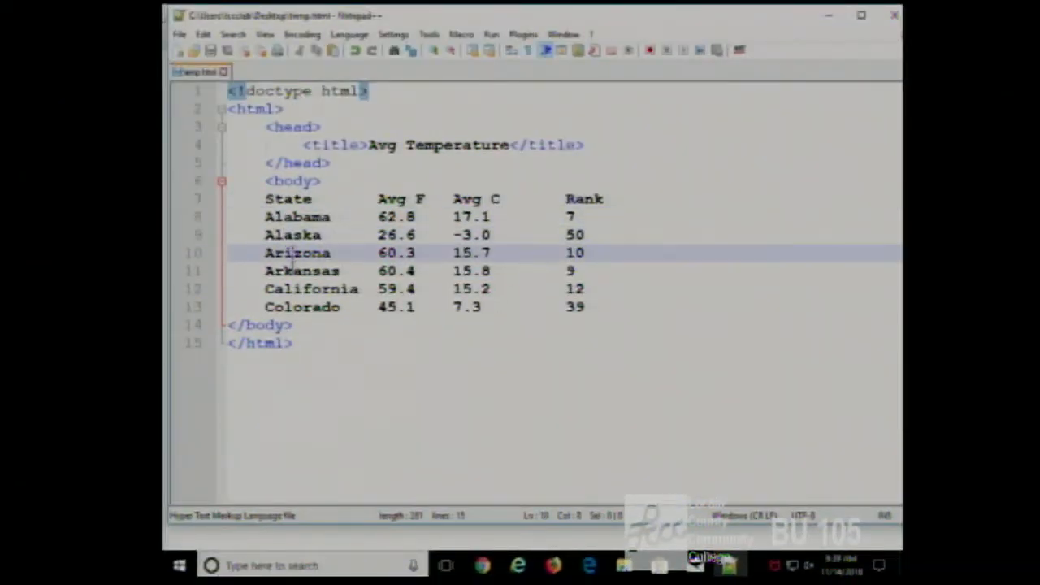
left_click(417, 307)
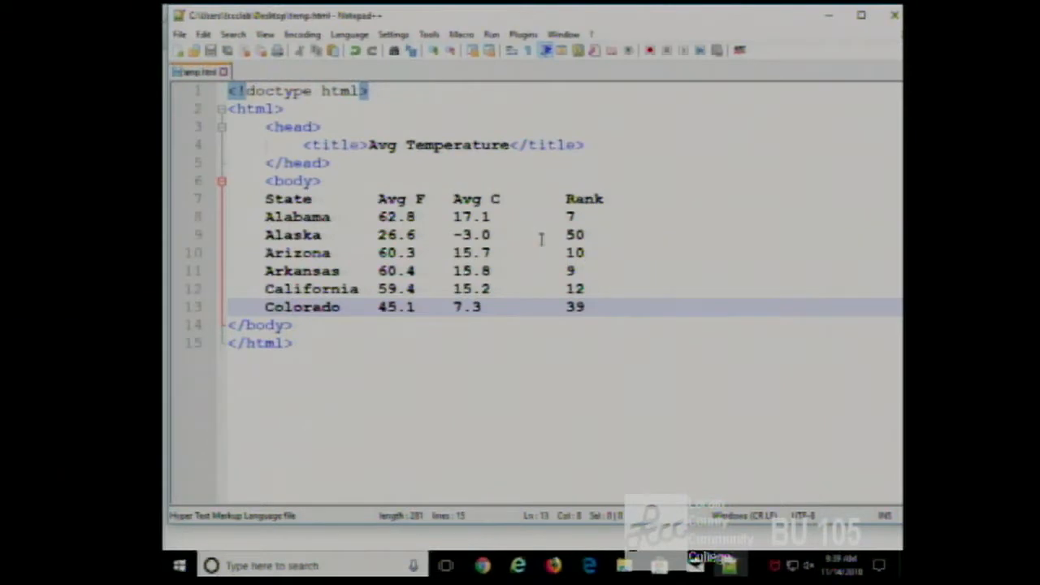
mouse_move(459, 169)
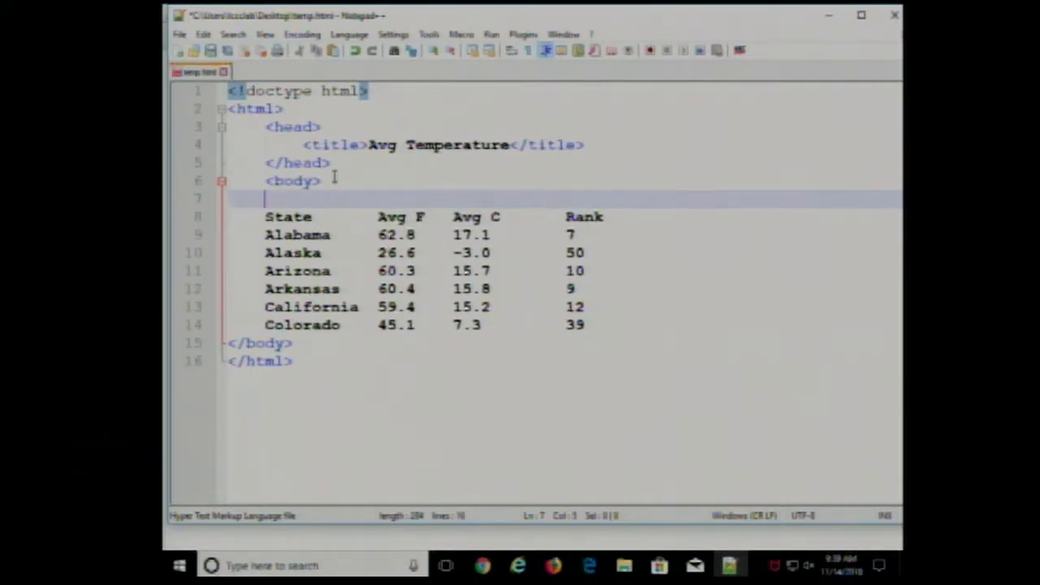
Enclose the data in <table></table> and wrap the heading and state lines in <tr> rows
type("table>")
type("<")
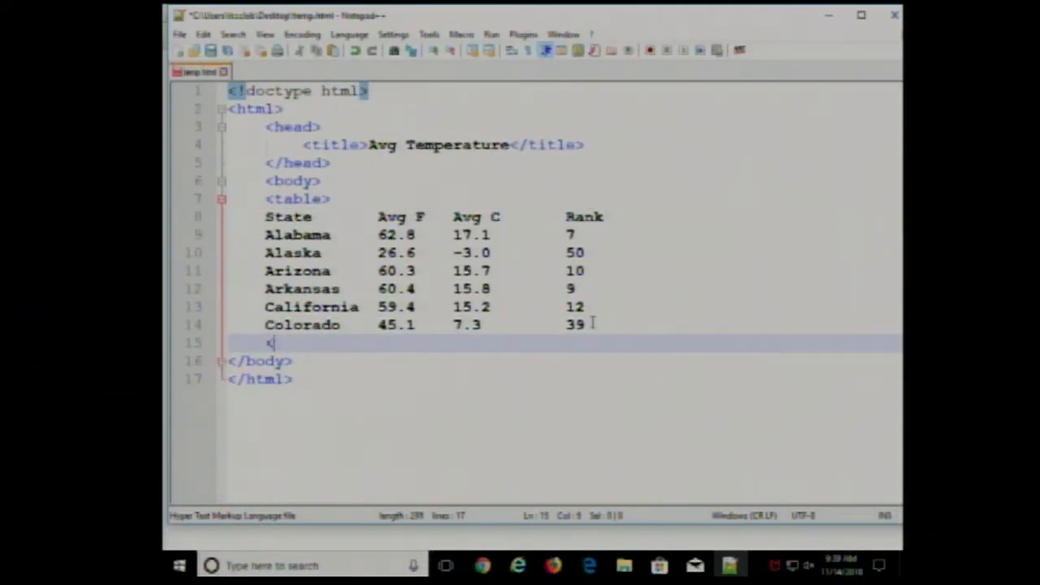
type("/table>")
type("<")
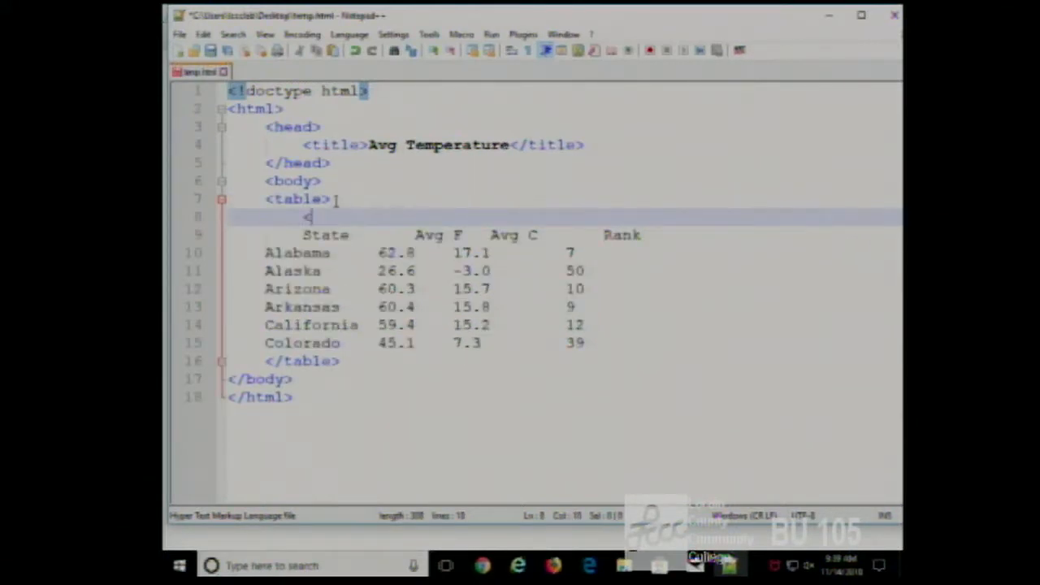
type("tr>")
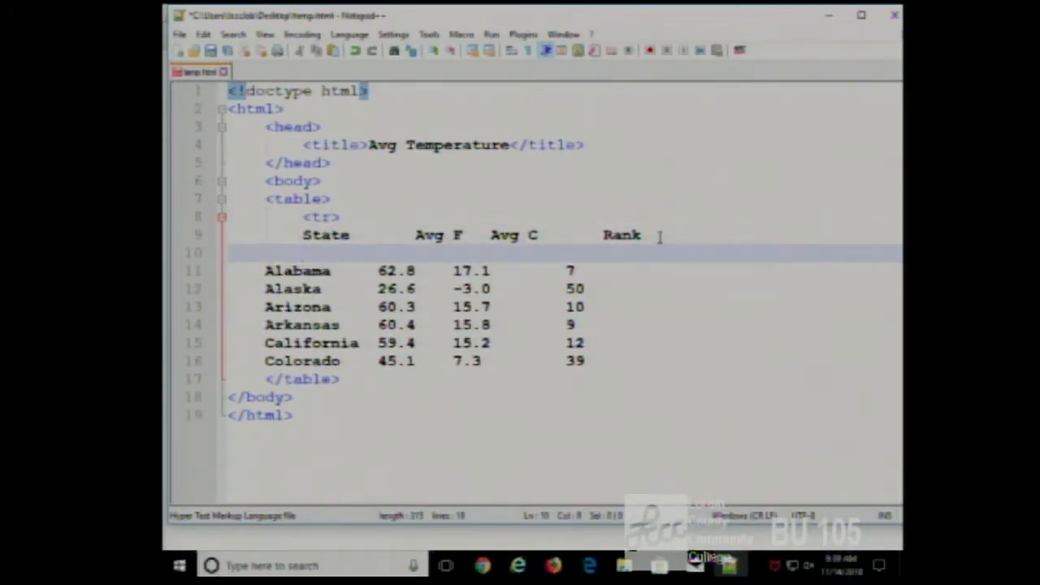
type("<")
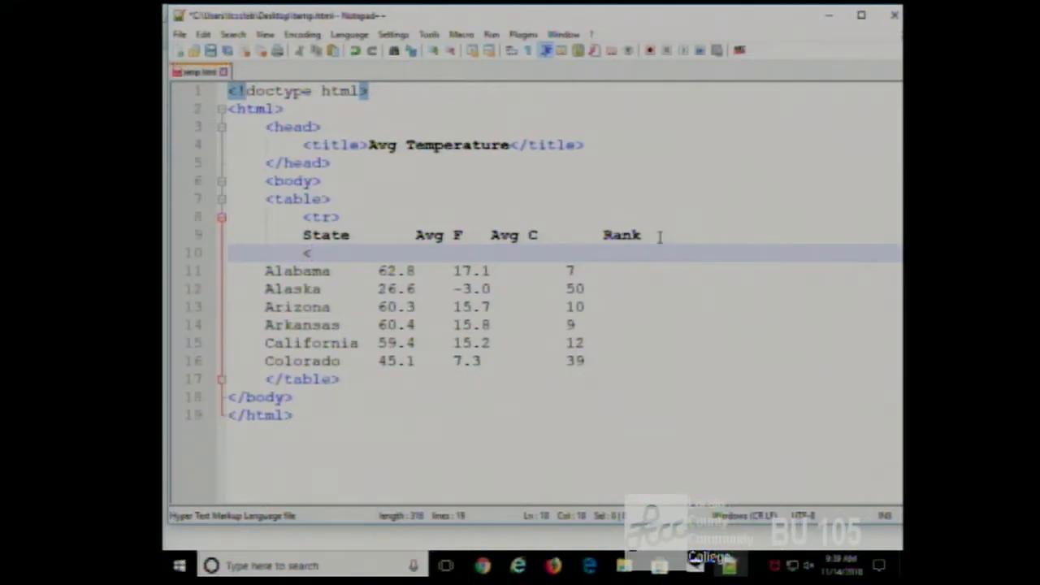
type("tr>")
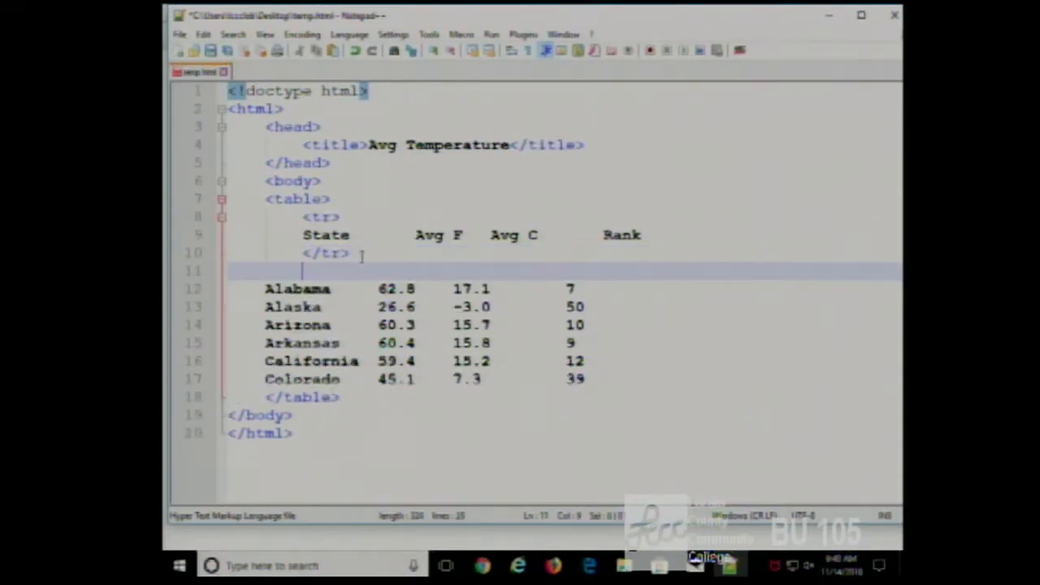
type("<")
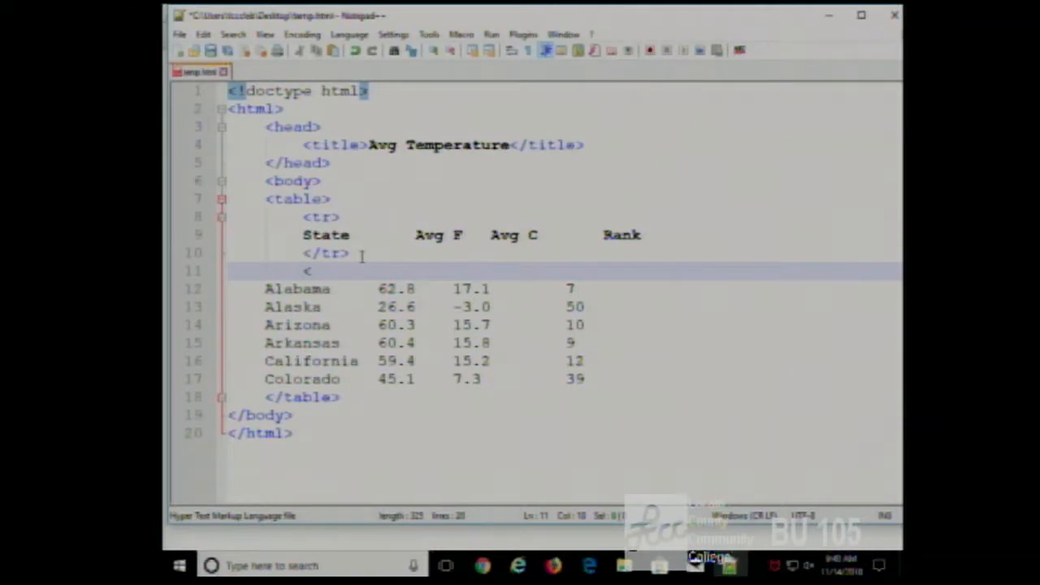
type("tr>")
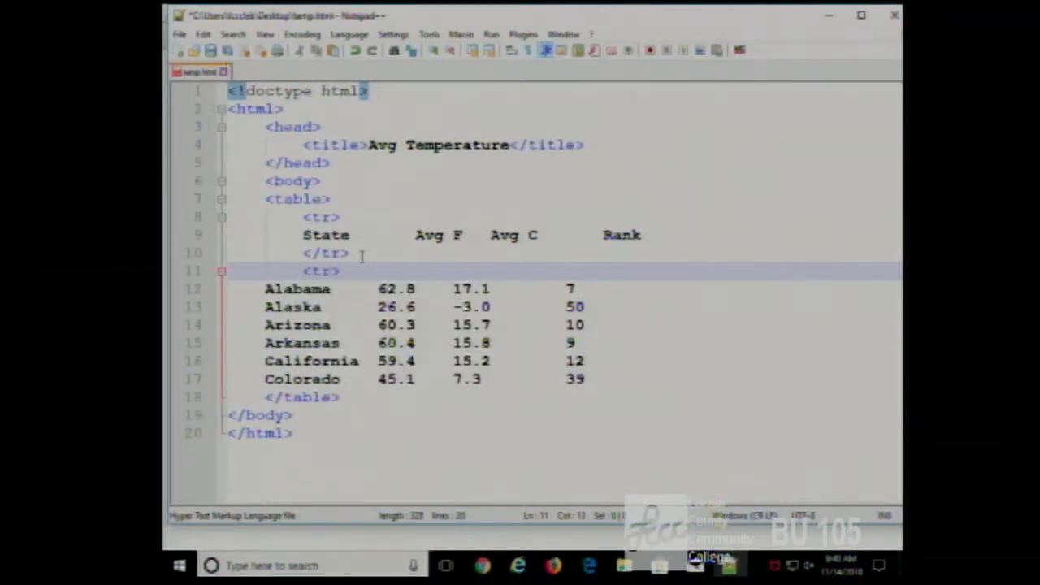
key("enter")
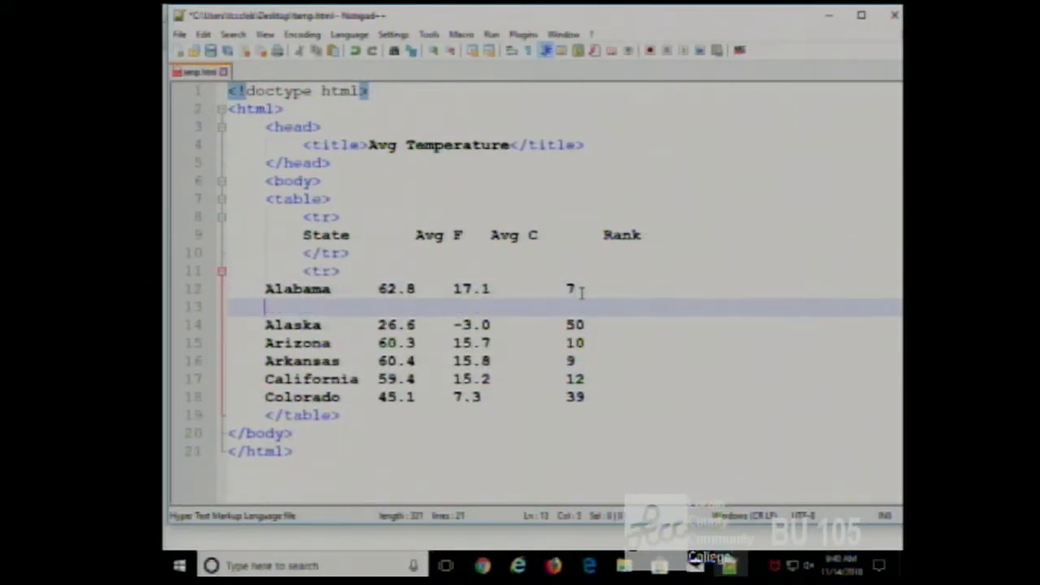
type("<tr>")
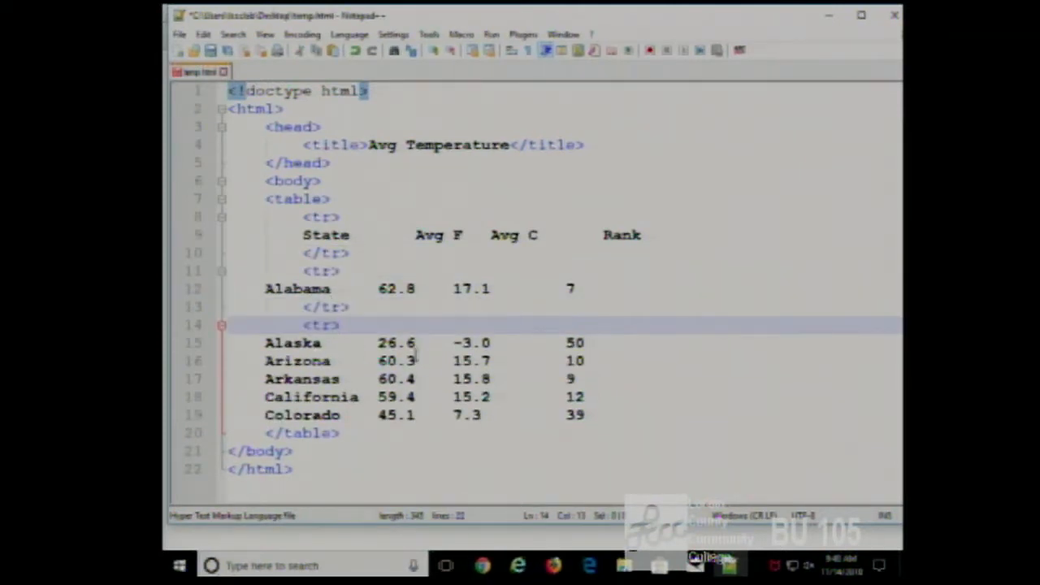
key("Enter")
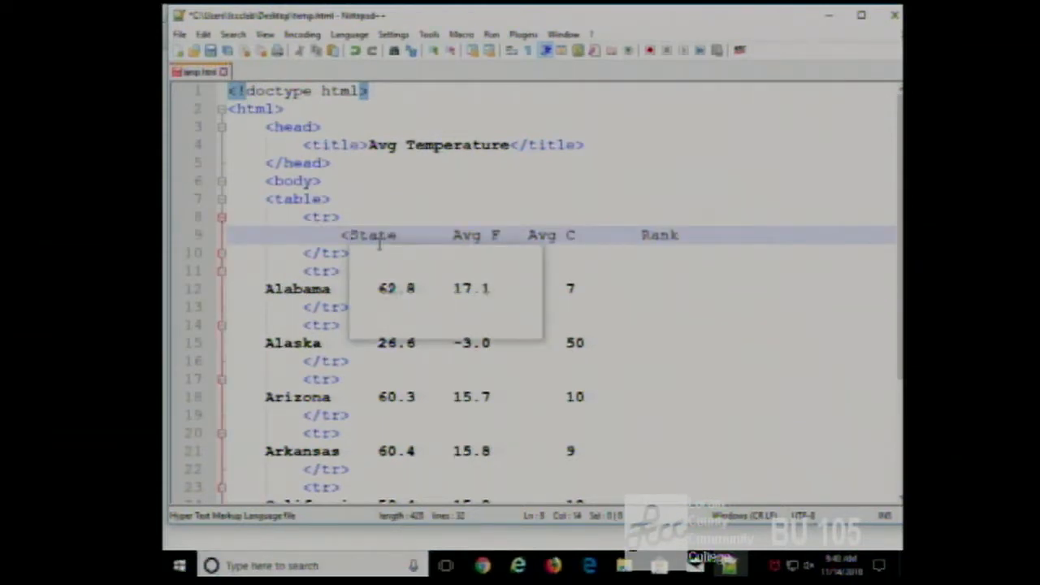
Make State, Avg F, Avg C and Rank separate <th> cells, each on its own line
type("<th>")
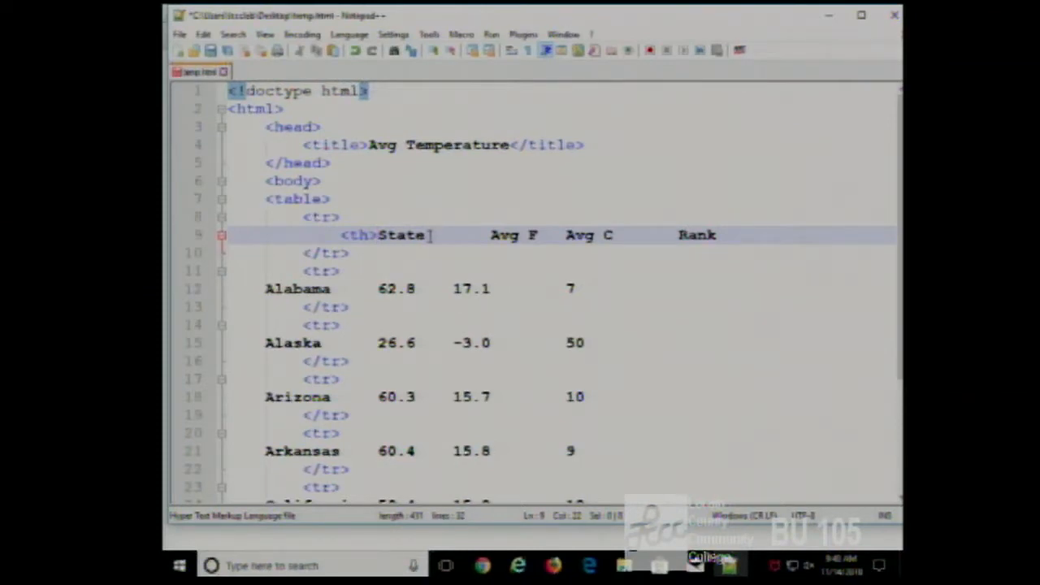
type("{")
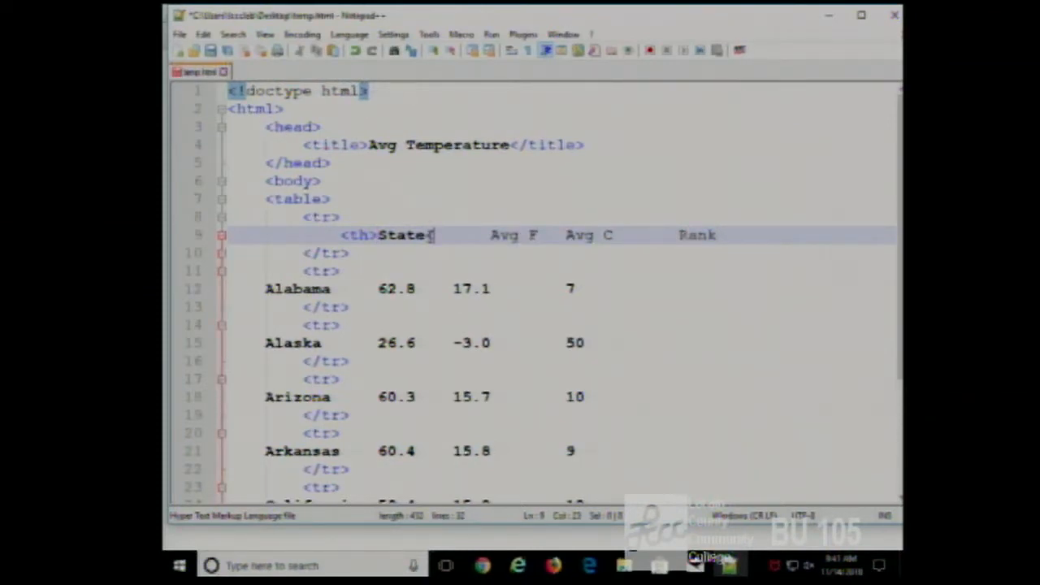
type("</th>")
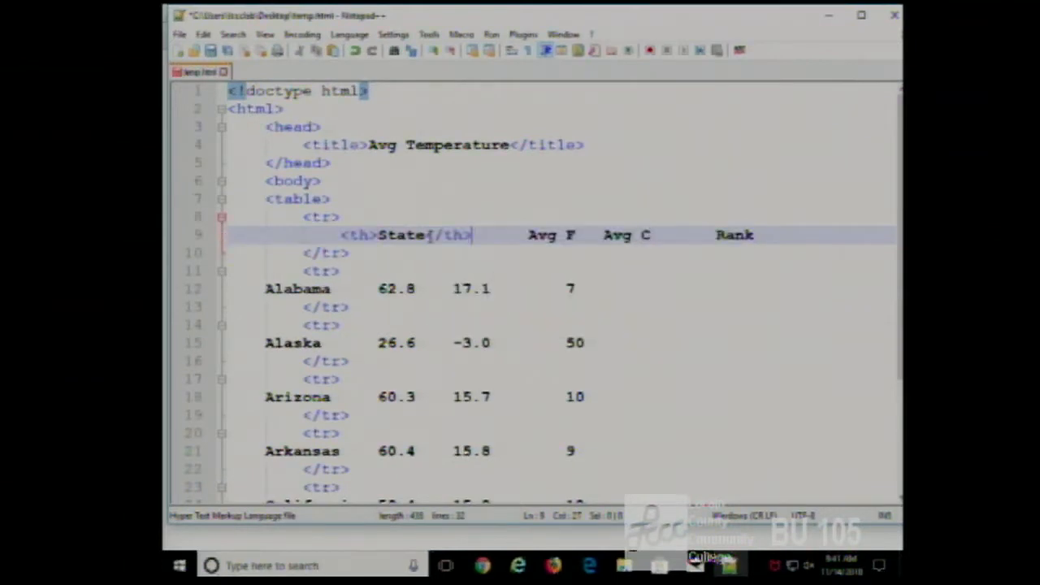
key("enter")
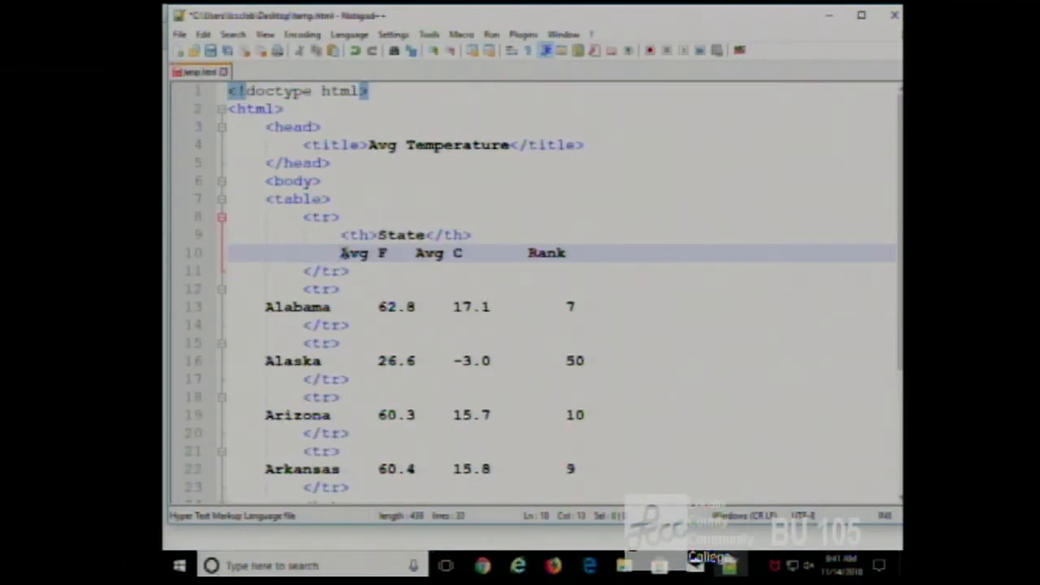
type("<th>")
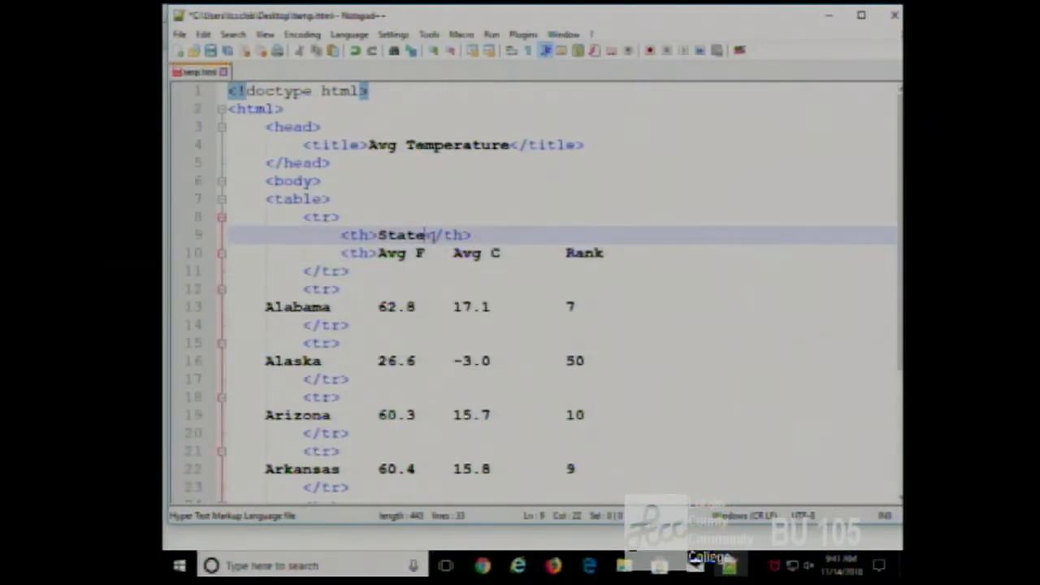
left_click(345, 252)
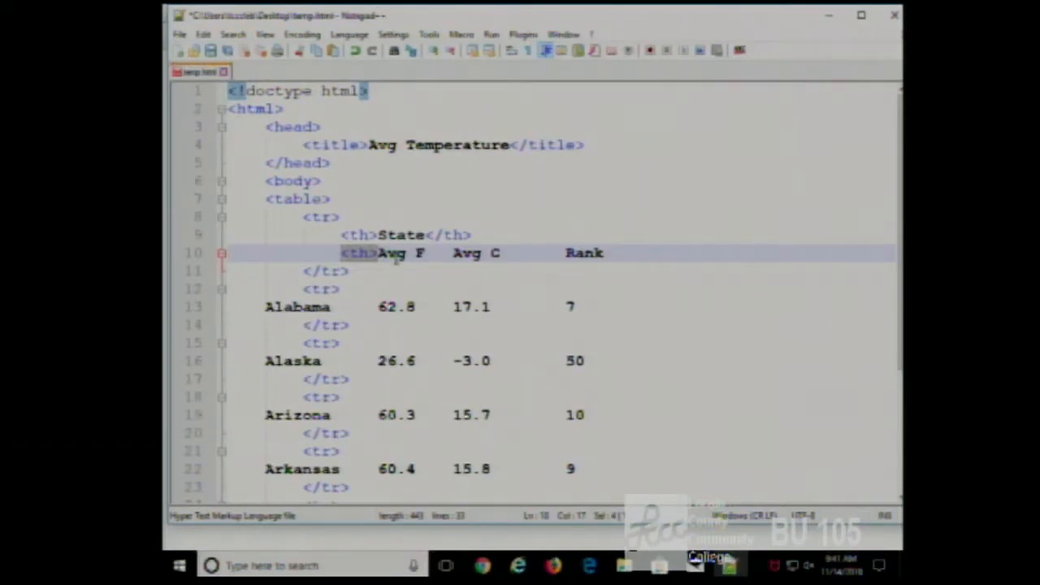
type("<th>")
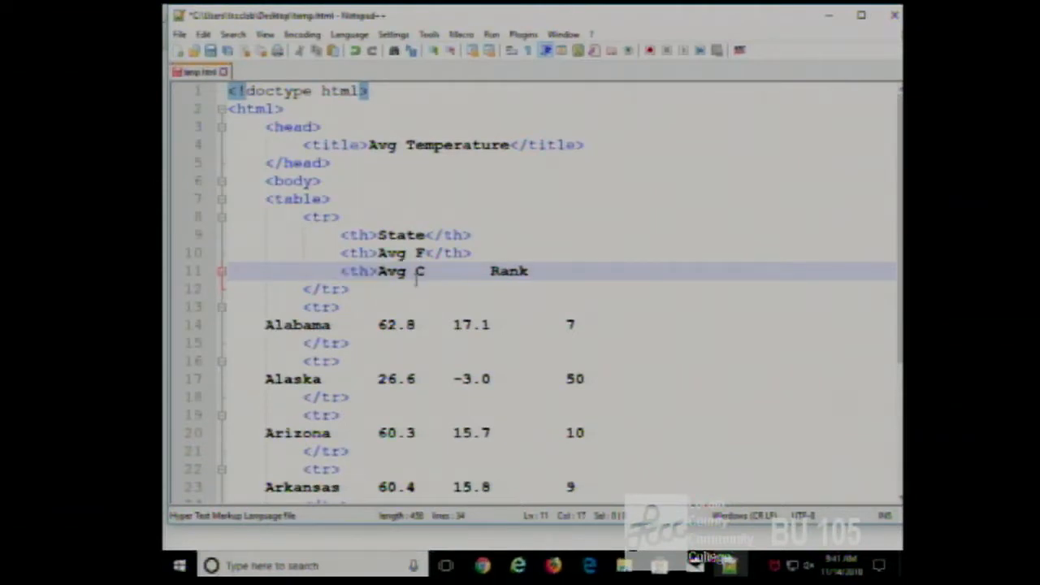
type("<th>Avg C</th>")
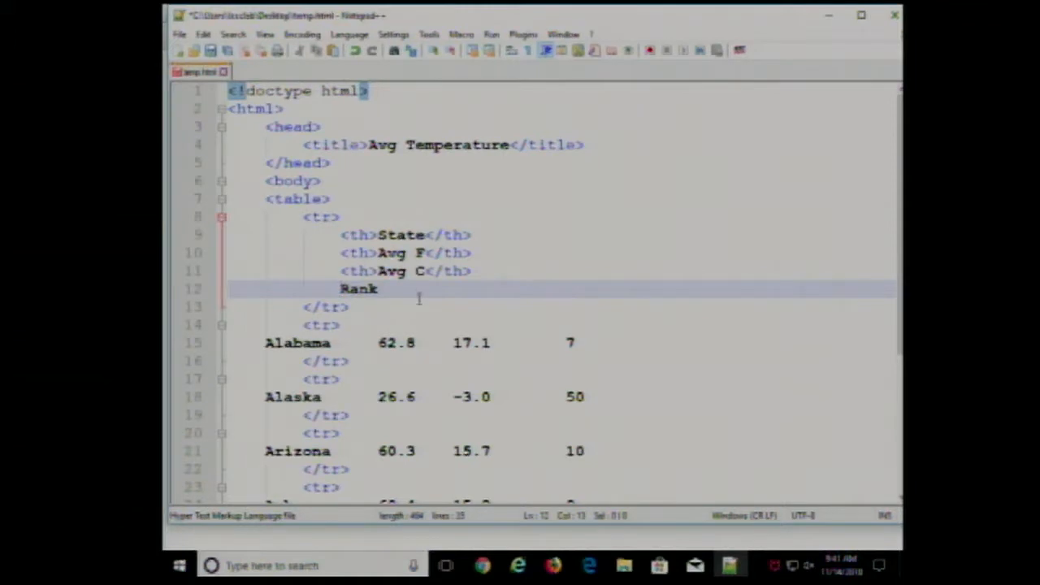
type("<th>")
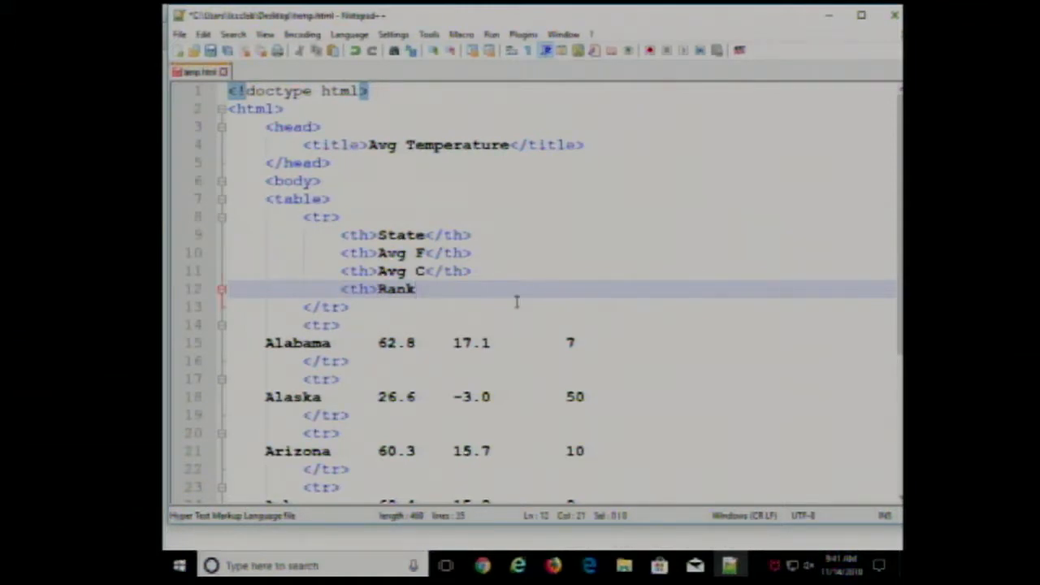
type("<th")
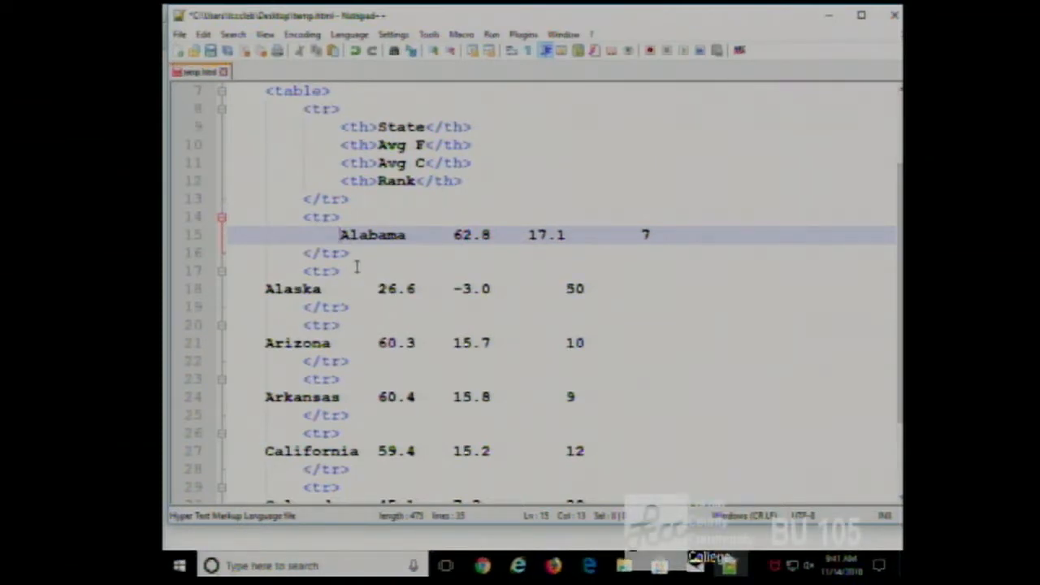
Wrap Alabama, 62.8, 17.1 and 7 each in <td> cells, with rank 7 on its own line
type("td>")
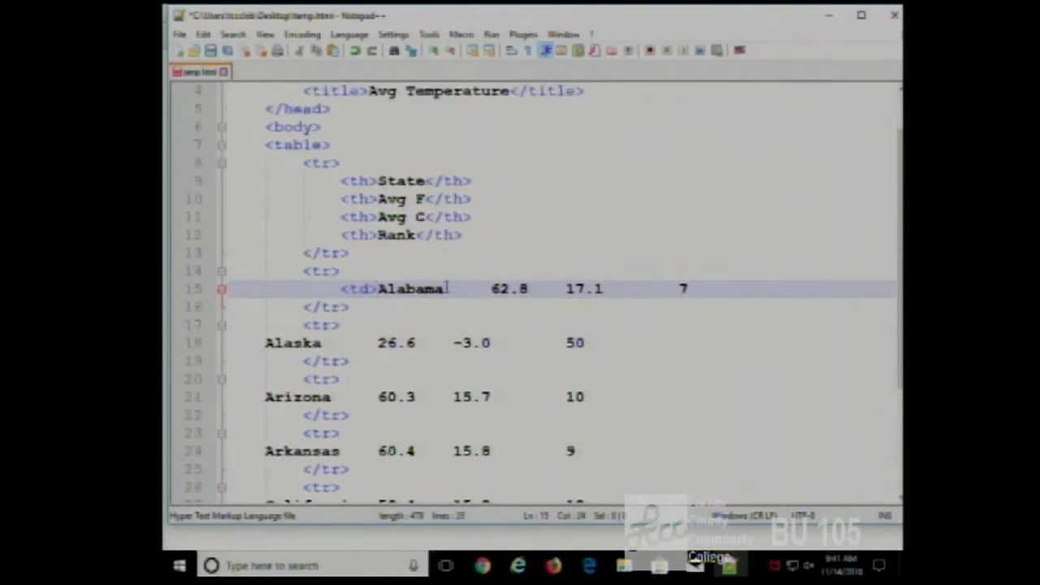
type("</td>")
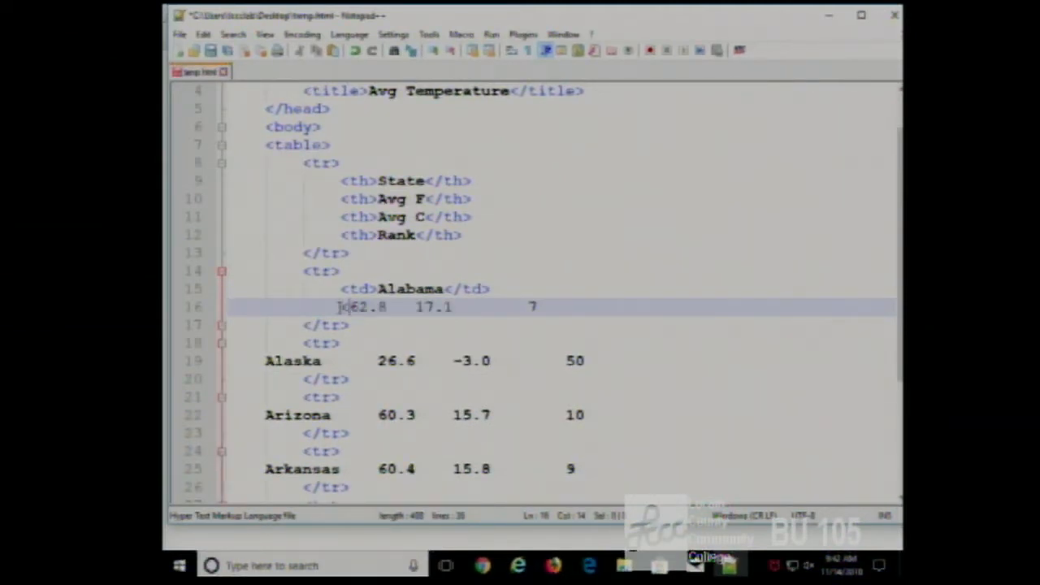
type("<td>")
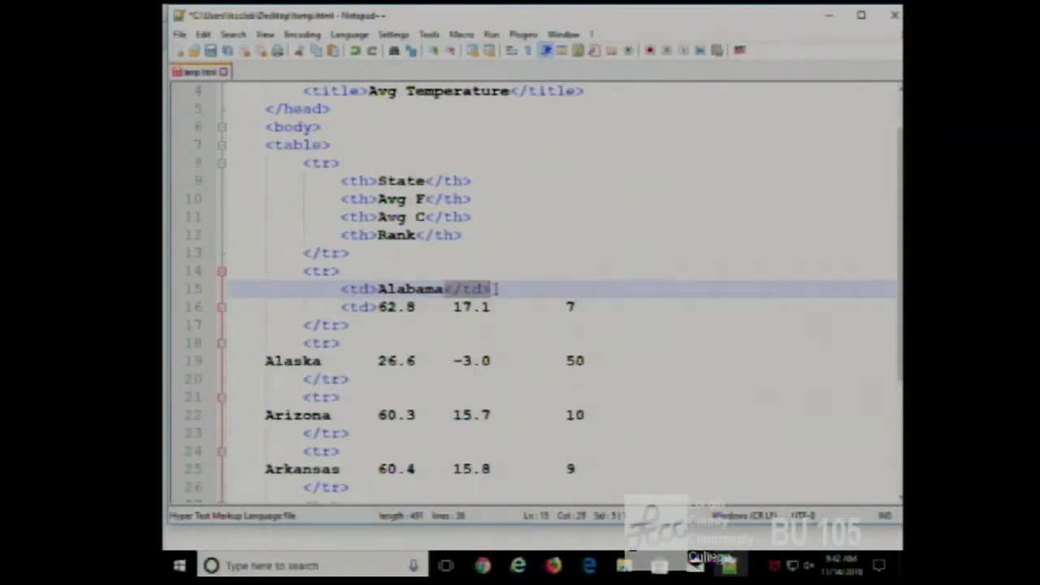
left_click(416, 308)
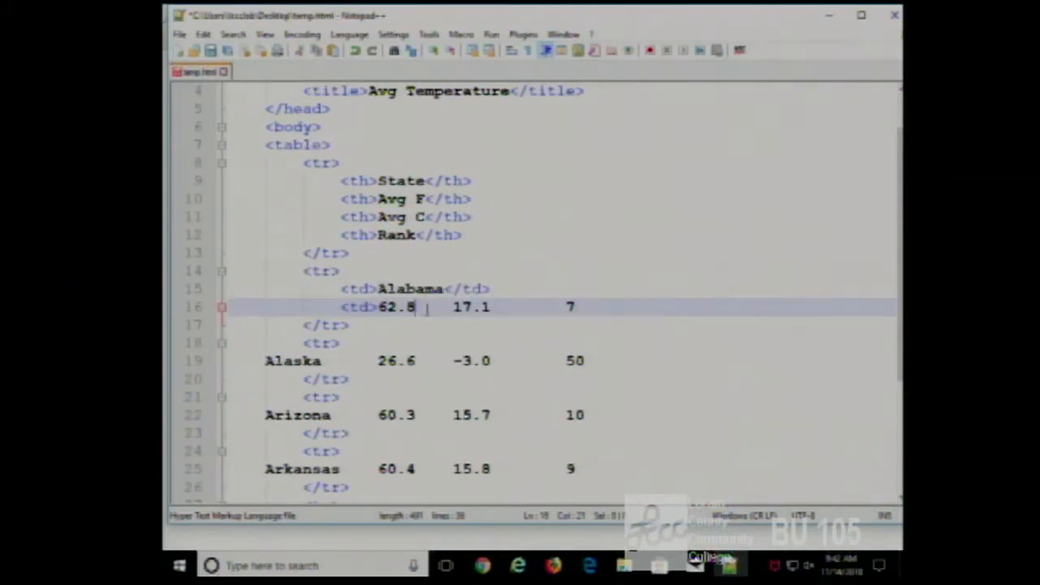
type("</td>")
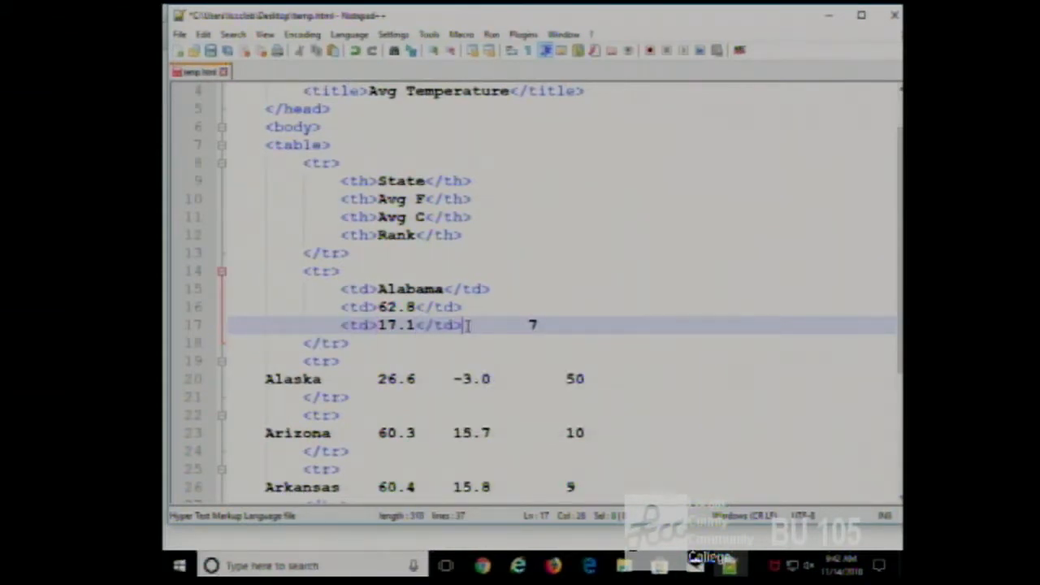
key("enter")
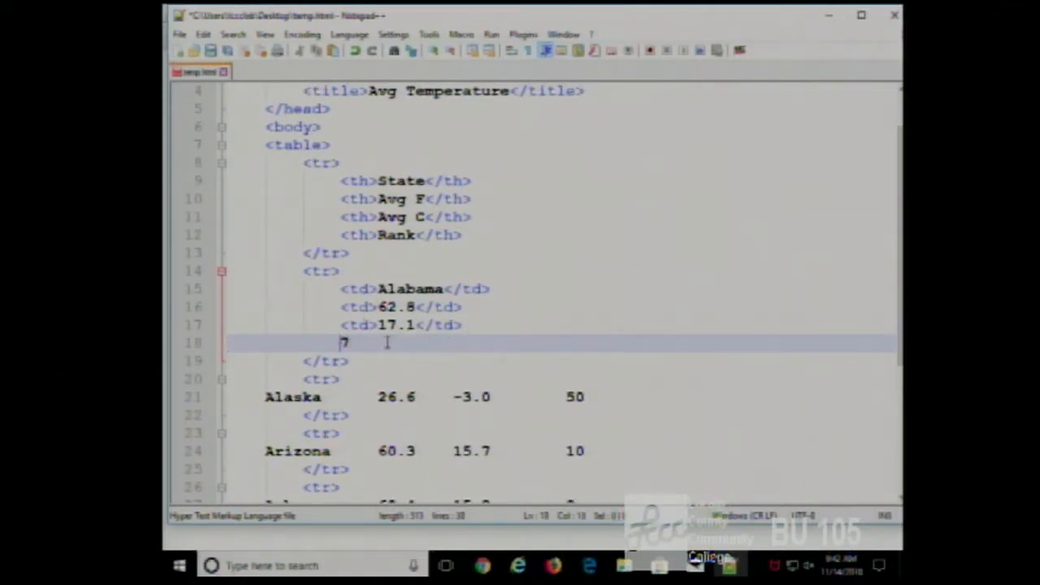
type("td>")
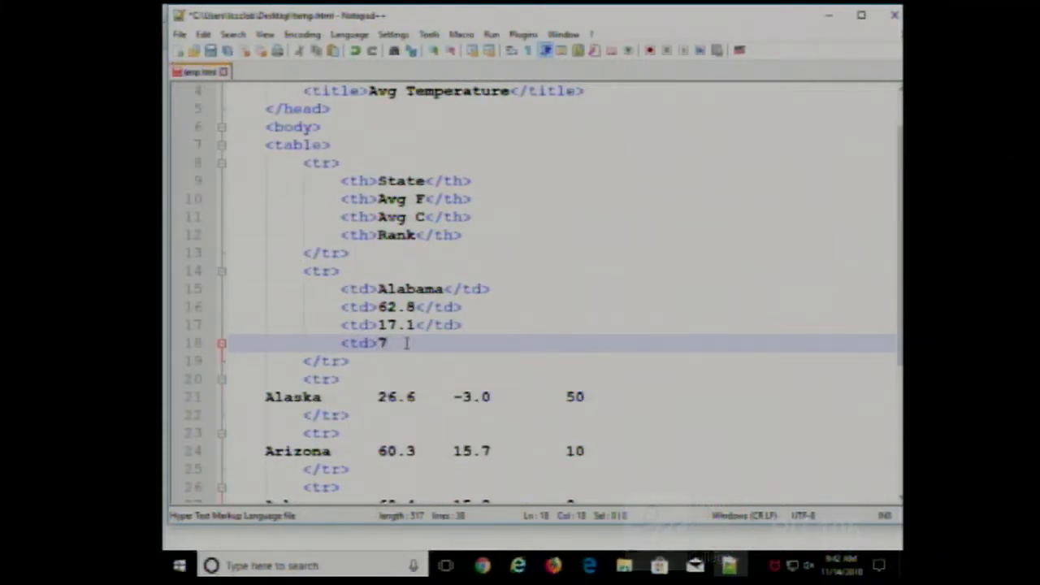
type("</td>")
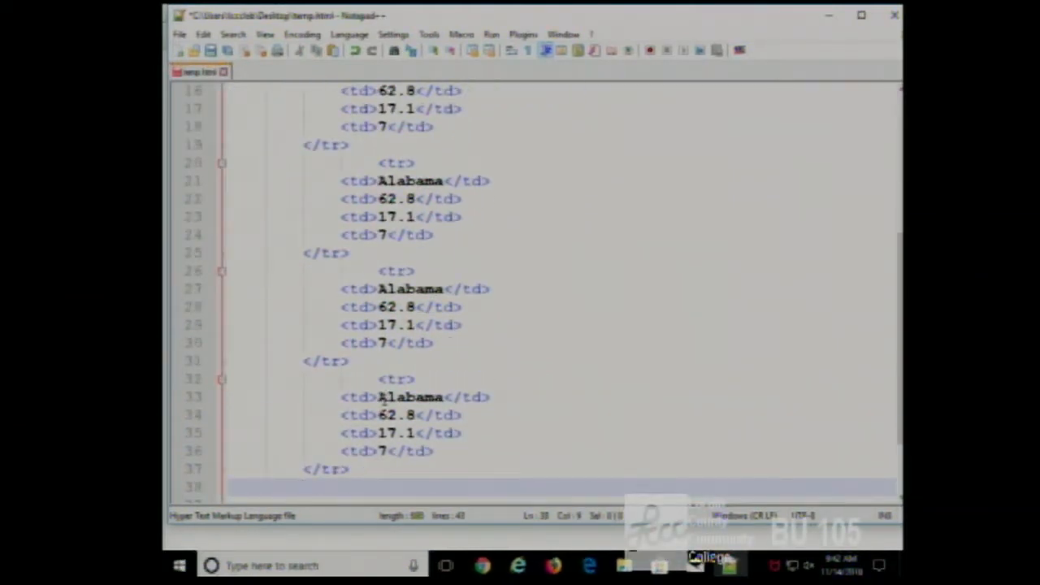
Rename the pasted rows' state cells to Alaska, Arizona and Arkansas
scroll("up", 3)
type("s")
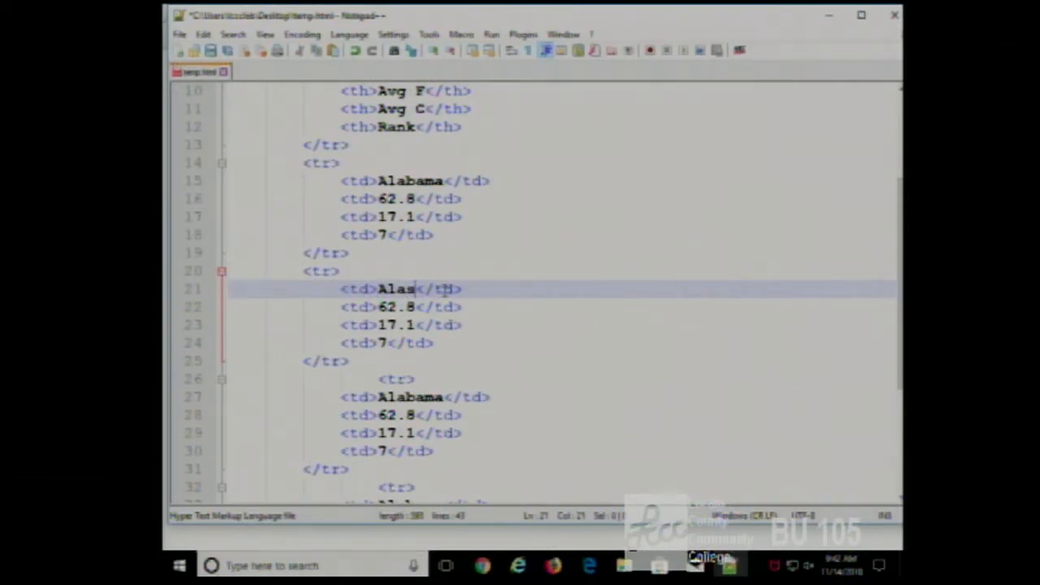
type("ka")
left_click(416, 396)
type("rkansas")
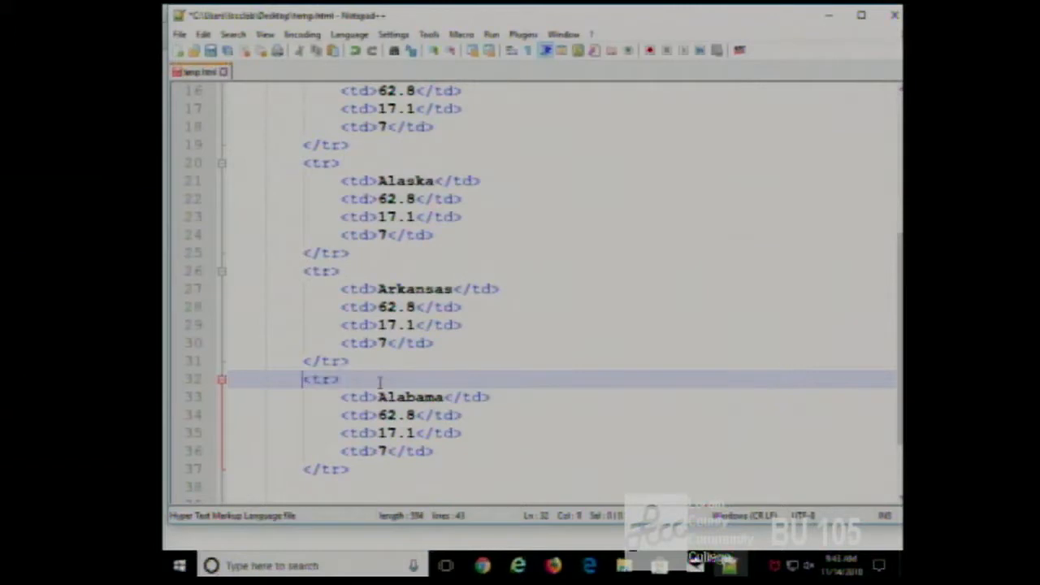
scroll("down", 3)
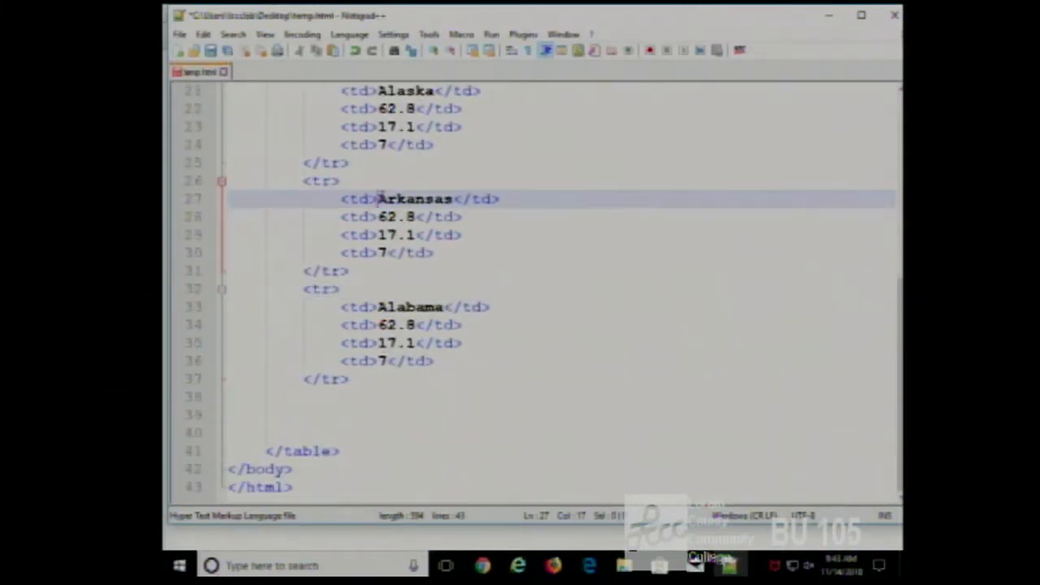
double_click(414, 198)
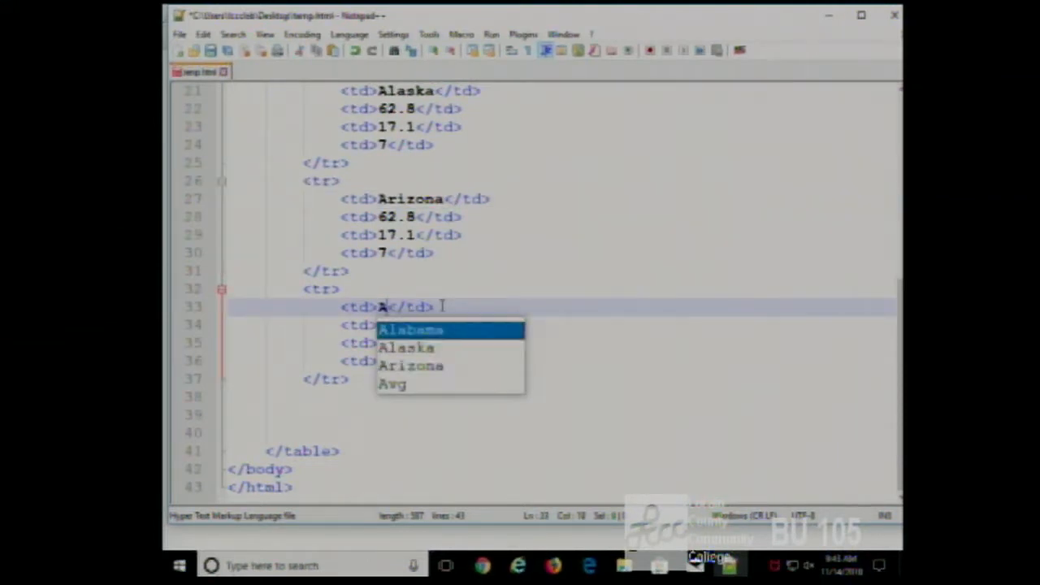
type("Arkan")
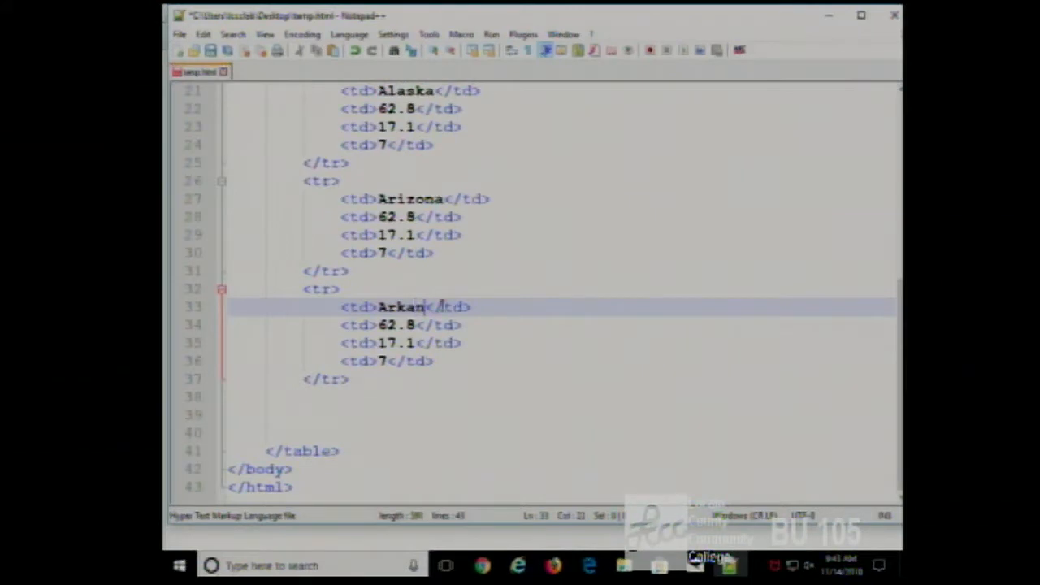
type("sas")
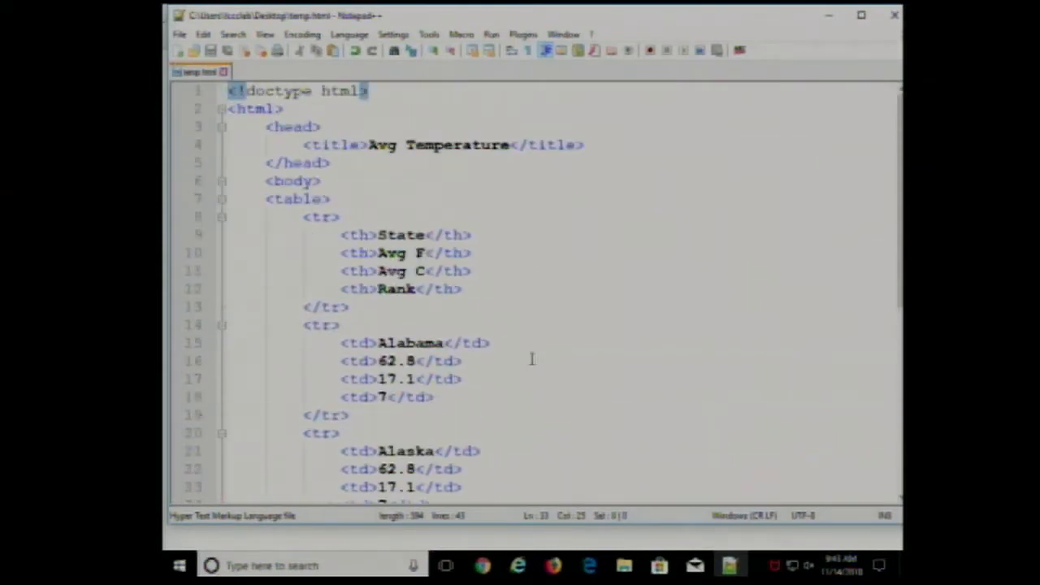
Scroll to the end of the table and clear the blank lines before </table>
scroll("down", 3)
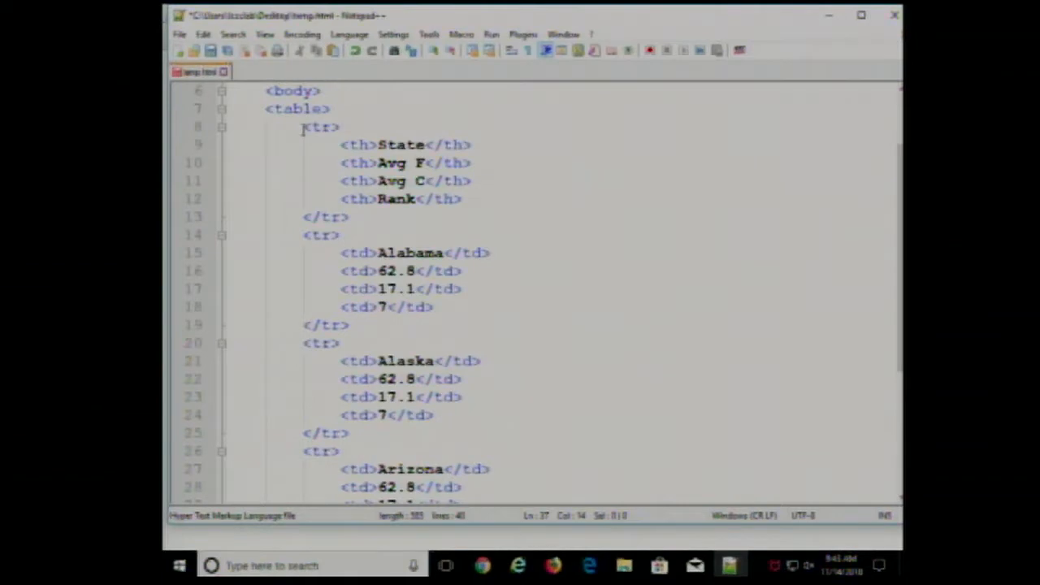
mouse_move(328, 151)
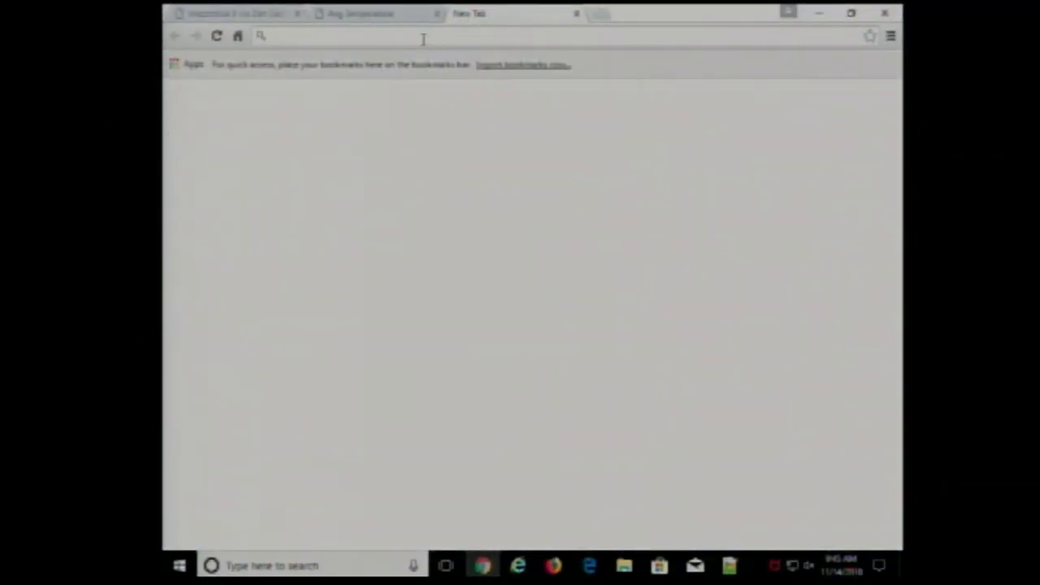
Search Google for 'html table tags' from Chrome's address bar
type("http://csszengarden.com")
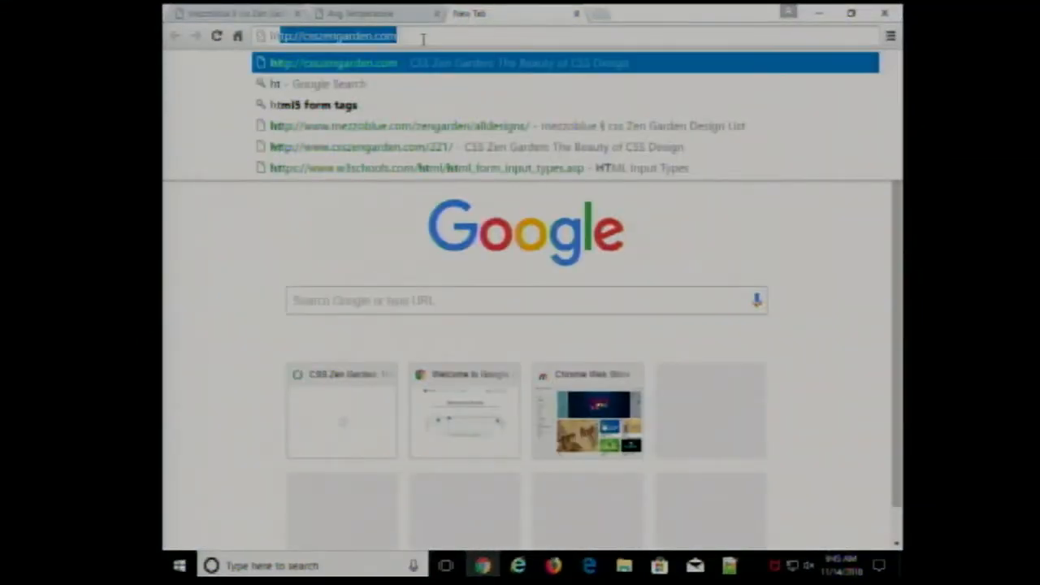
type("html table")
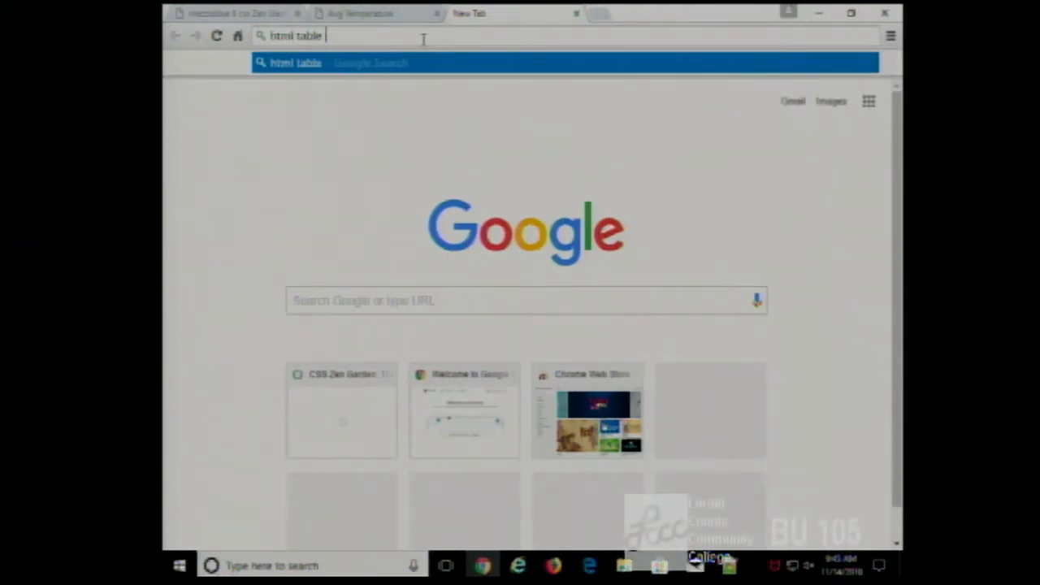
key("Enter")
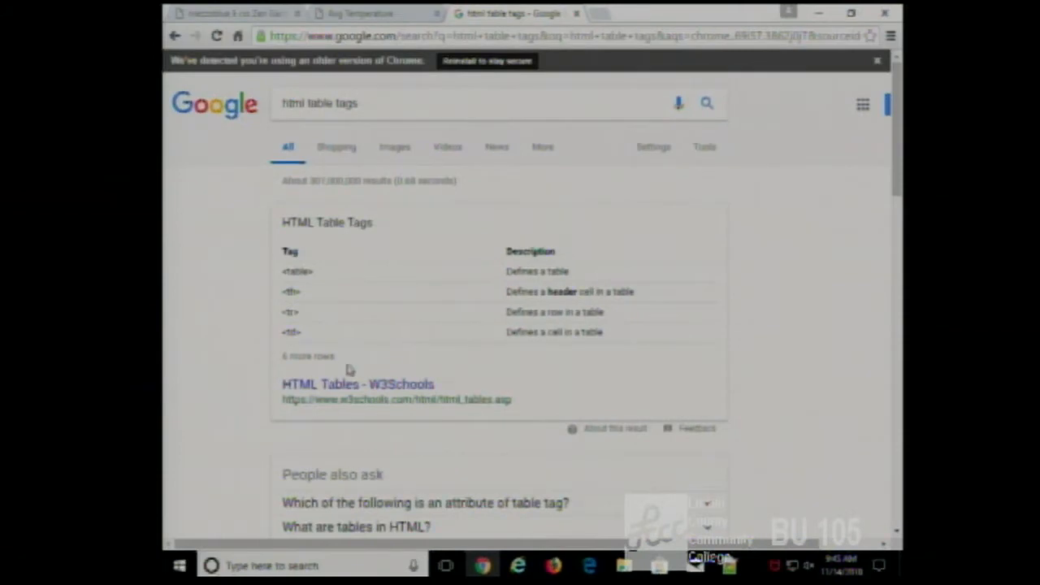
mouse_move(381, 385)
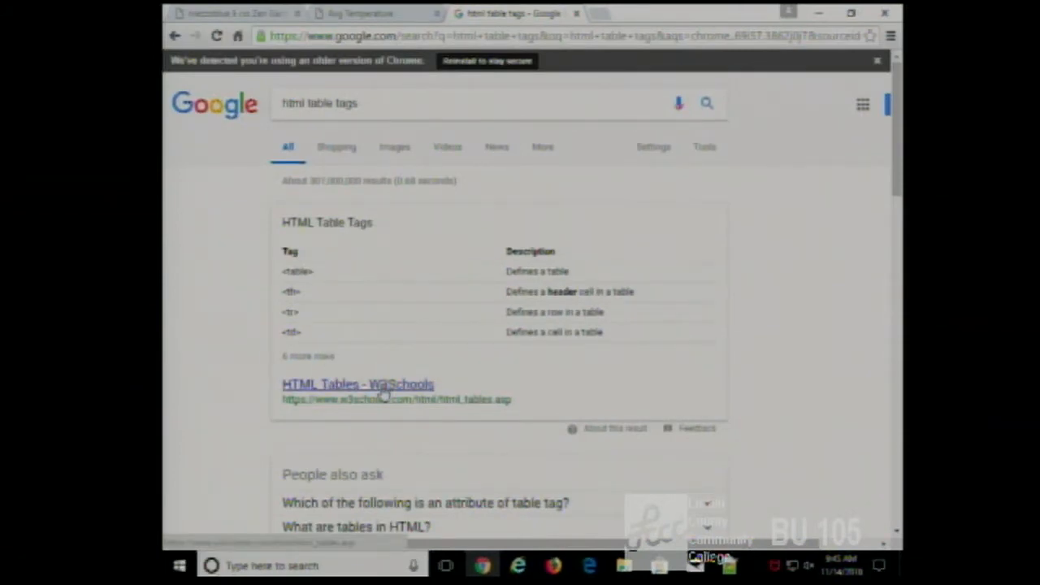
Read the W3Schools HTML Tables tutorial down to its Chapter Summary, then return to temp.html
left_click(357, 383)
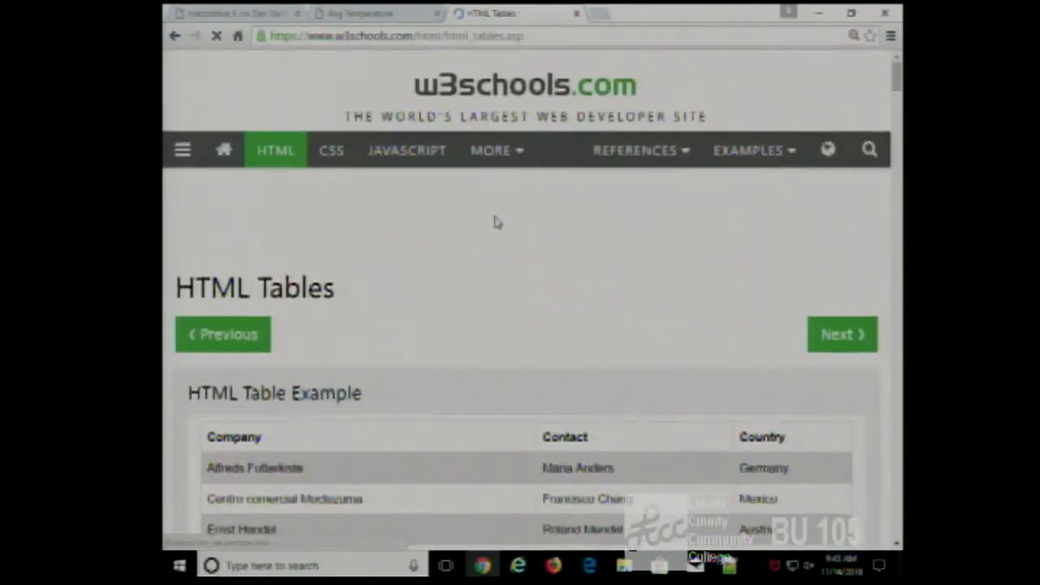
scroll("down", 3)
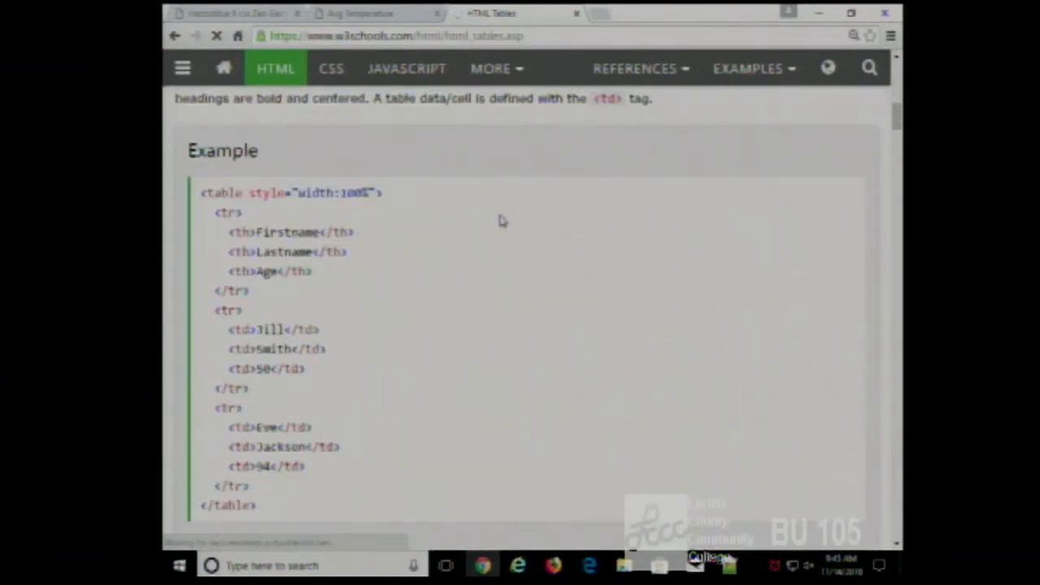
scroll("down", 3)
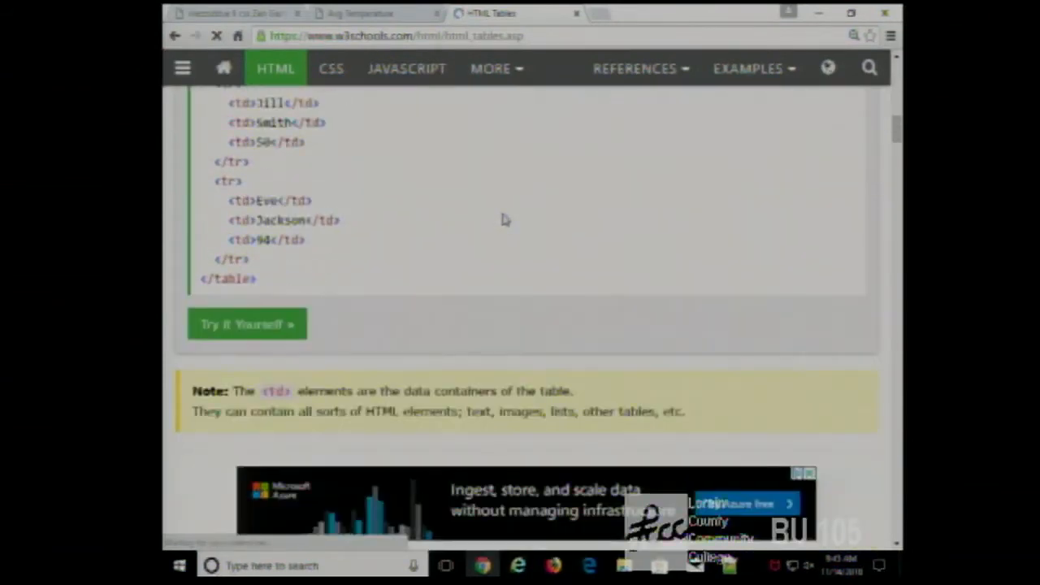
scroll("down", 3)
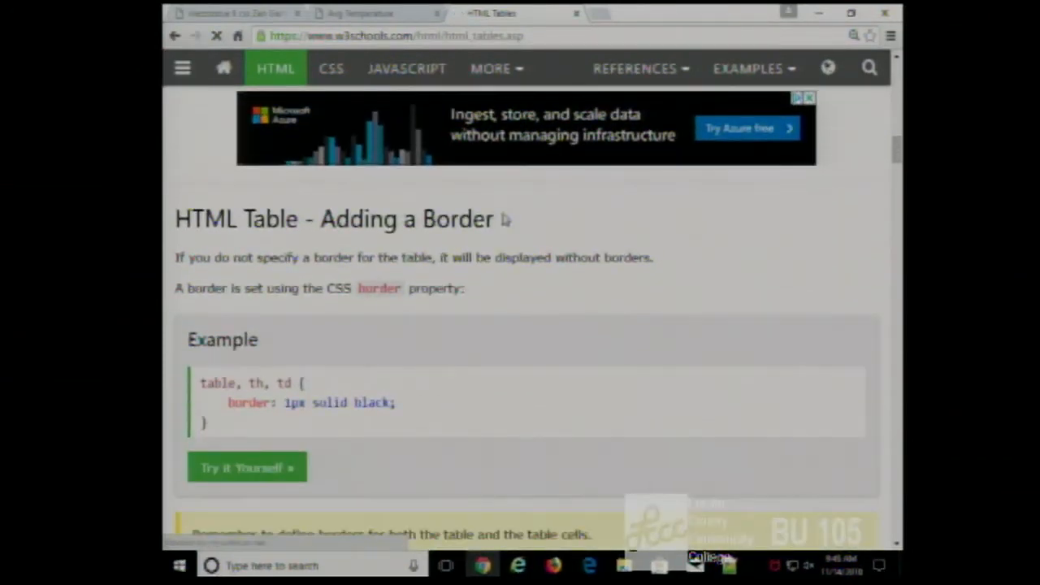
scroll("down", 3)
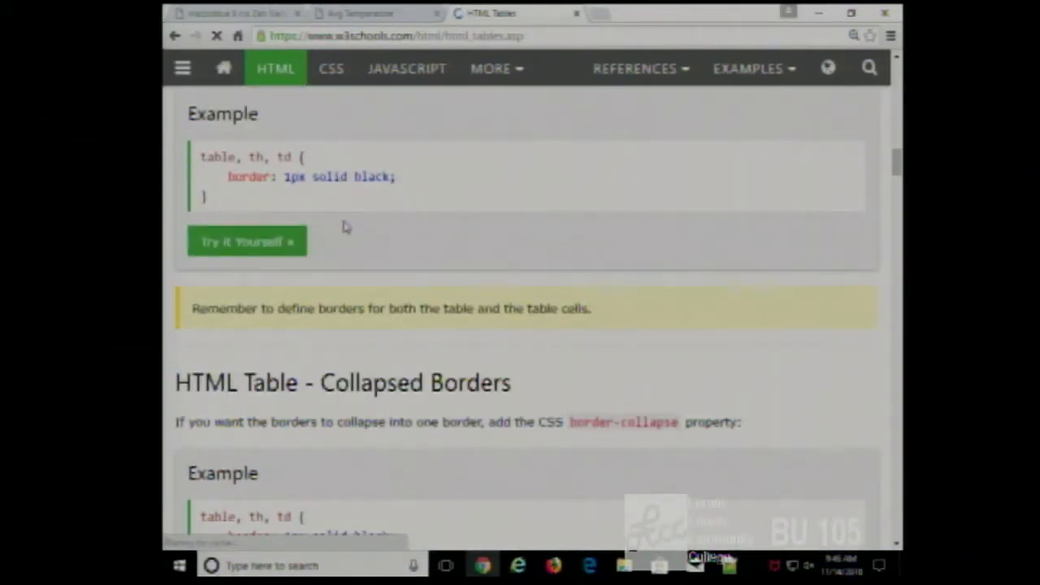
scroll("down", 3)
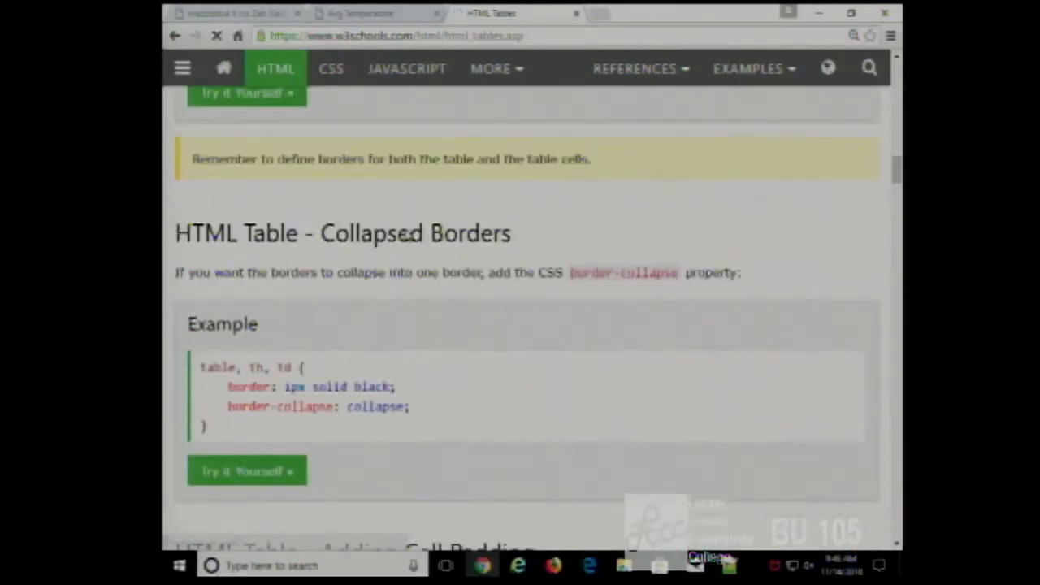
scroll("down", 3)
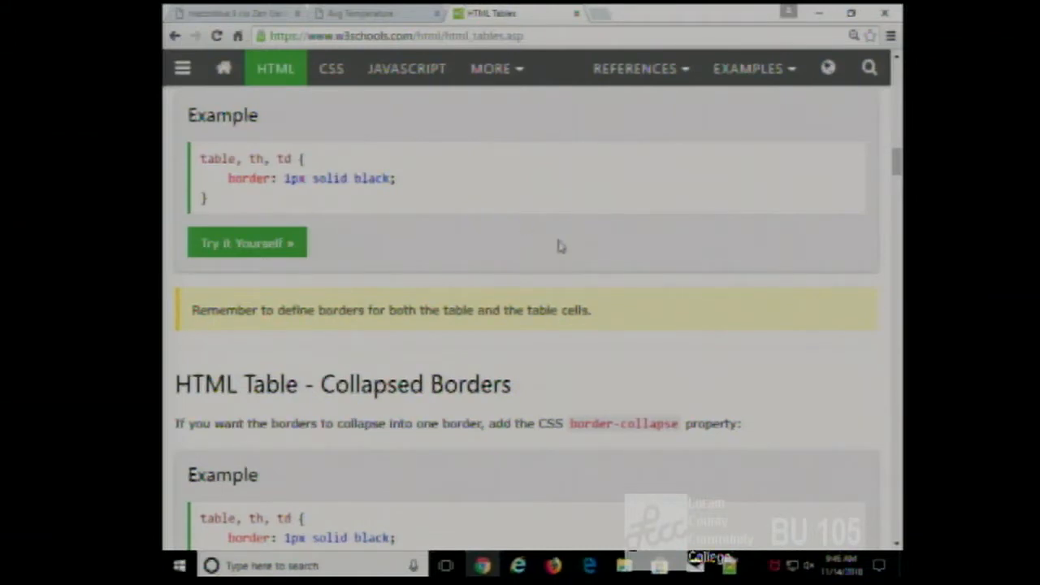
scroll("down", 3)
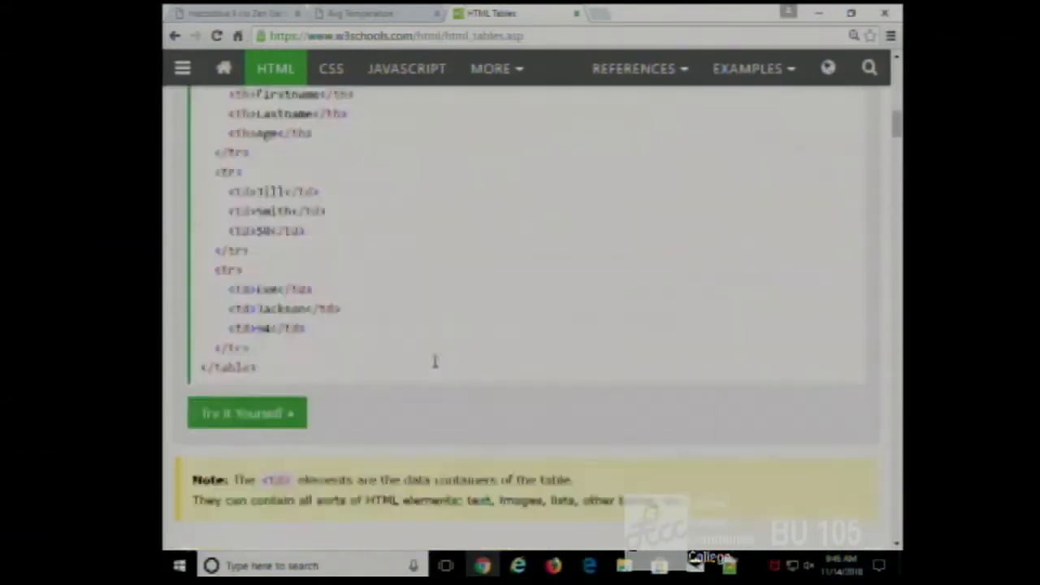
scroll("down", 3)
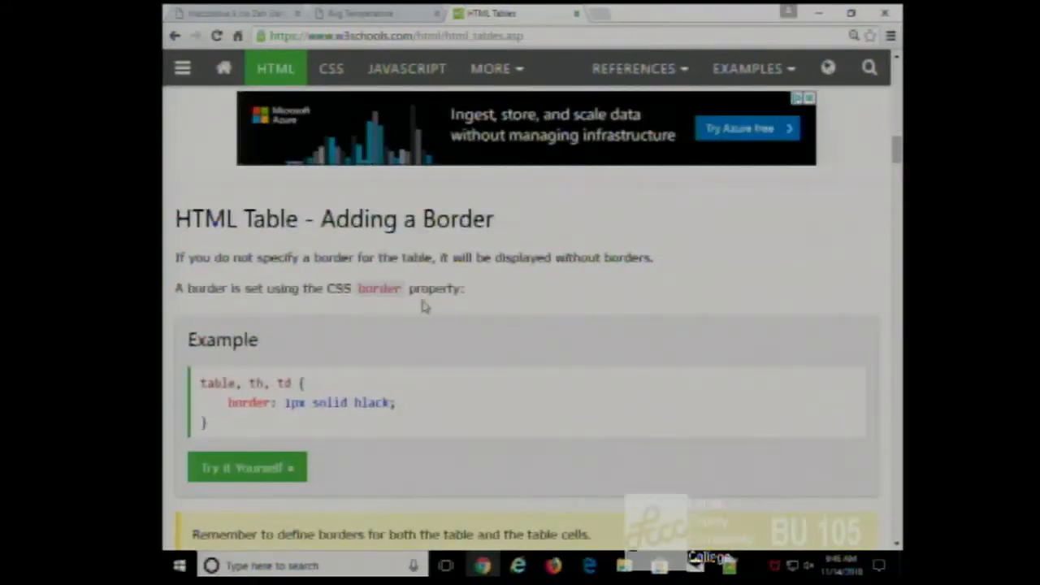
scroll("down", 3)
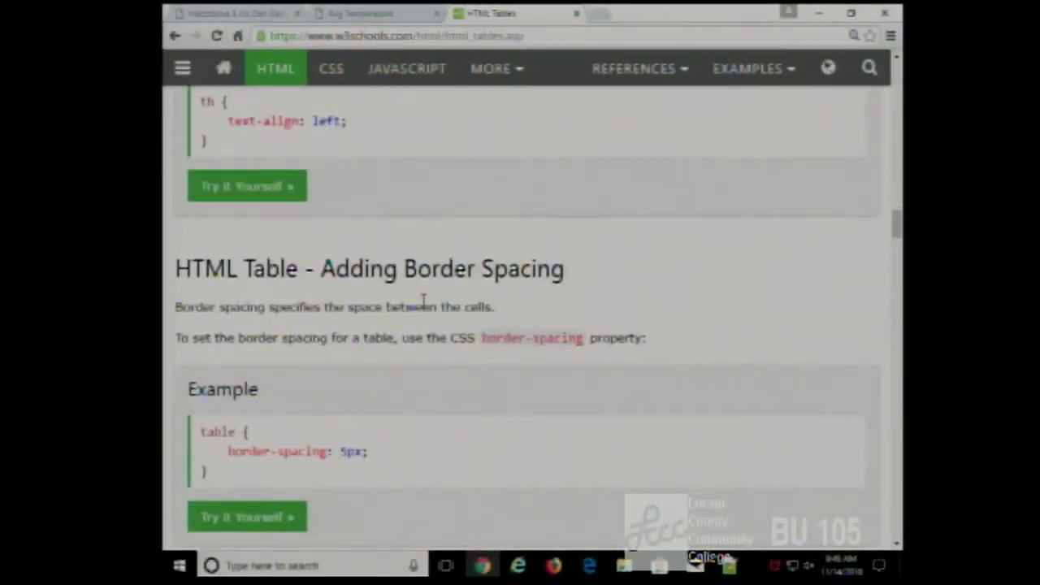
scroll("down", 3)
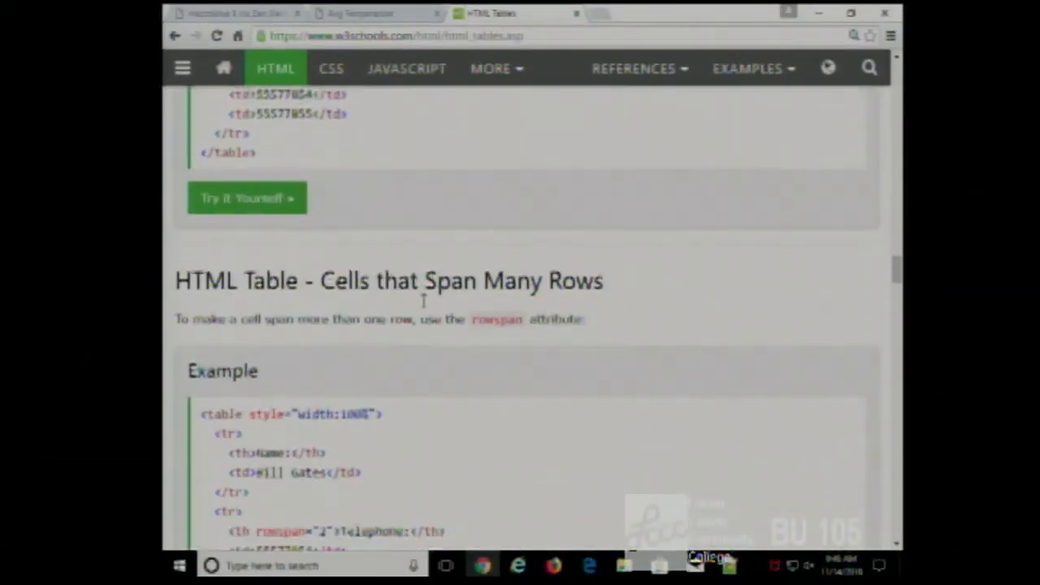
scroll("down", 3)
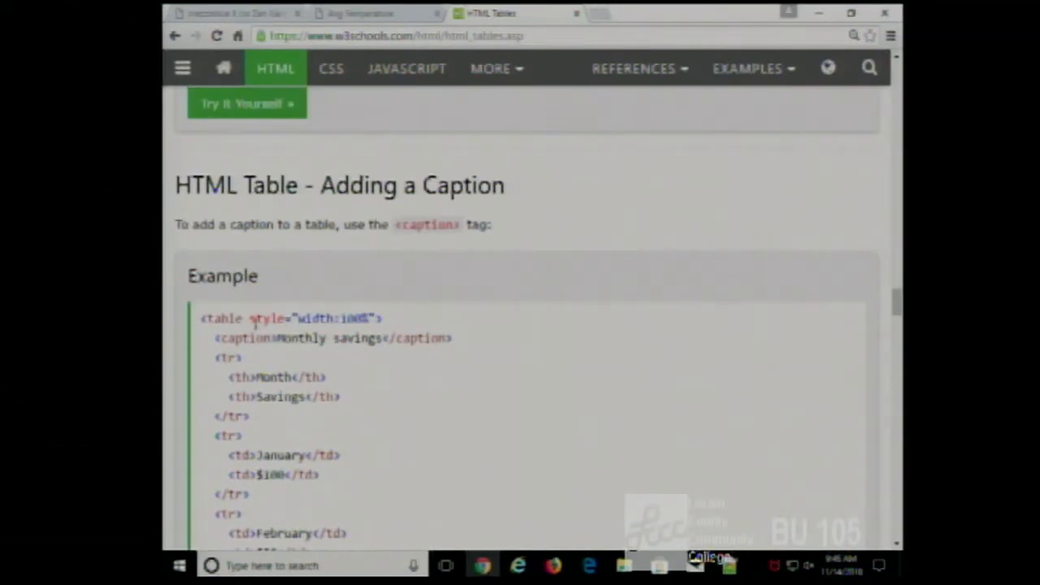
scroll("down", 3)
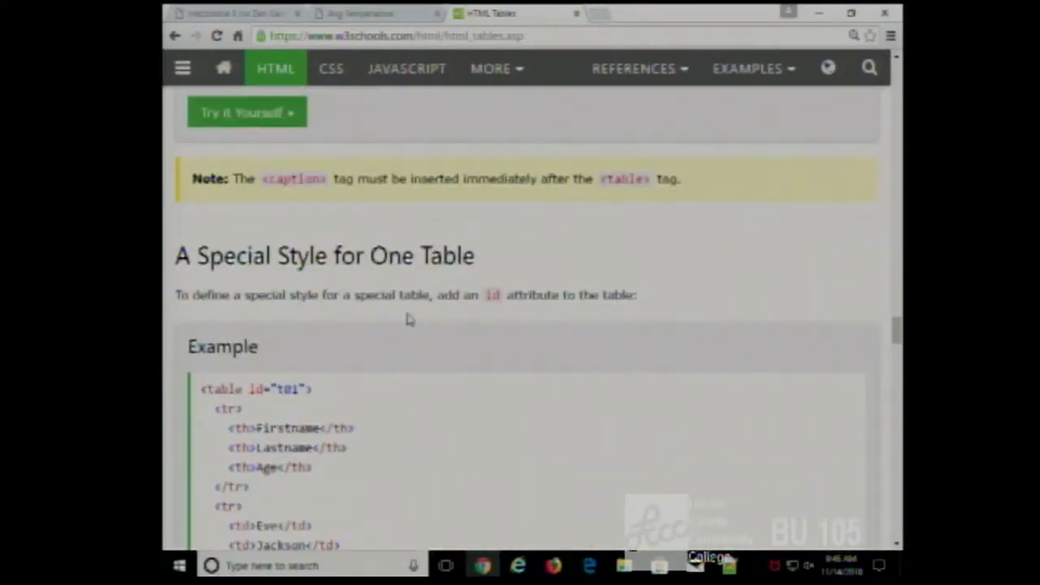
scroll("down", 3)
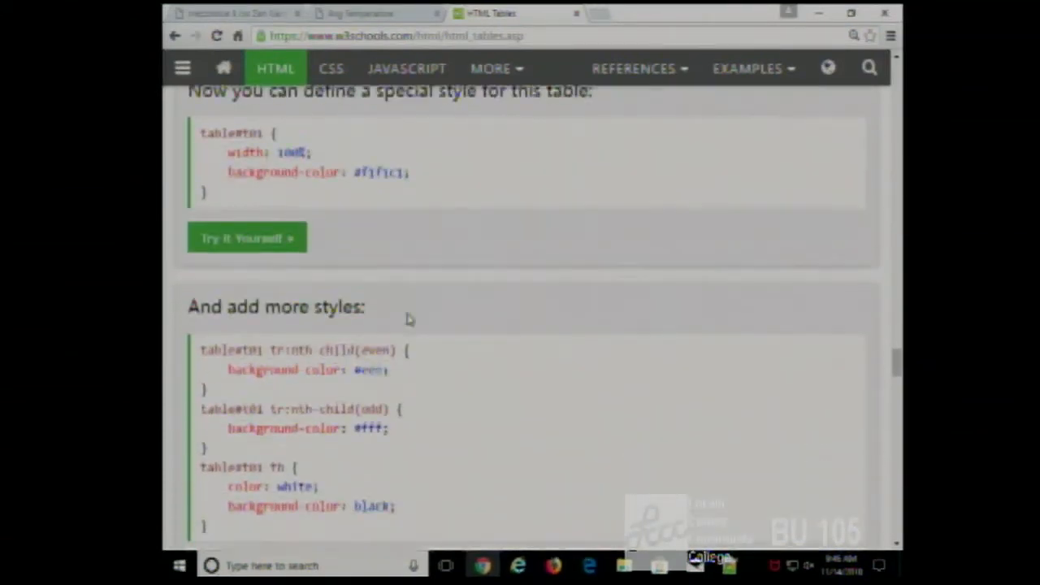
scroll("down", 3)
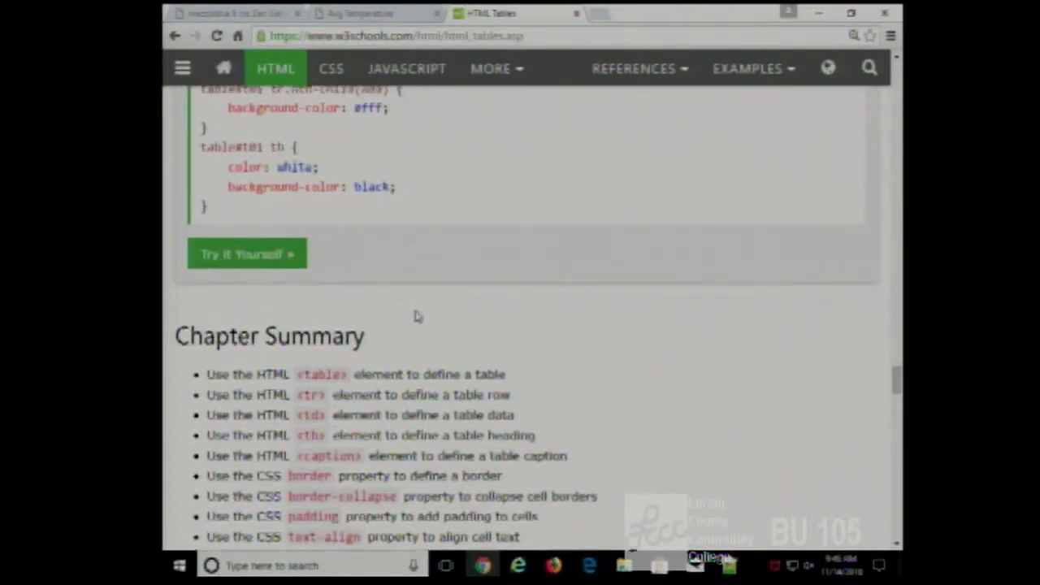
scroll("down", 3)
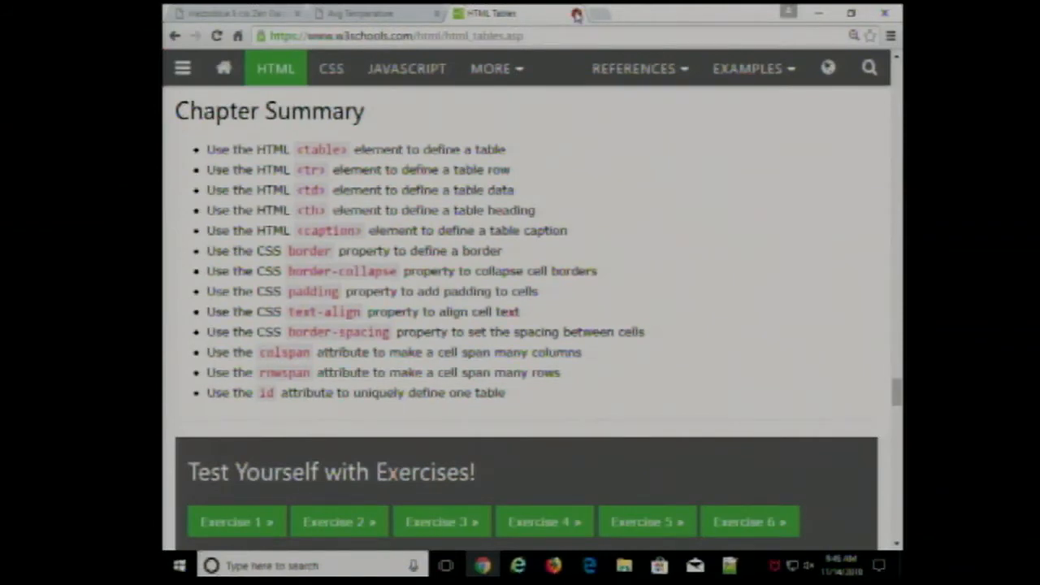
left_click(360, 13)
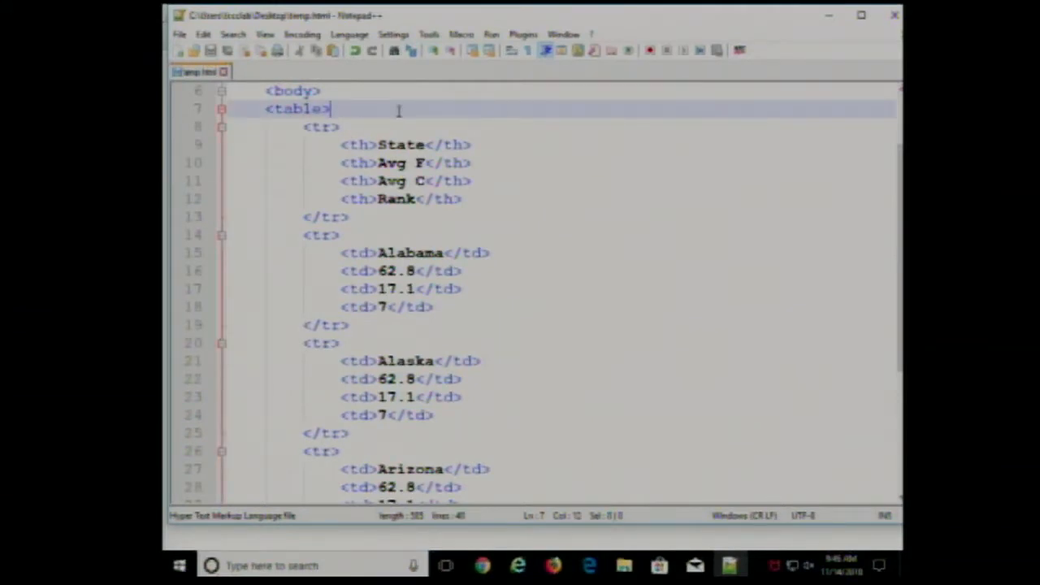
Add a new line after <table> and start a <caption> tag
key("enter")
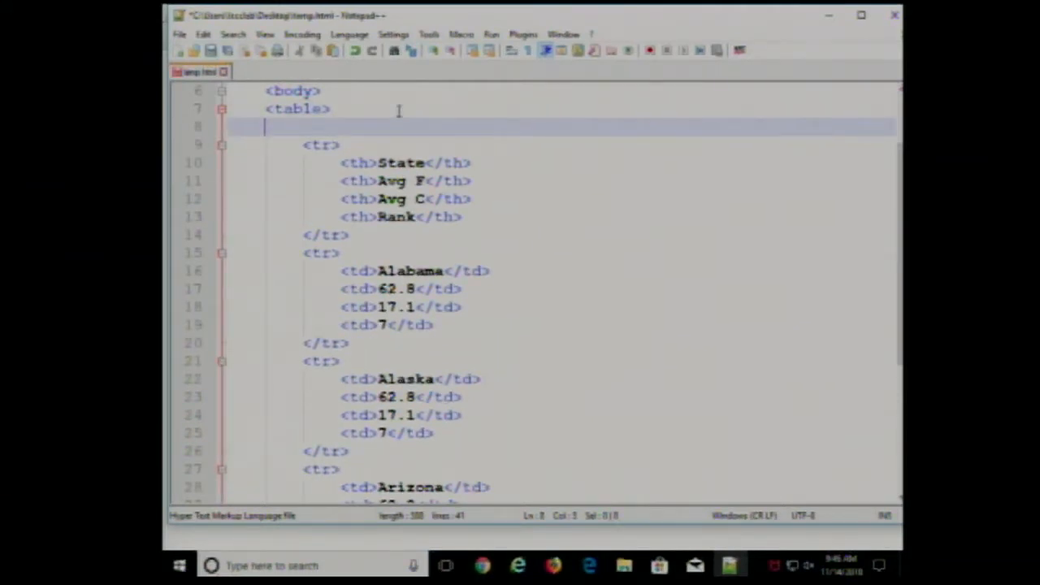
type("<")
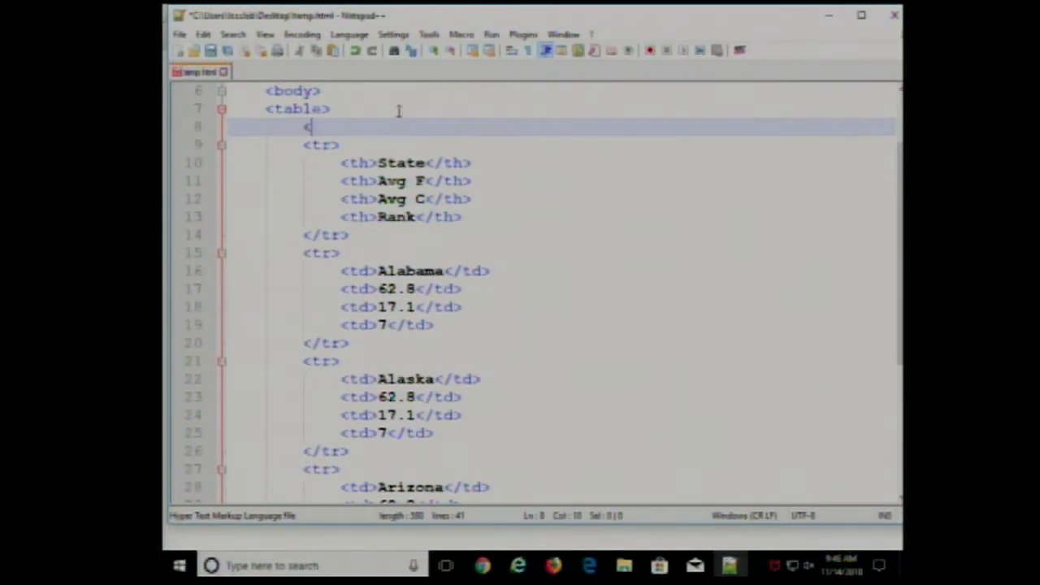
type("catp")
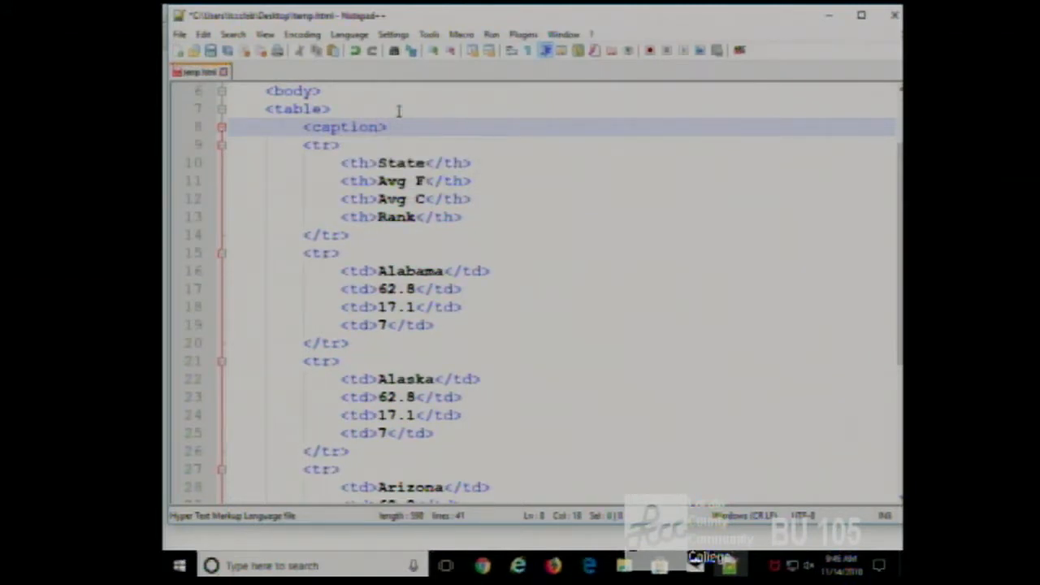
type("t")
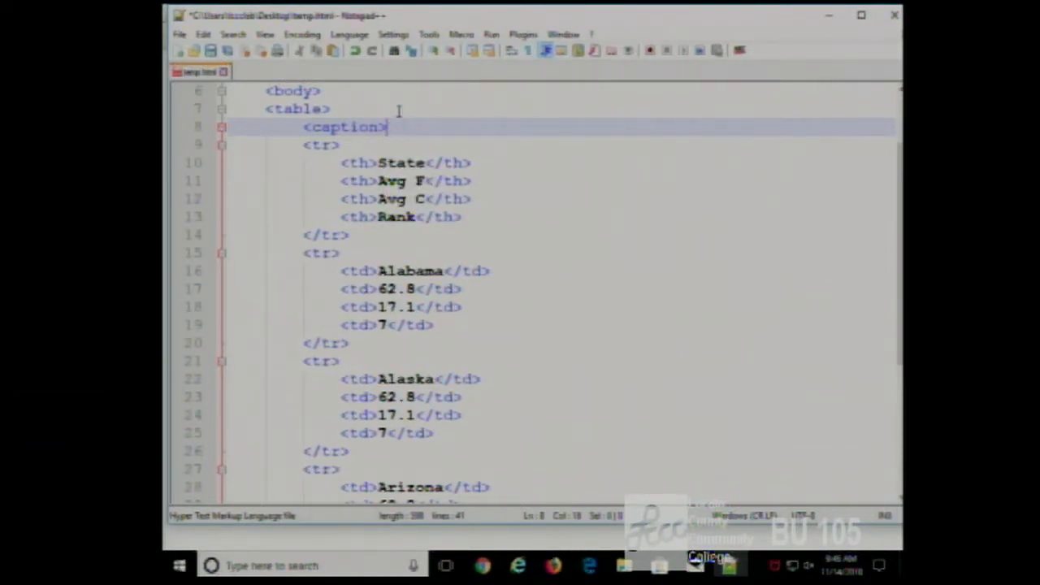
Type the caption text 'This table shows states, and their average temperature along with the rank in the US' and close the tag
type("T")
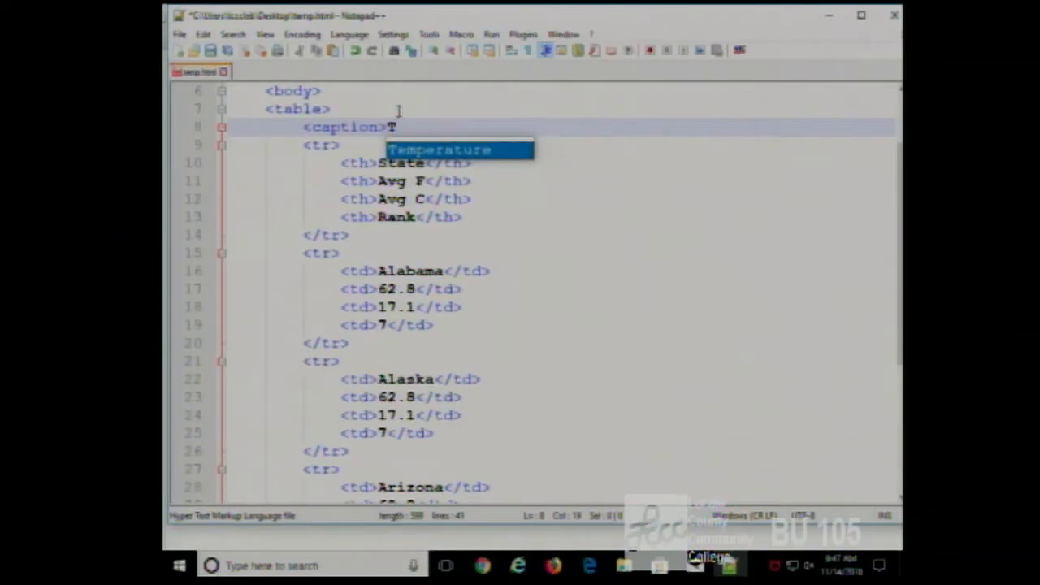
type("his table show")
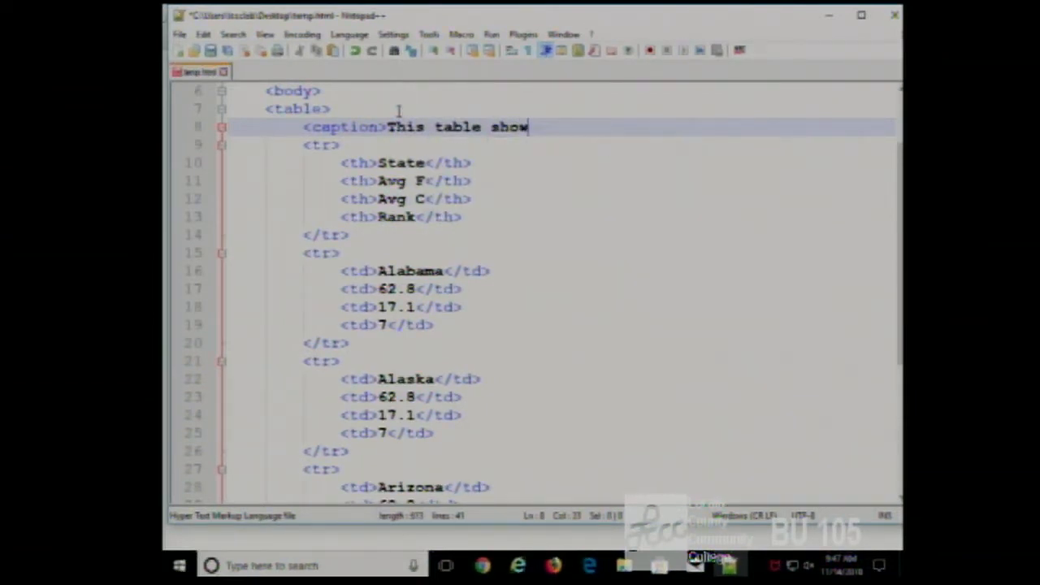
type("s states")
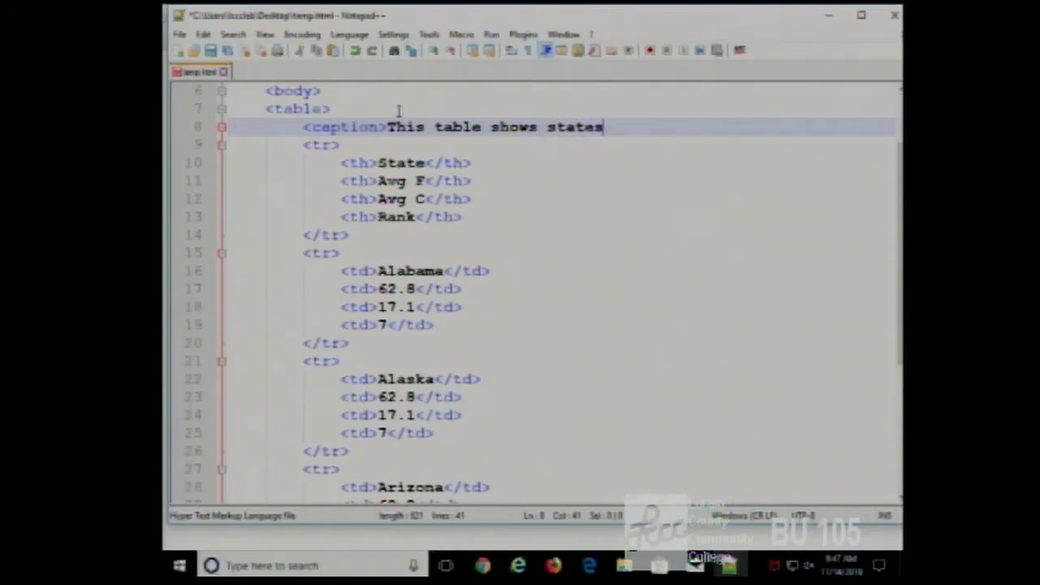
type(", and")
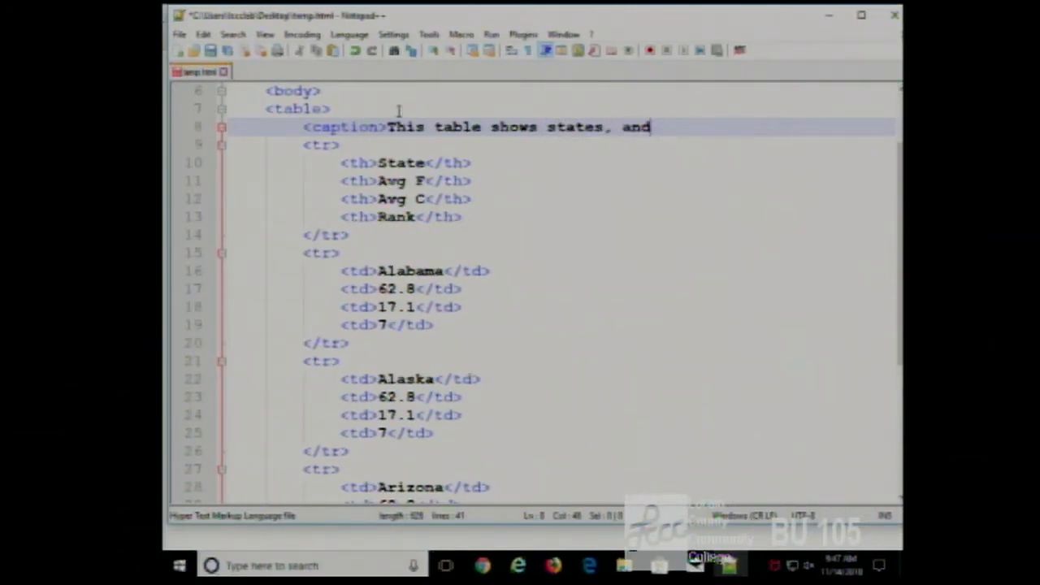
type("their a")
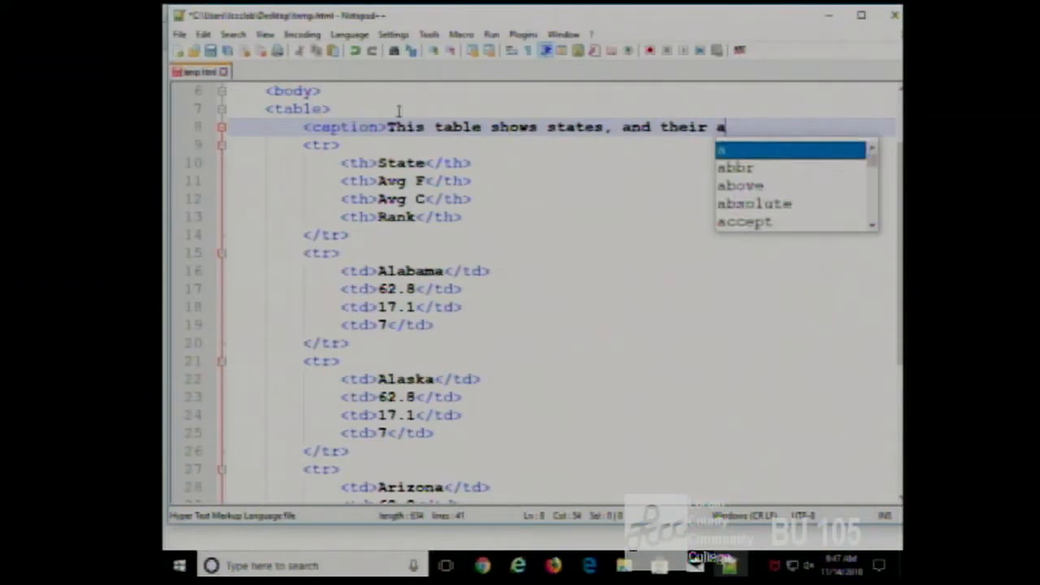
type("verage")
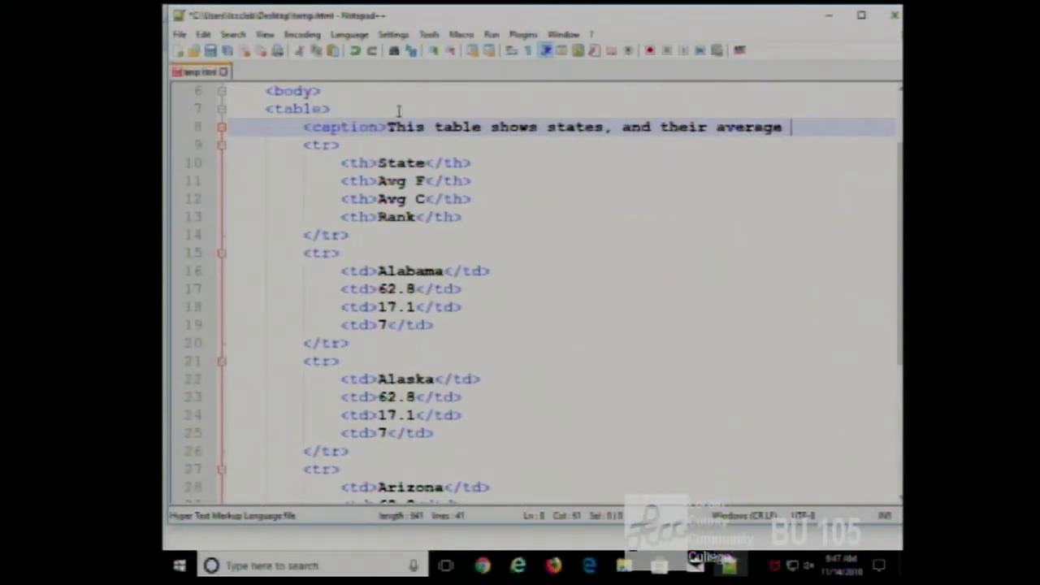
type("temperature")
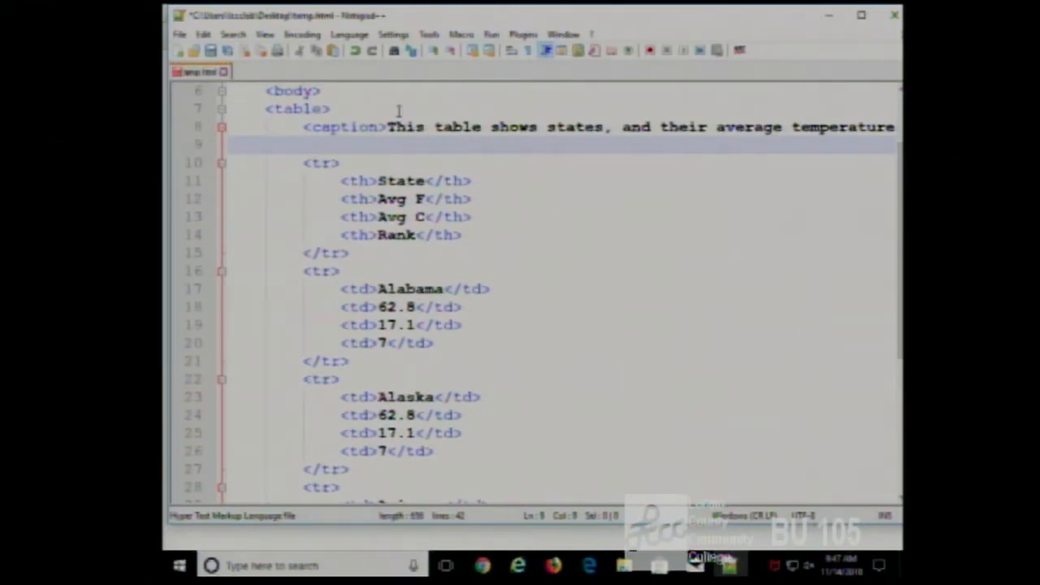
type("along with the rank in t")
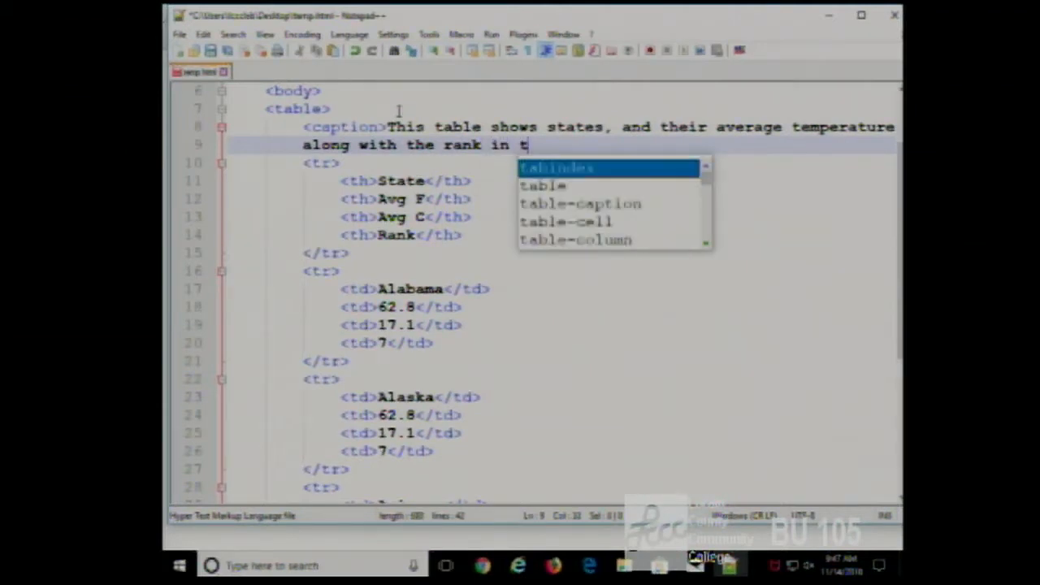
type("he US<")
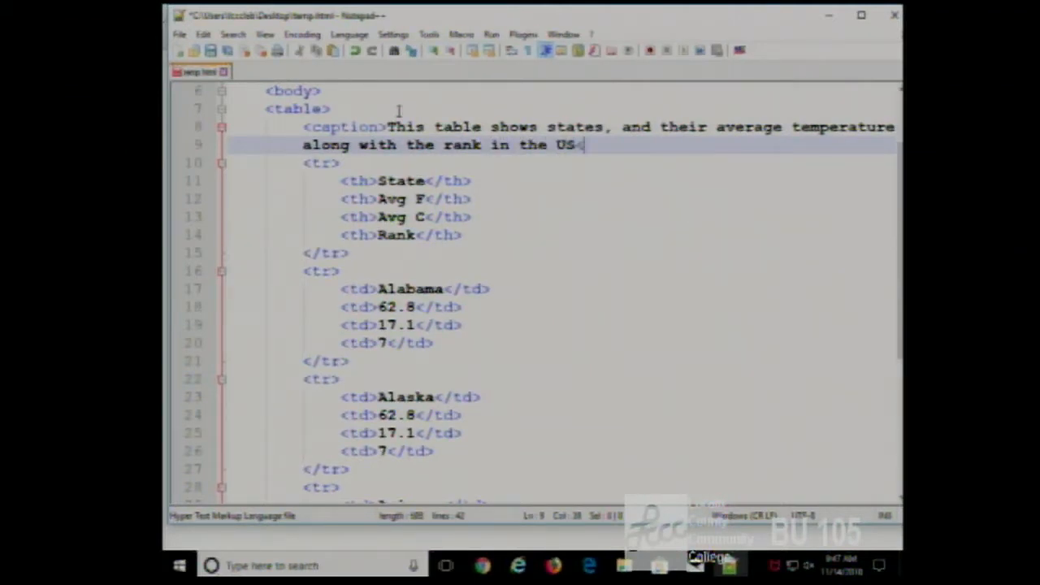
type("/cap")
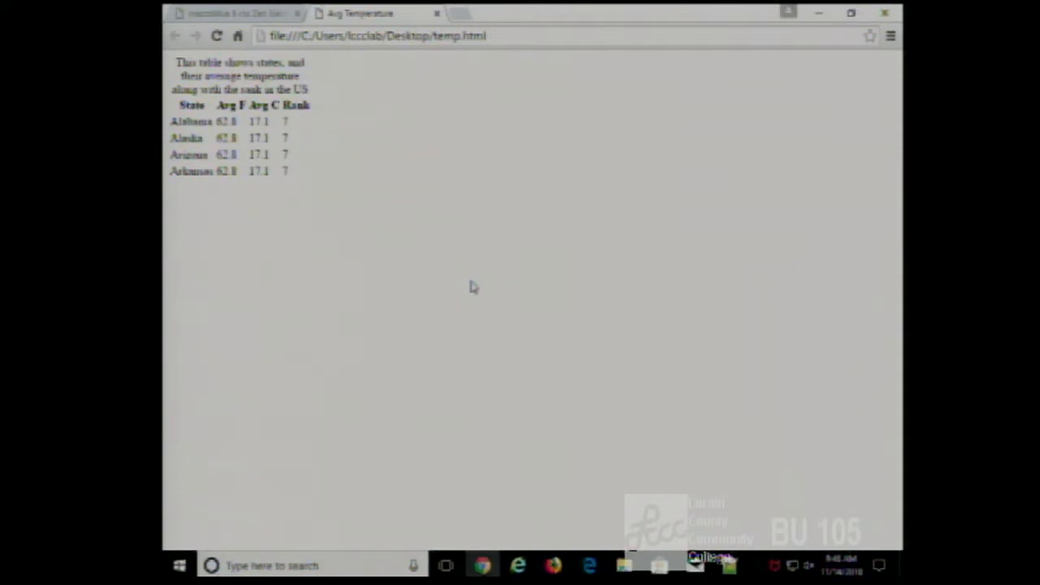
mouse_move(610, 380)
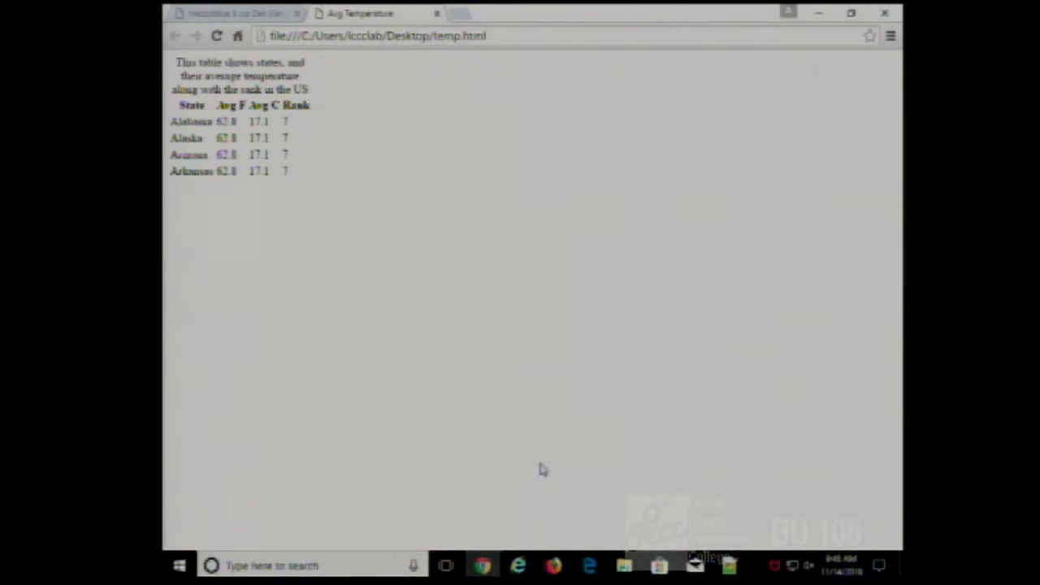
mouse_move(605, 475)
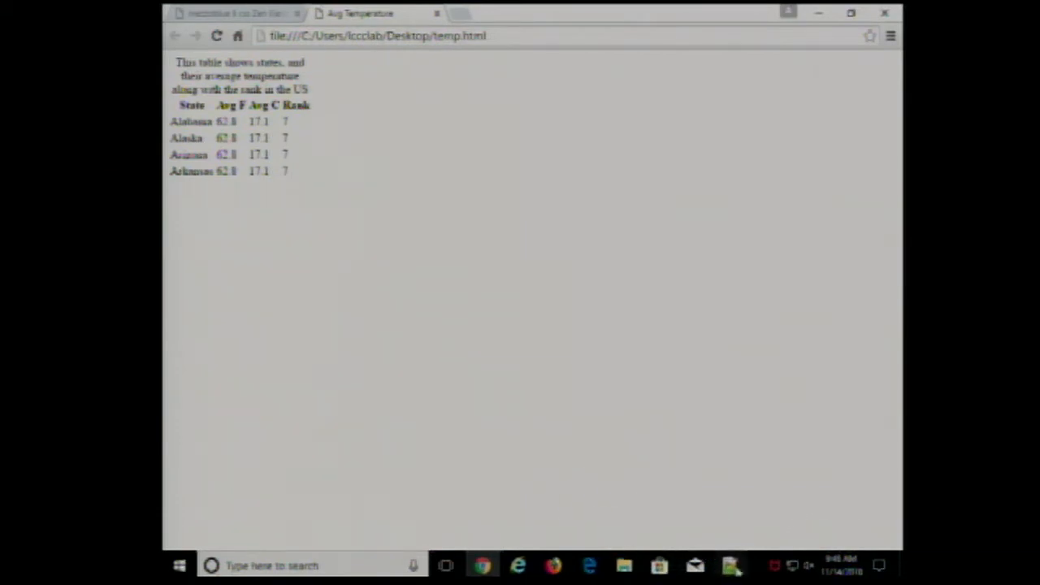
Return from Chrome to the temp.html code in Notepad++
left_click(729, 564)
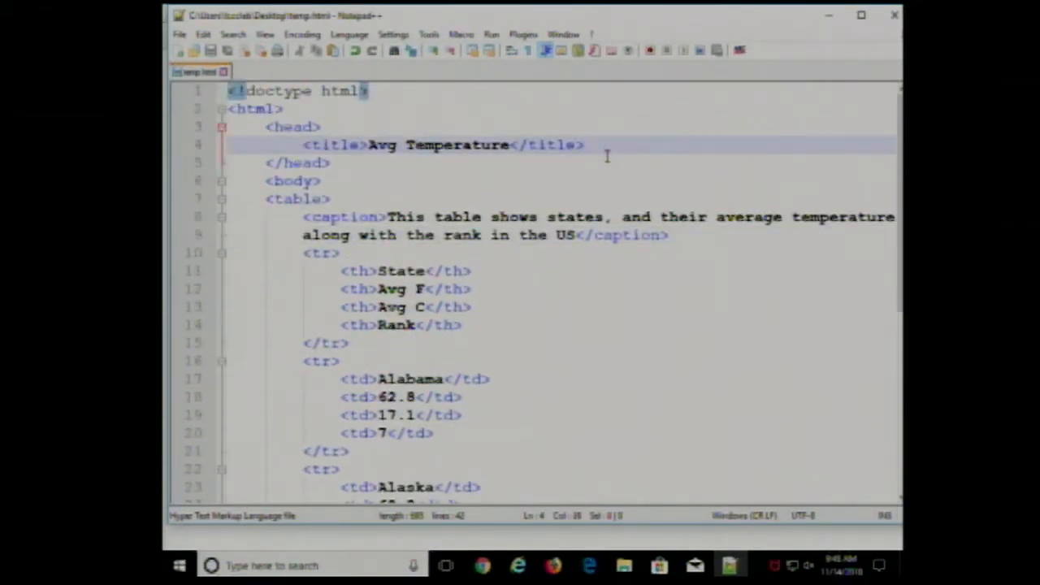
Replace a stray style block with <link type="text/css" rel="stylesheet" href="style.css"> in the head
key("enter")
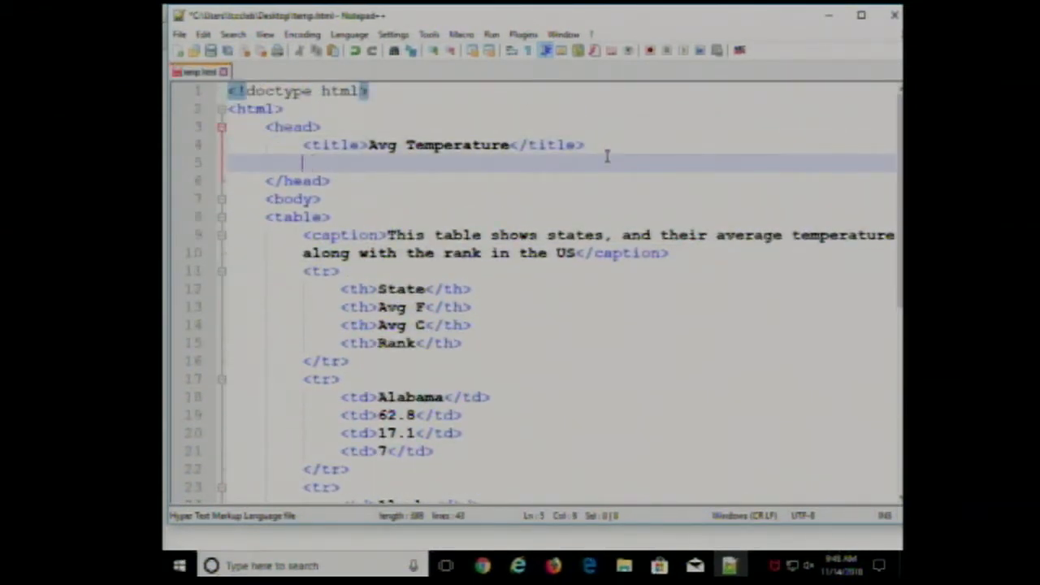
type("<style>")
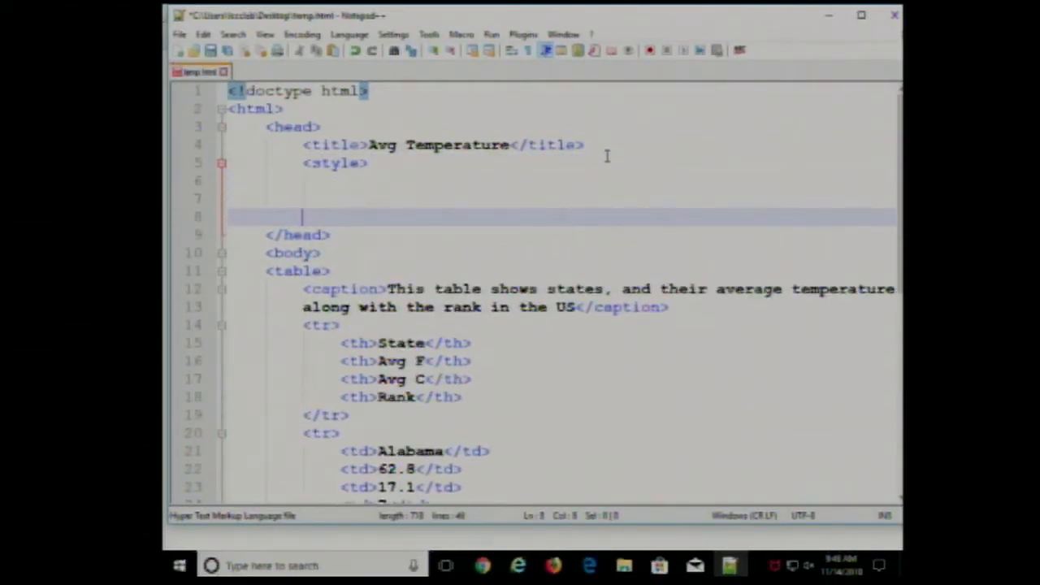
type("</style>")
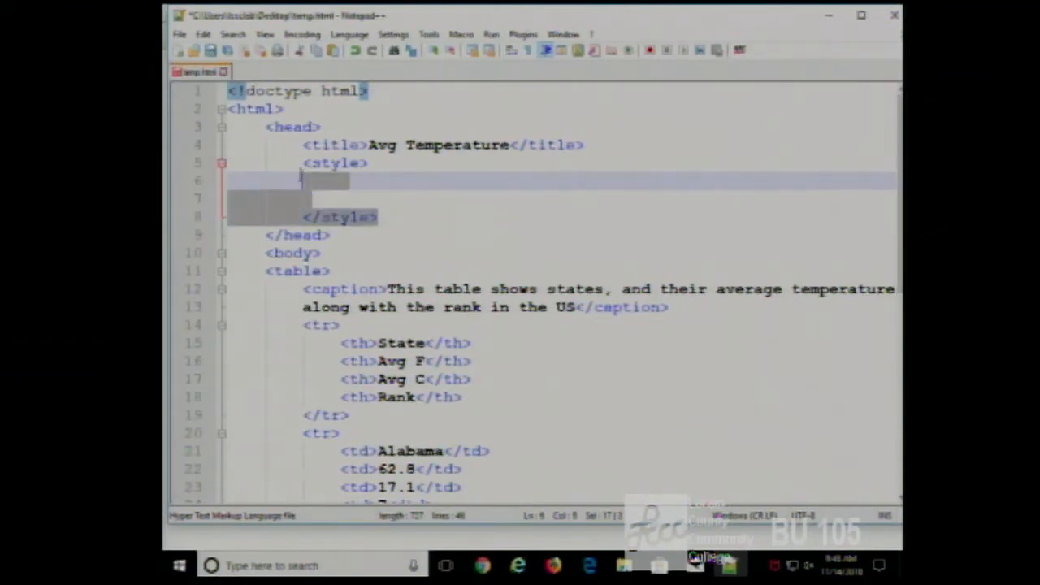
key("Delete")
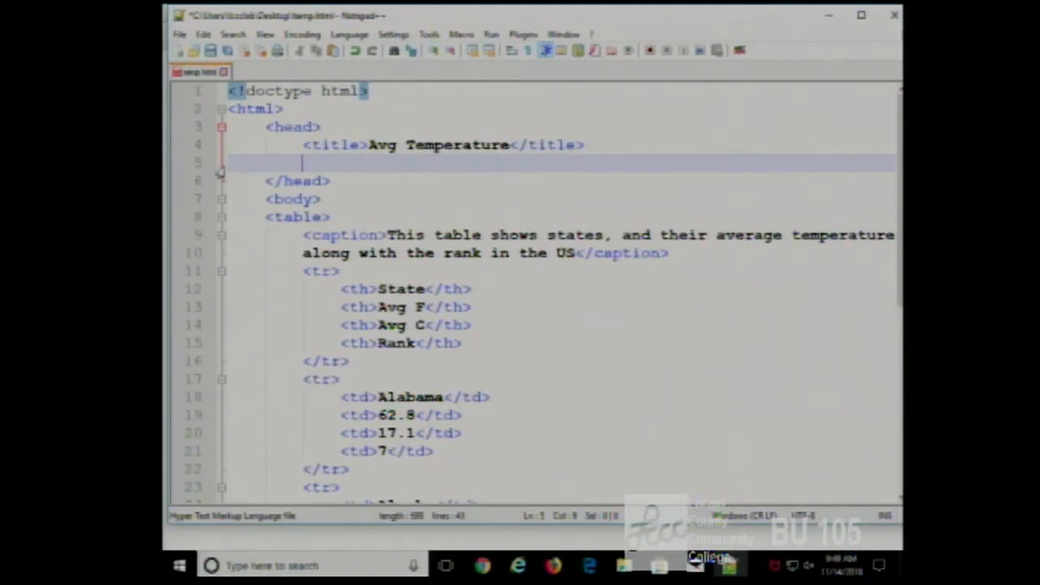
type("<li")
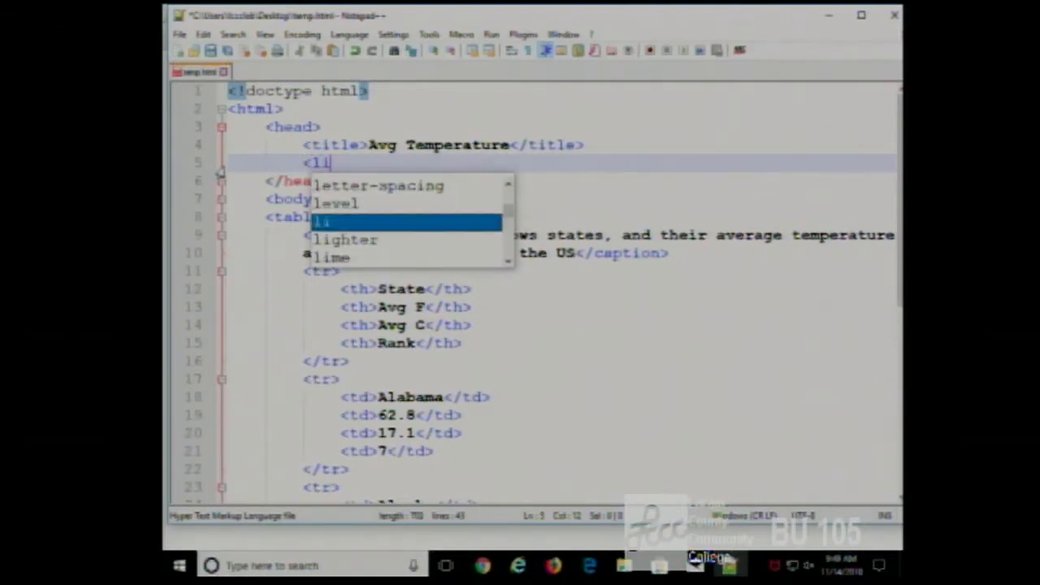
type("nk")
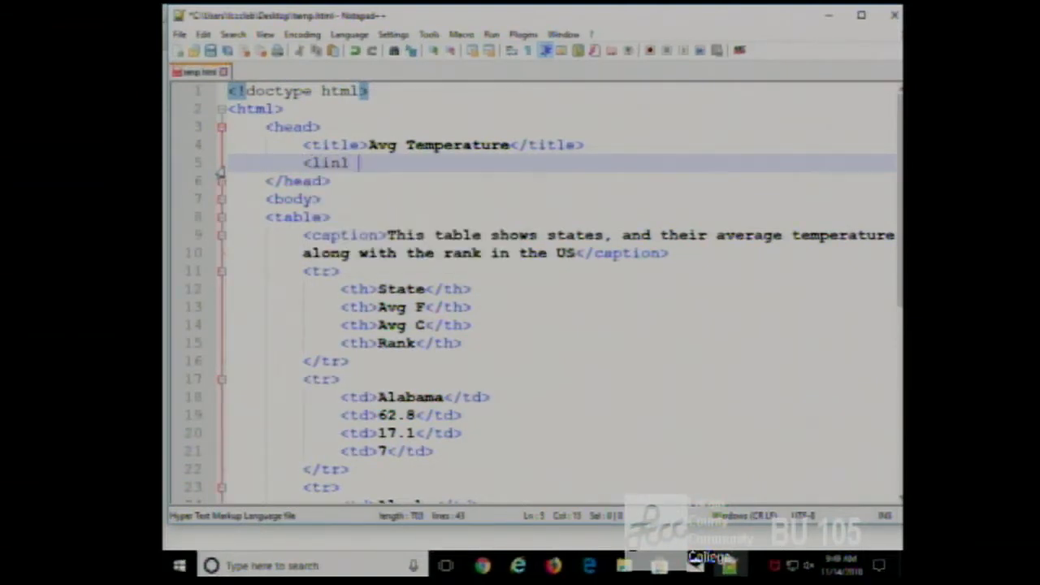
type("type=")
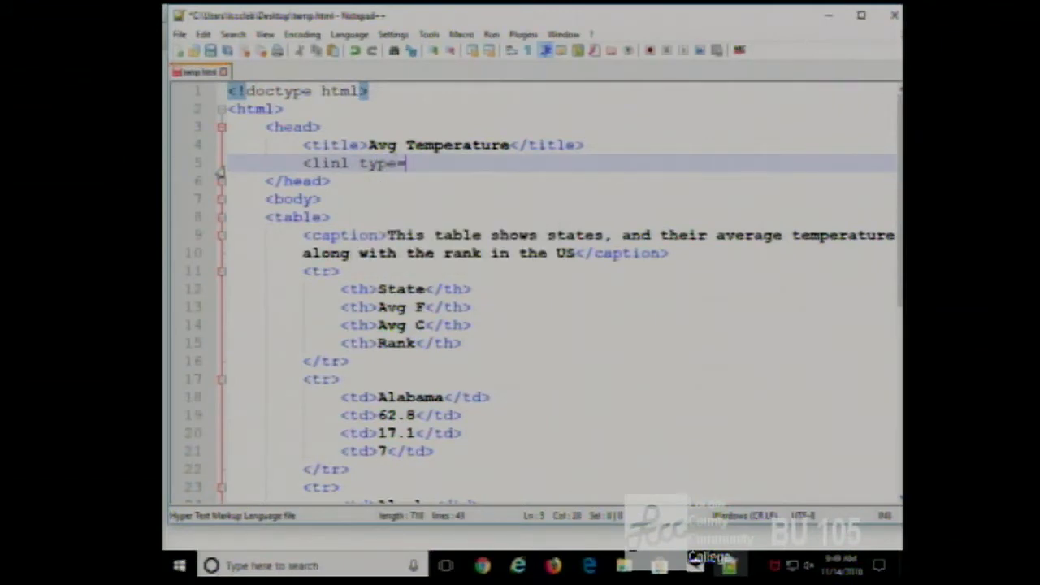
type("\"s")
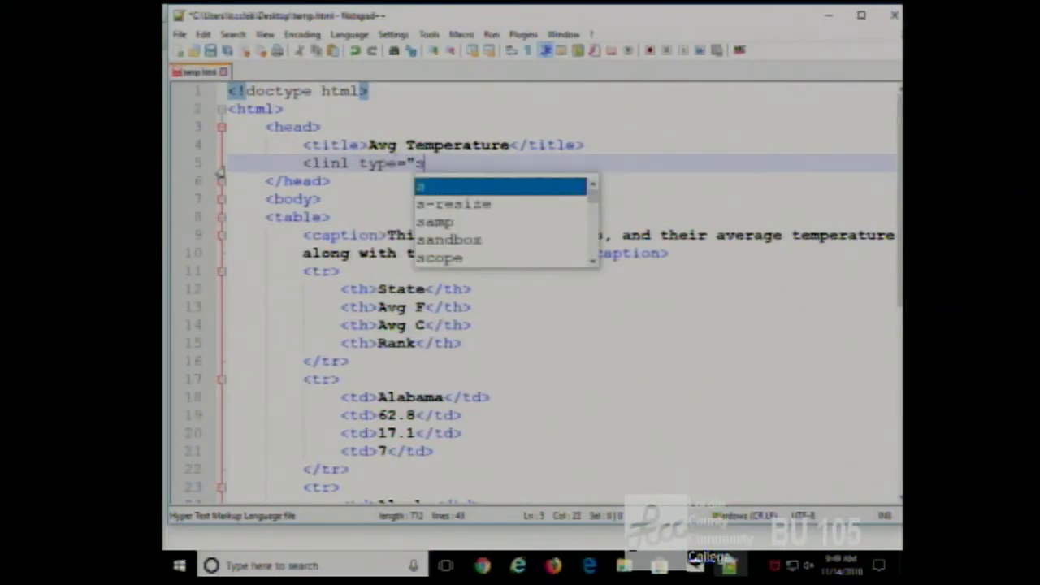
key("Backspace")
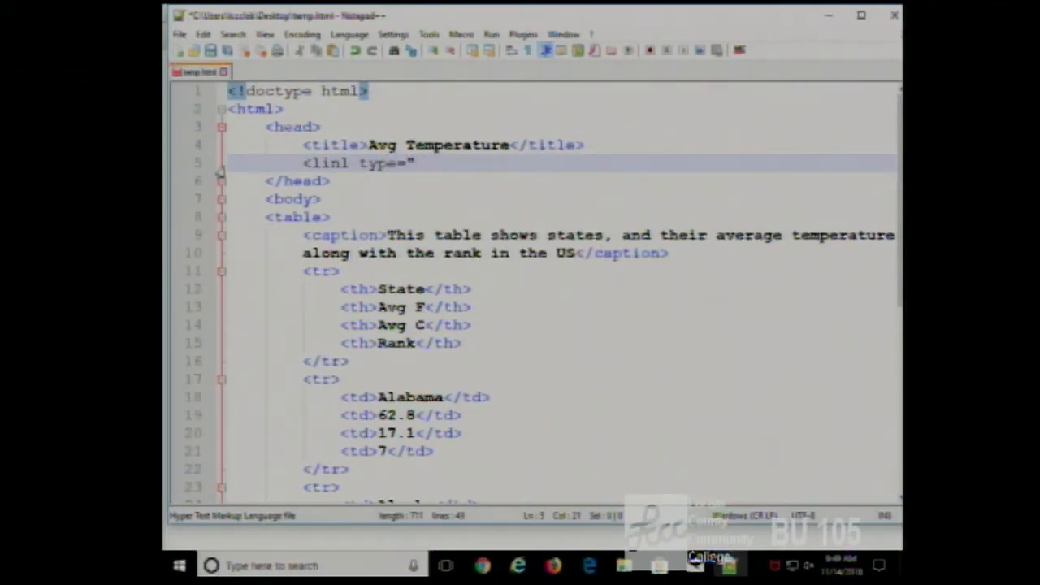
type("text")
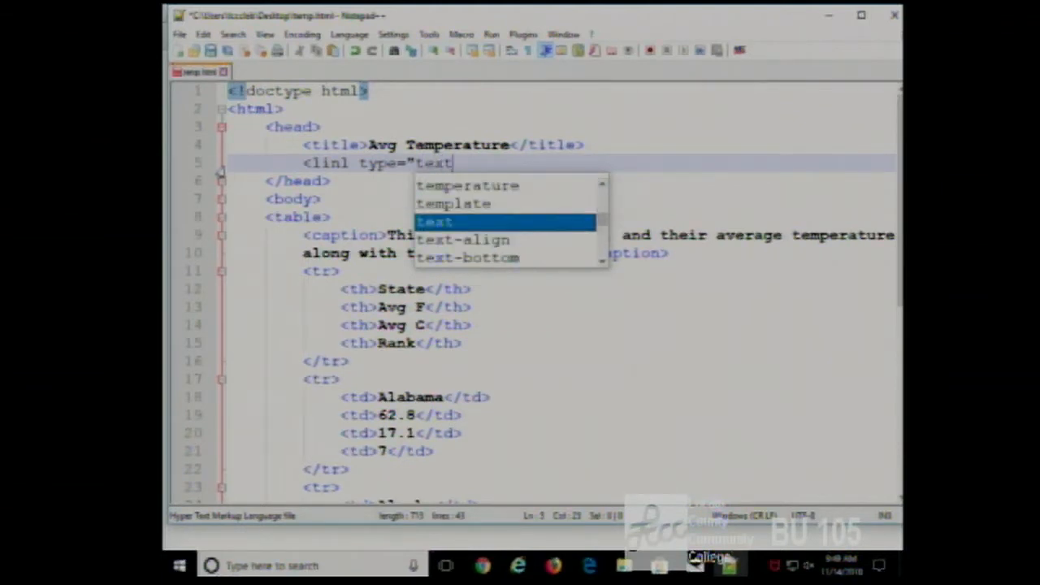
type("/css\" rel=")
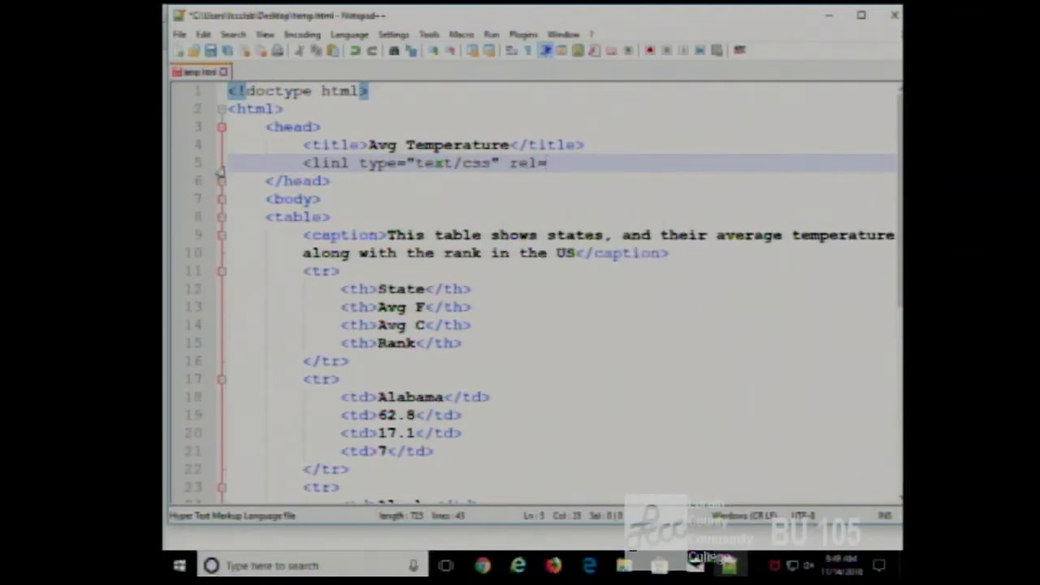
type("\"stylesh")
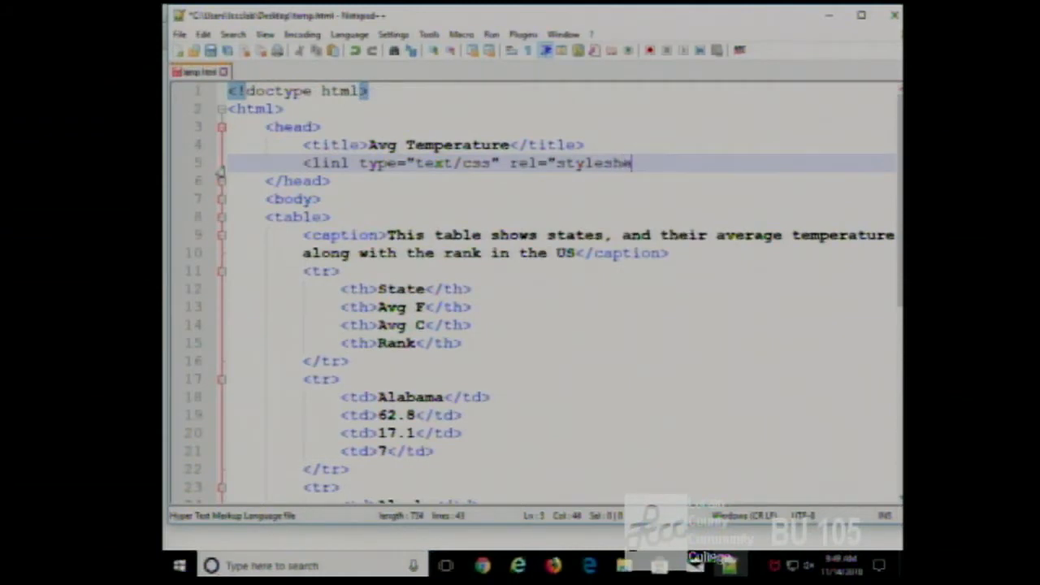
type("eet\"")
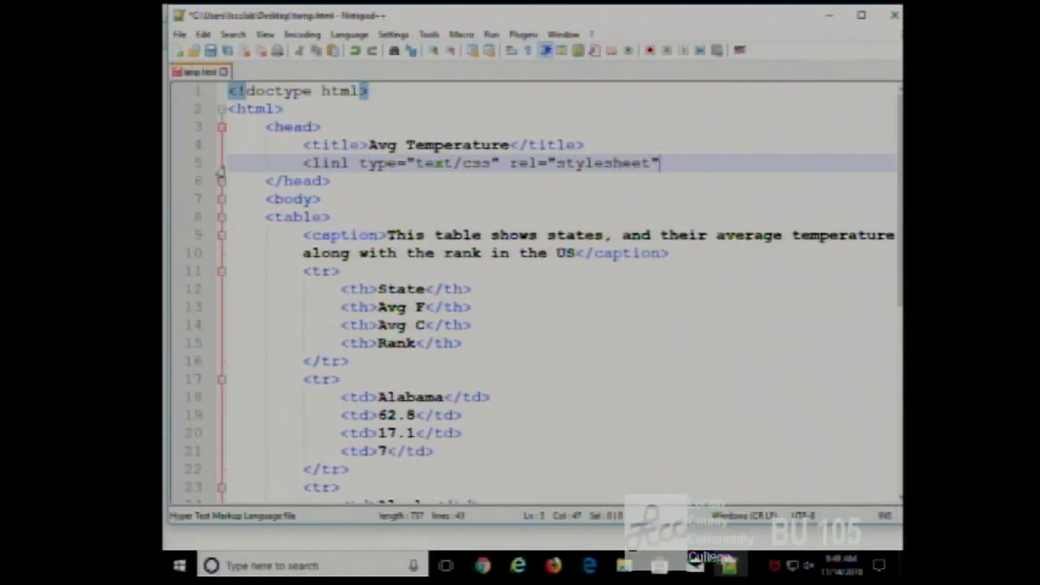
type("href")
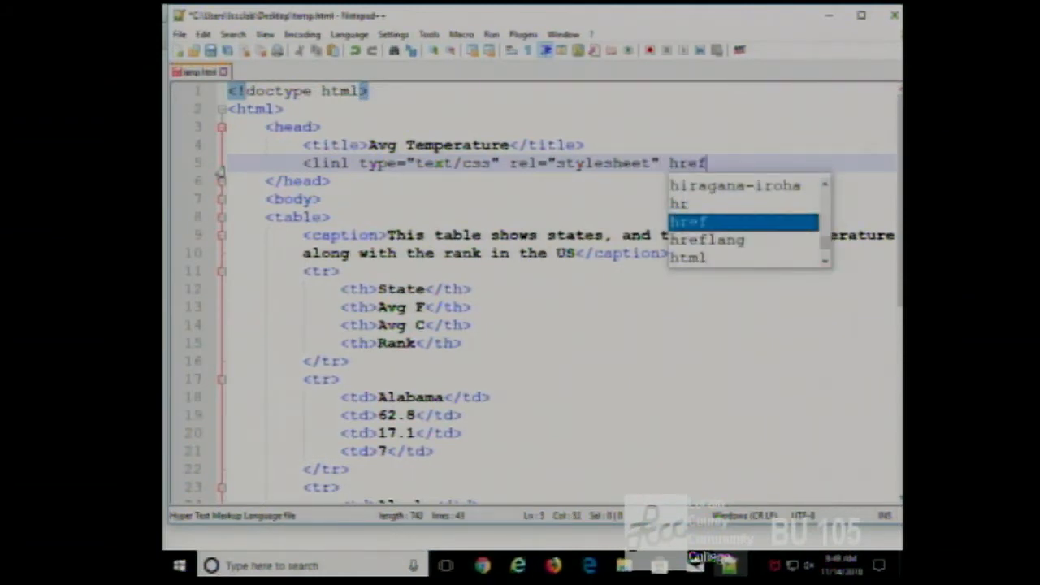
type("=\"s")
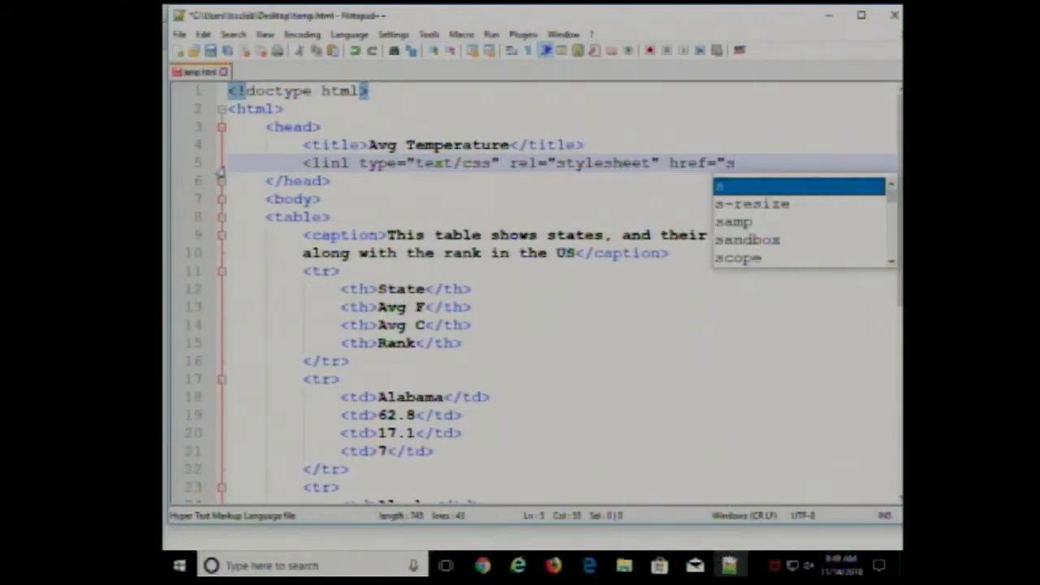
type("tyle.css")
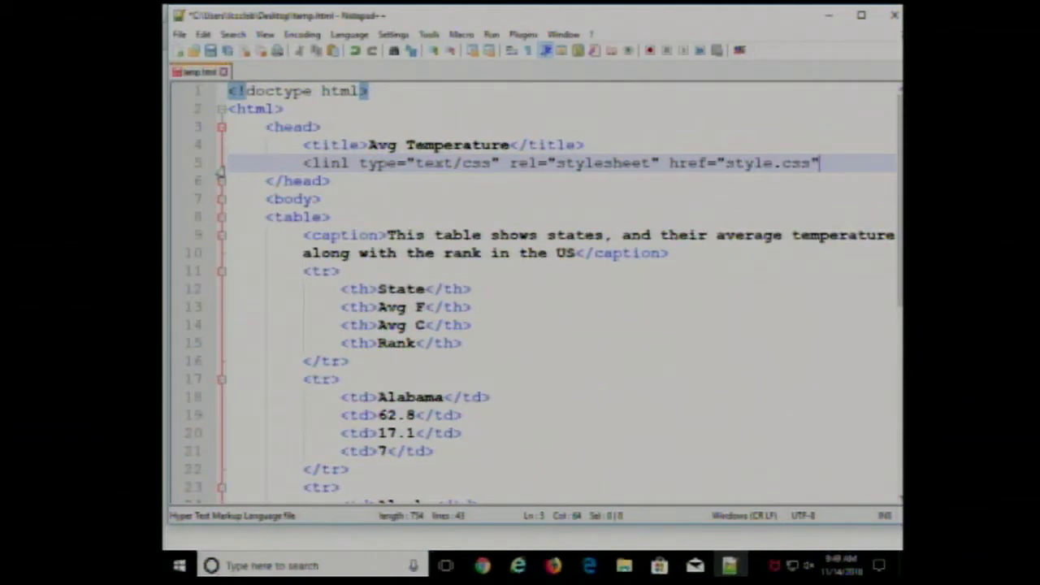
type(">")
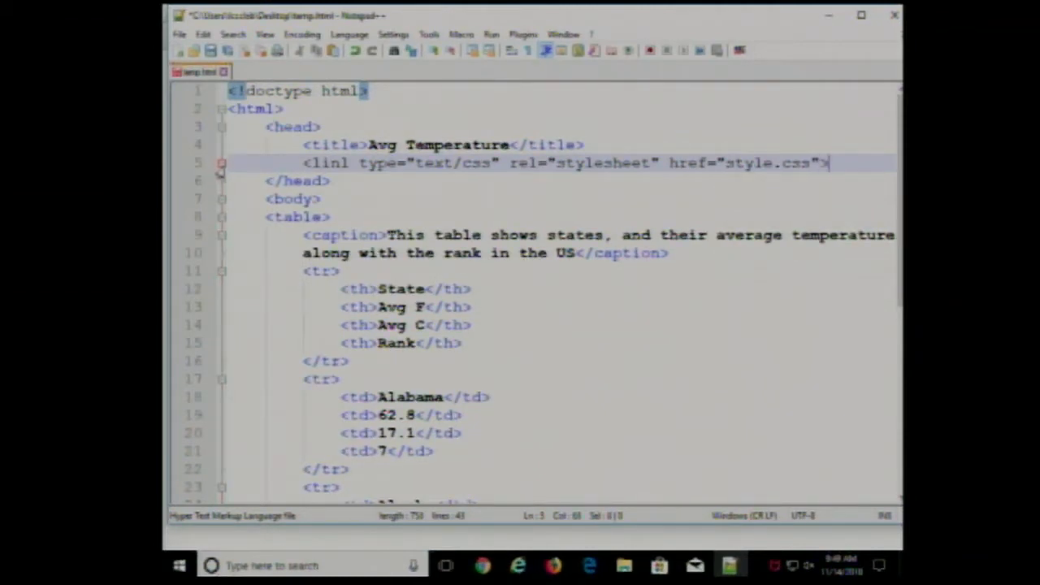
Save temp.html from the File menu
left_click(180, 34)
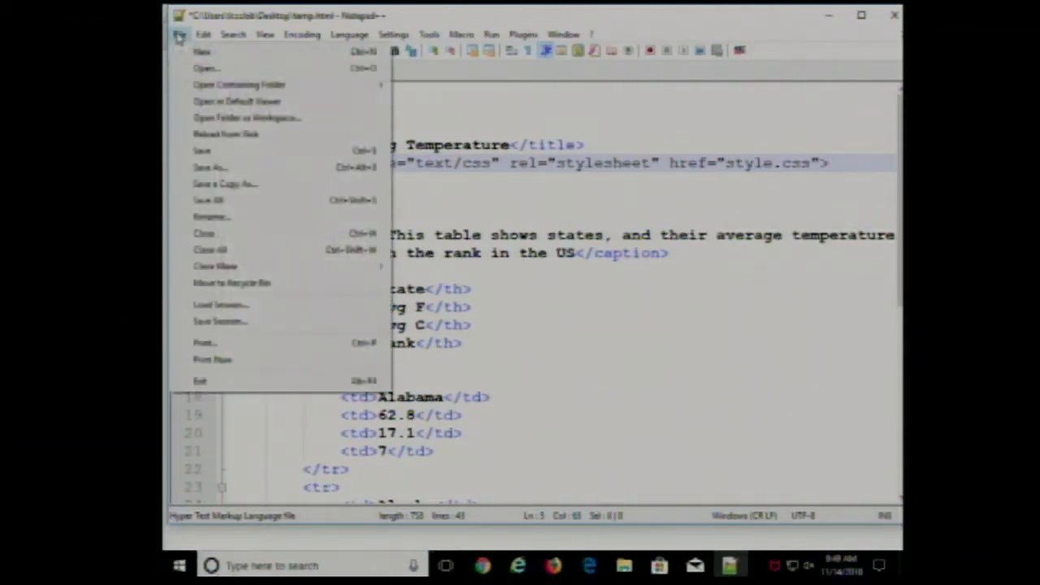
mouse_move(204, 150)
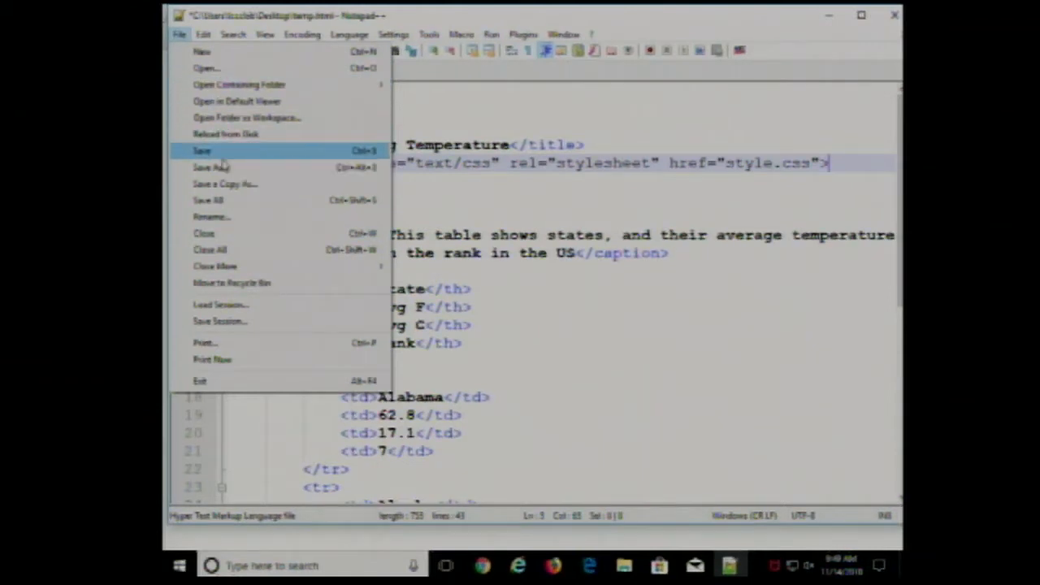
left_click(202, 150)
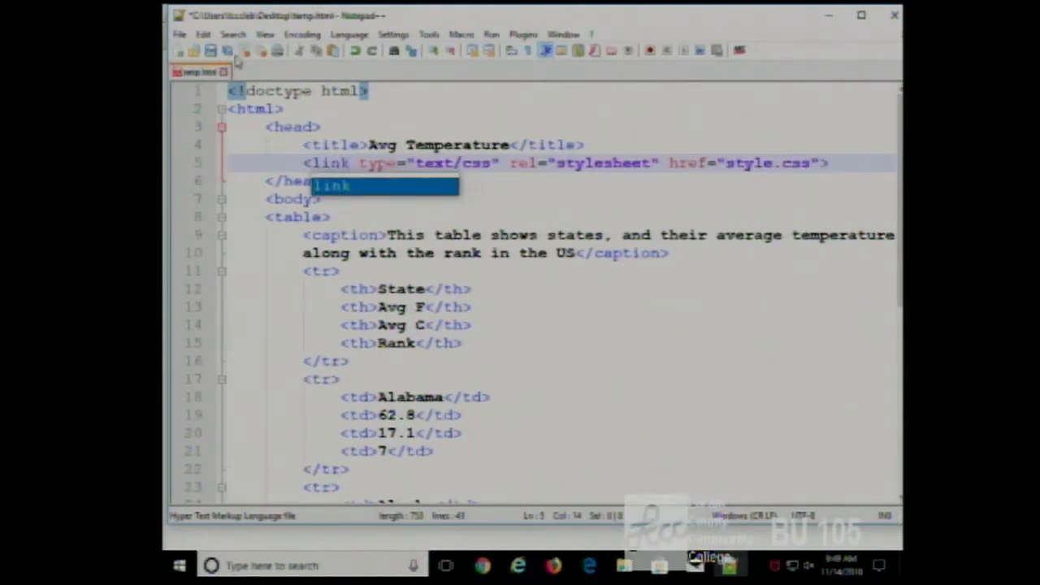
left_click(180, 34)
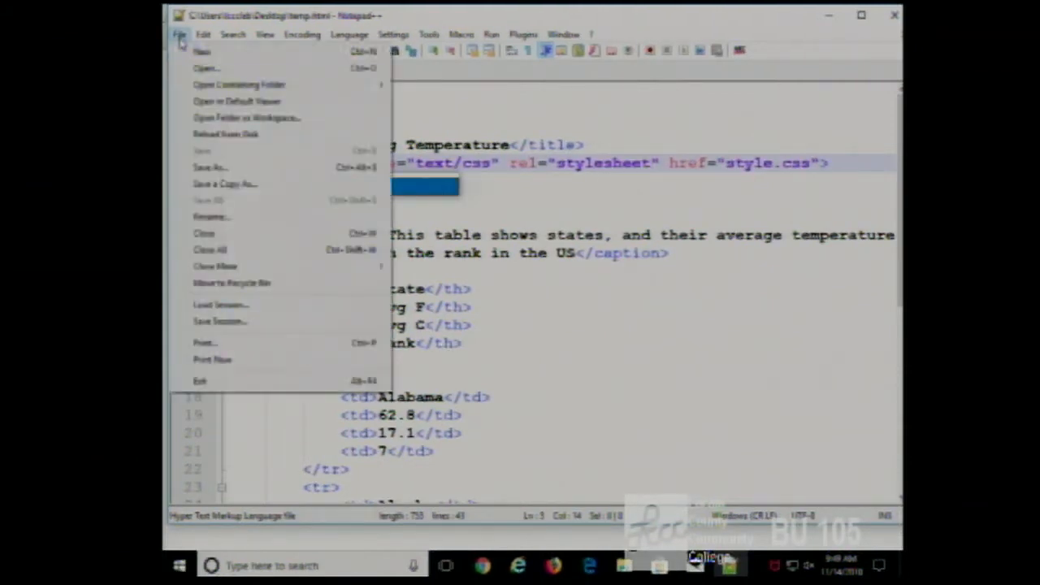
Create a new document containing the rule table {width:60%;}
left_click(202, 51)
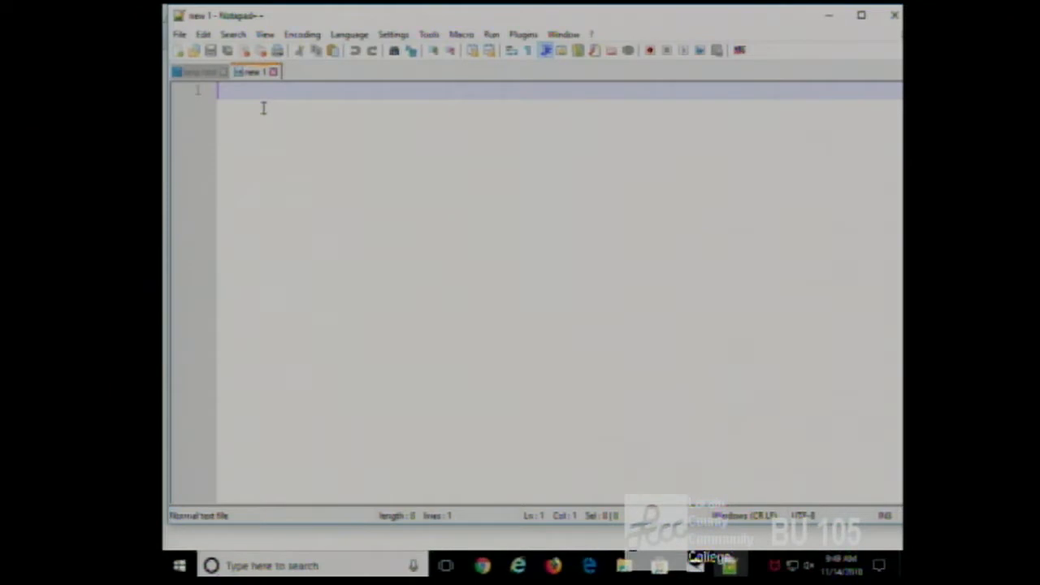
type("tab")
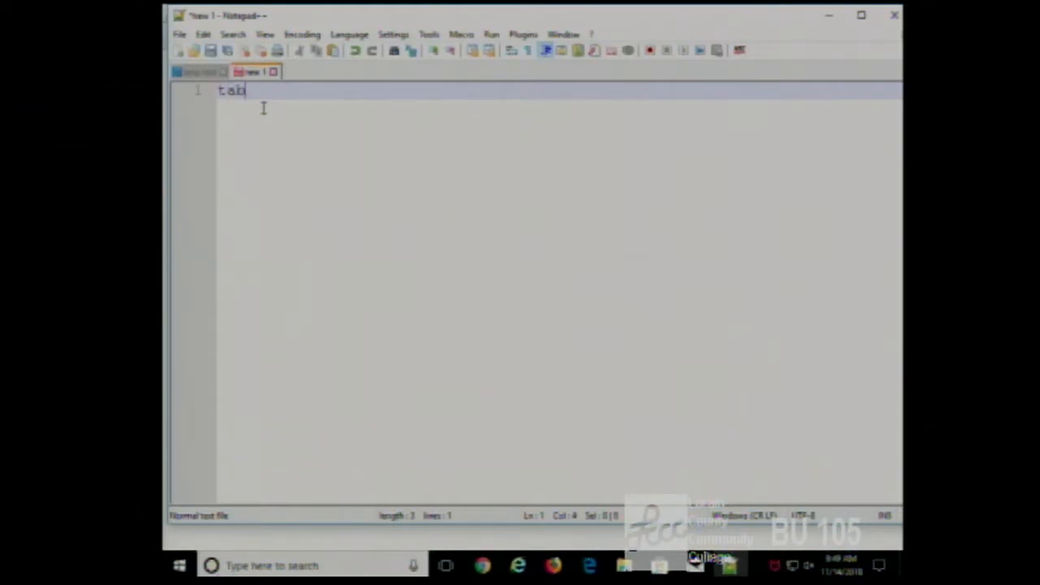
type("le")
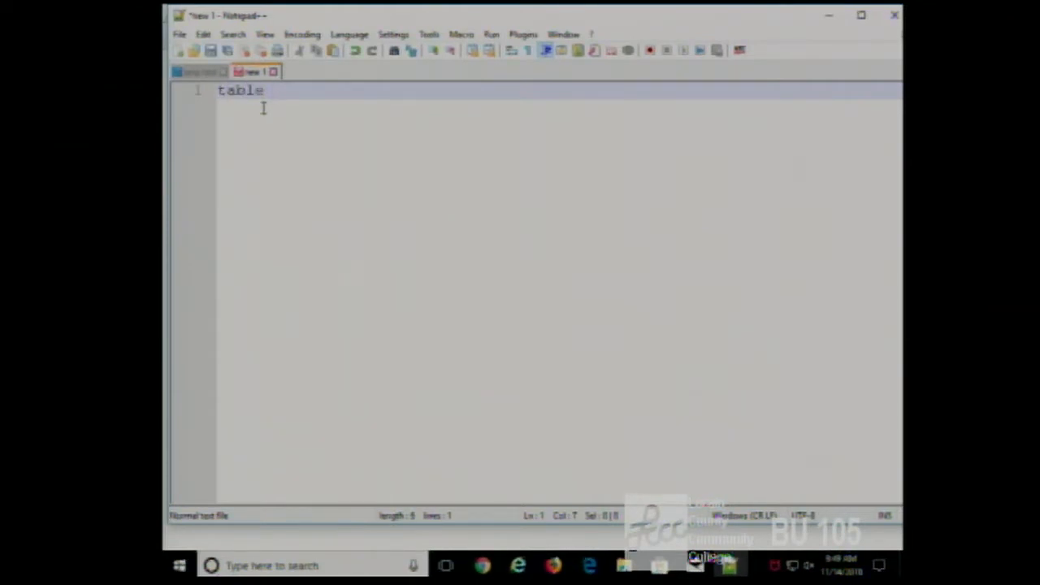
type("{width:")
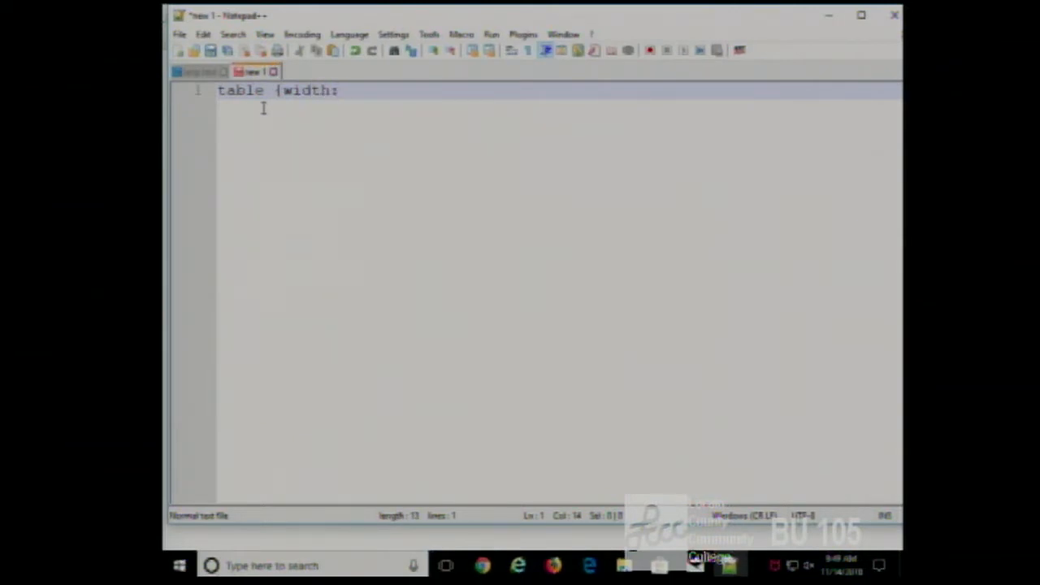
type("6")
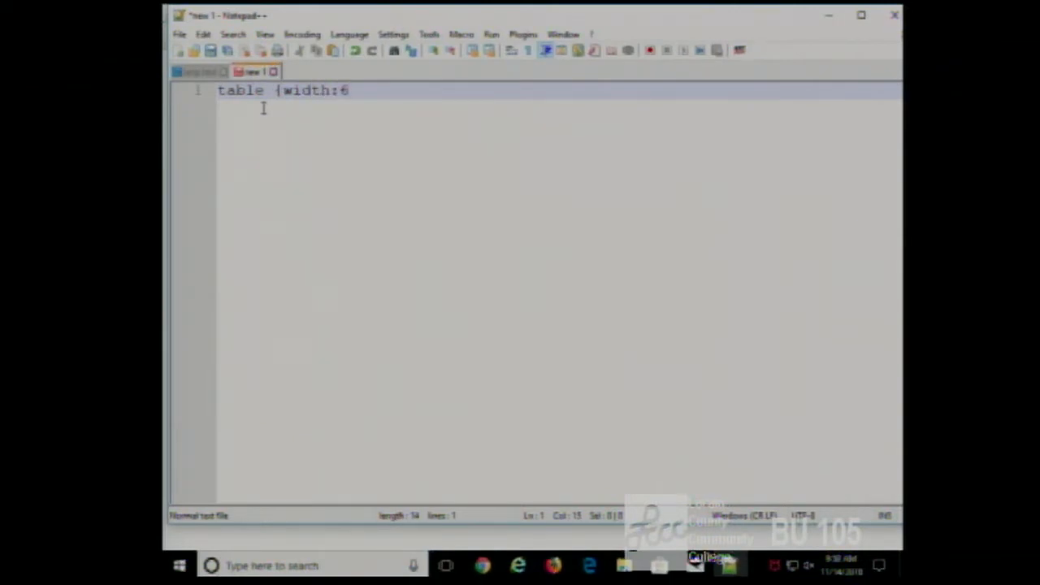
type("0%")
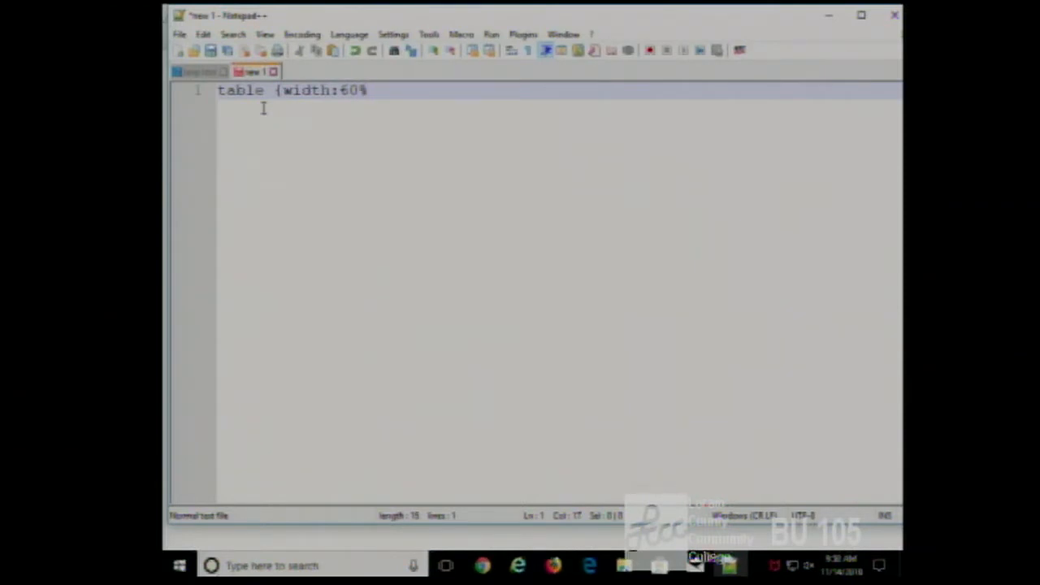
type(";}")
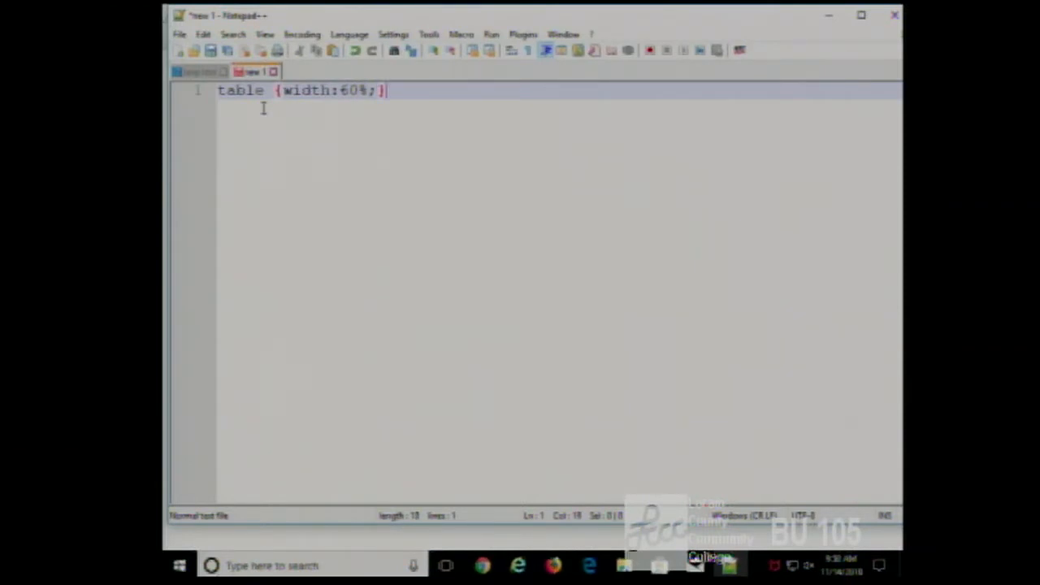
Save the new document as style.css with the Cascade Style Sheets file type
left_click(210, 50)
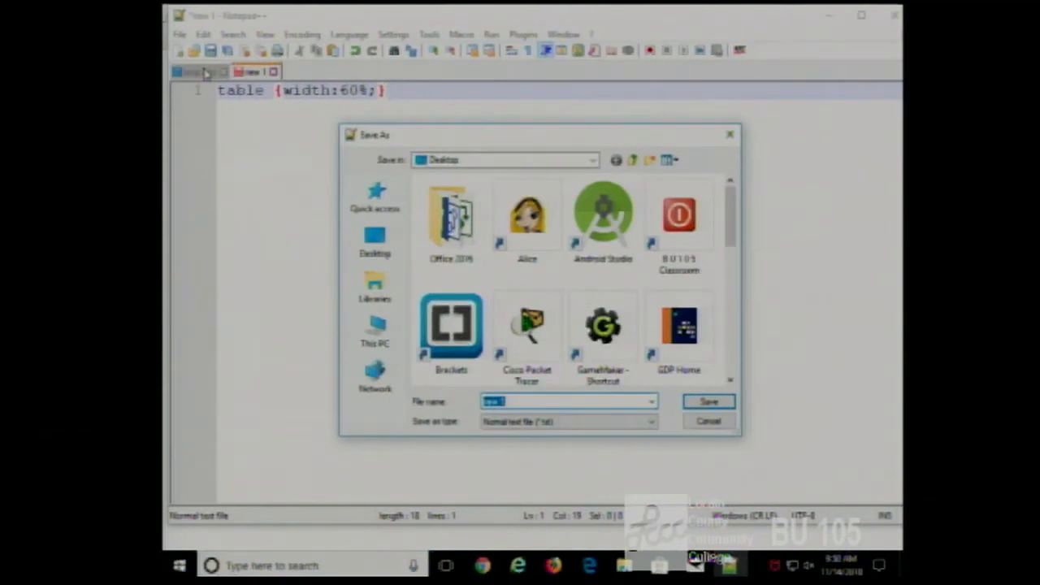
left_click(652, 422)
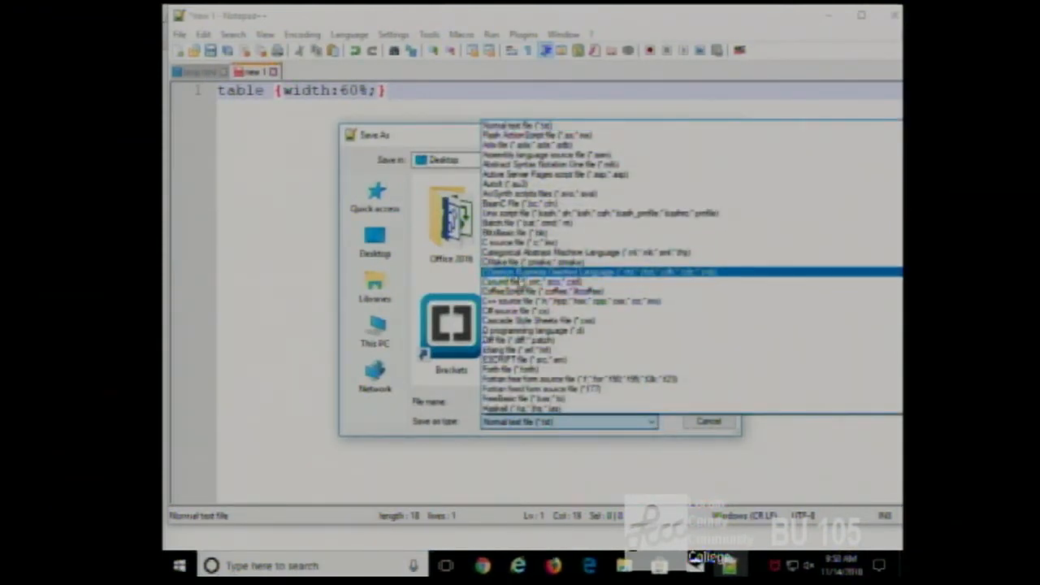
left_click(536, 320)
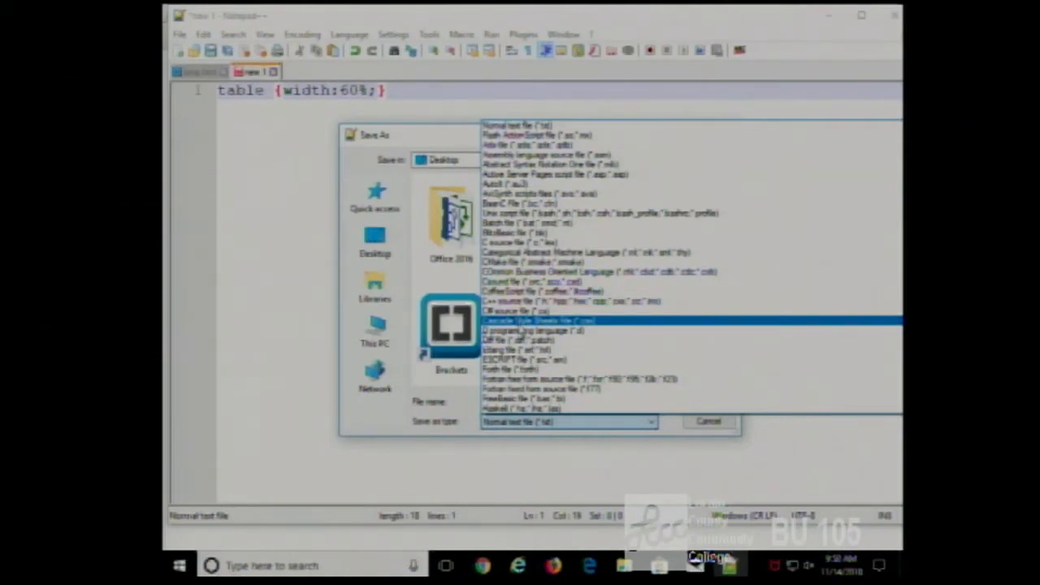
left_click(536, 320)
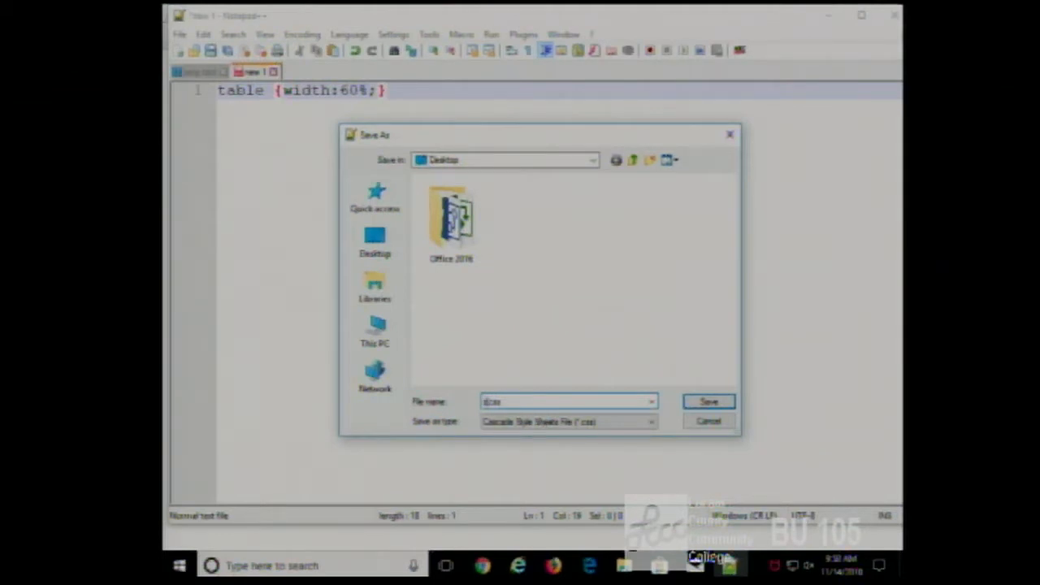
type("style.css")
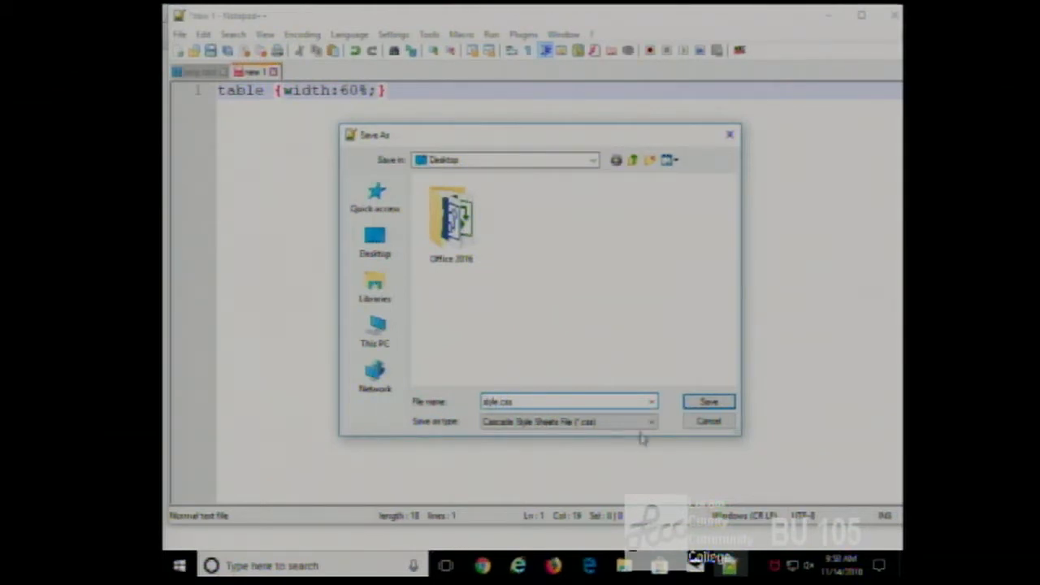
left_click(707, 401)
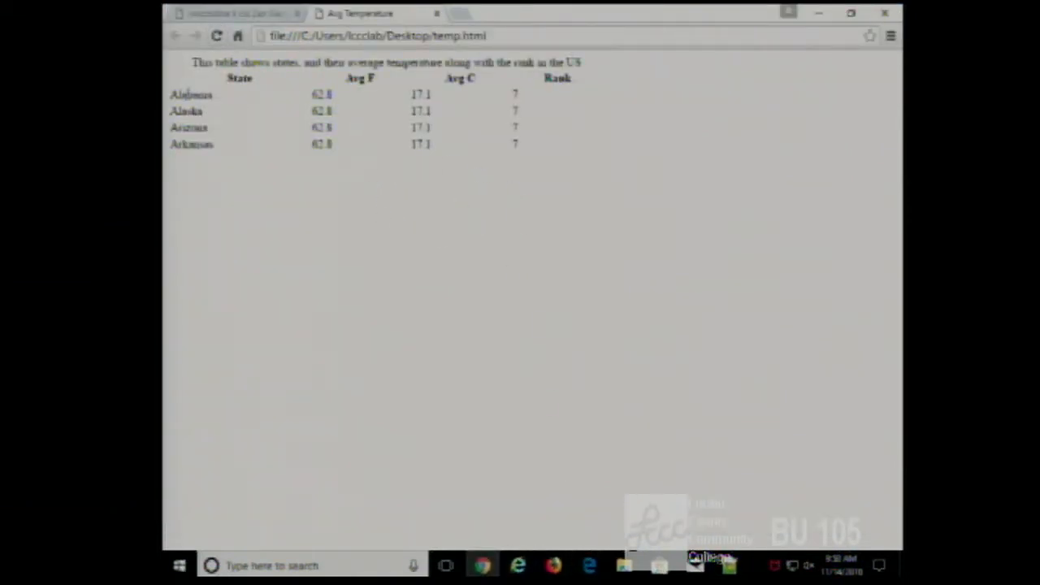
mouse_move(501, 235)
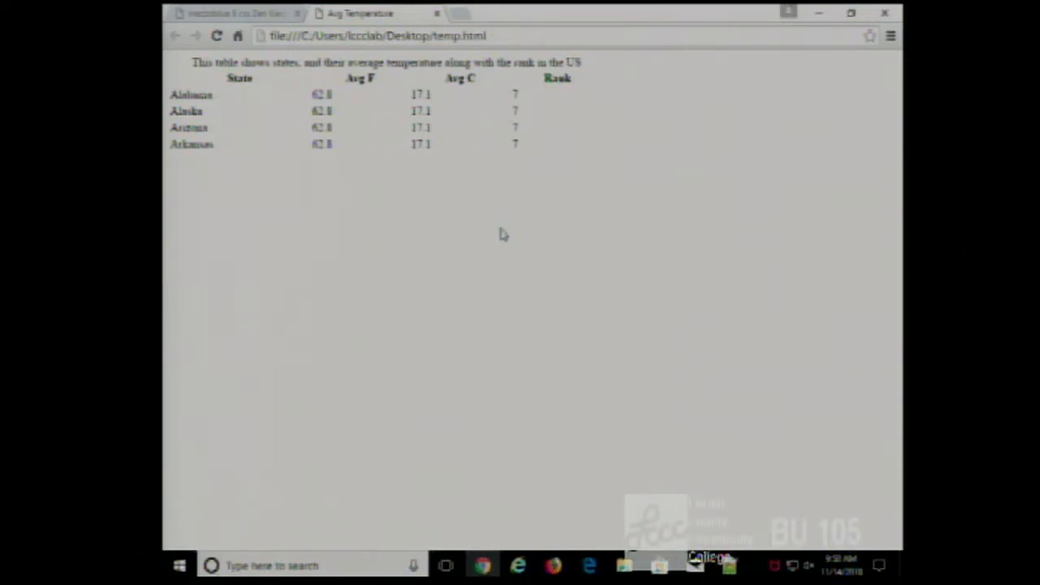
mouse_move(344, 89)
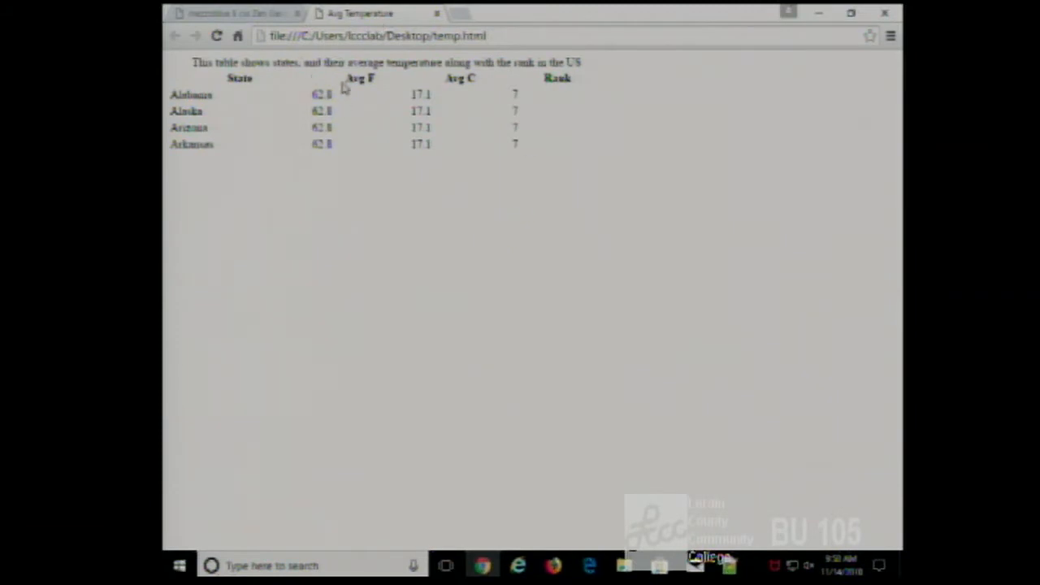
double_click(359, 78)
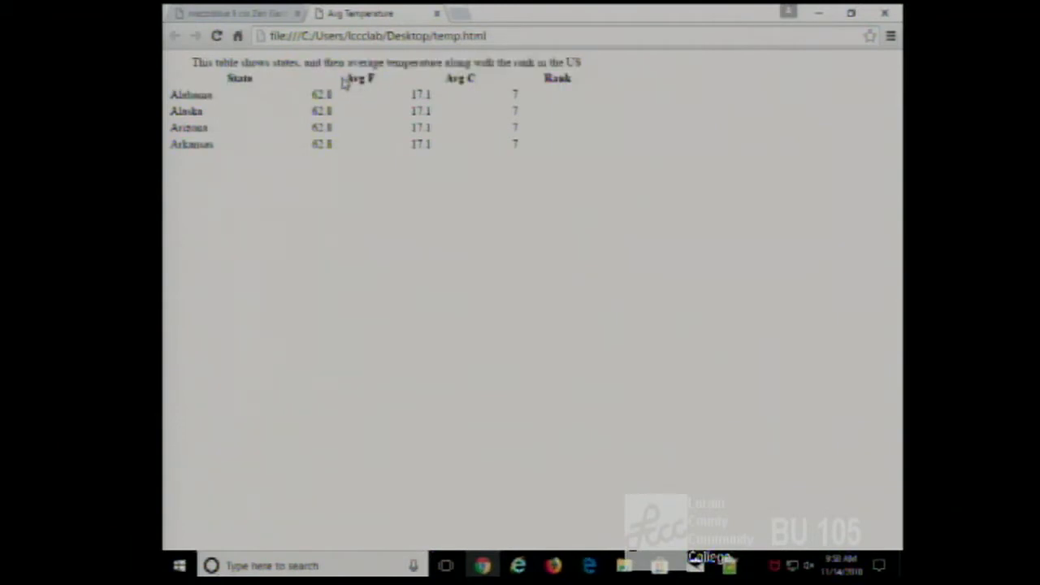
double_click(359, 78)
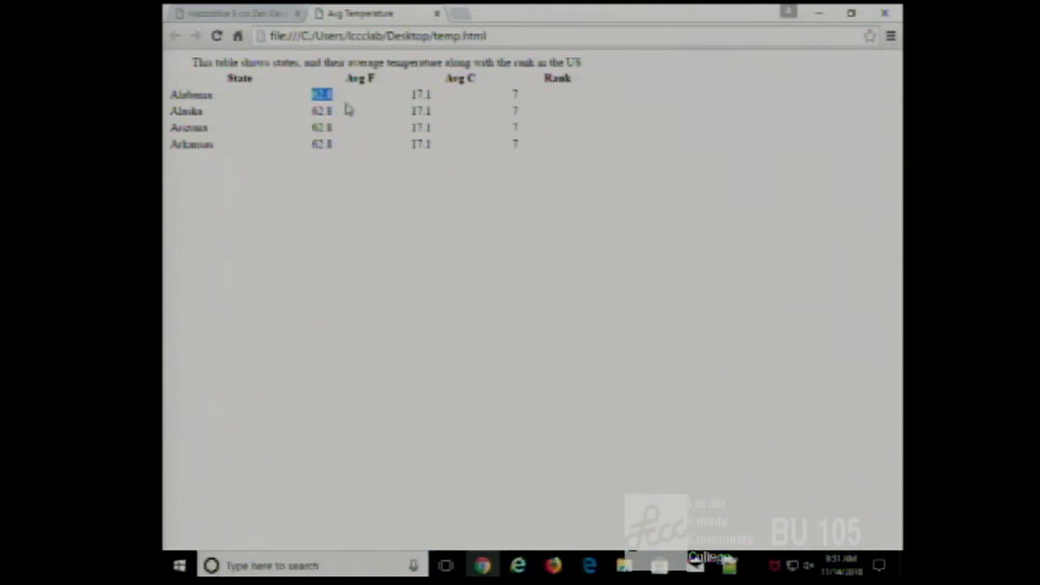
mouse_move(363, 135)
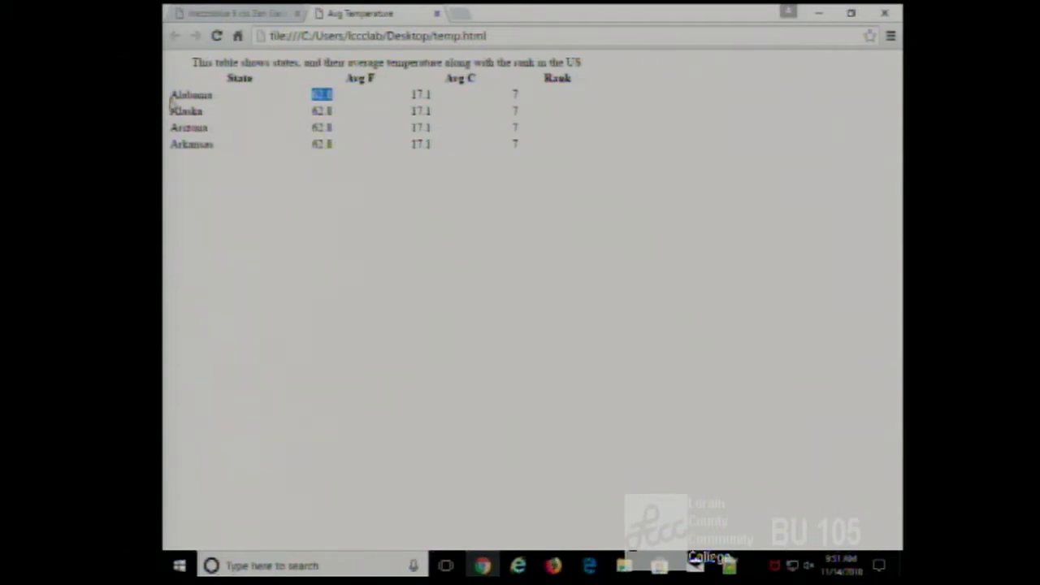
mouse_move(205, 157)
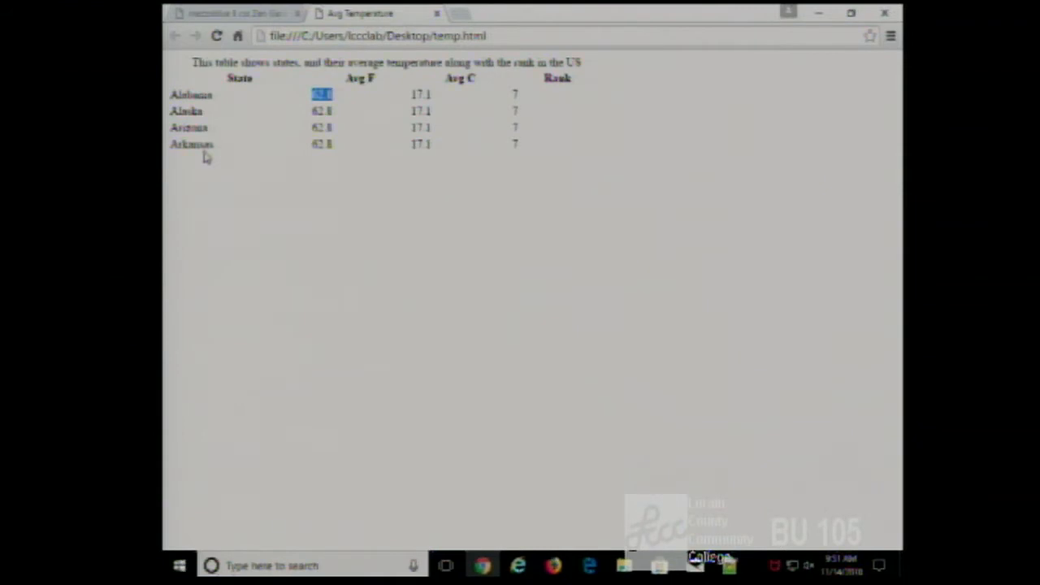
mouse_move(230, 160)
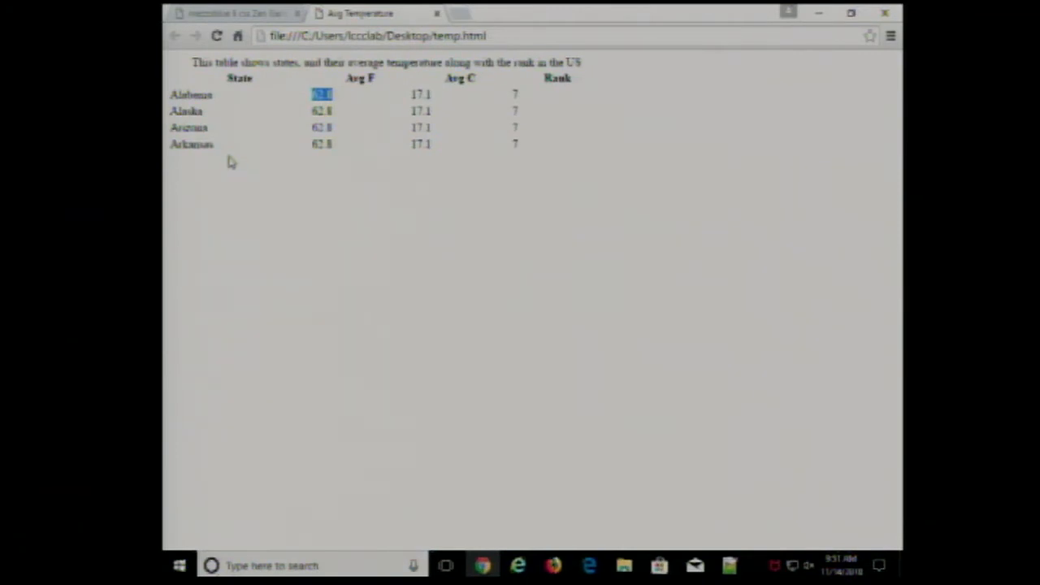
Add td {text-align:center;} on line 2 of style.css, using autocomplete for center
left_click(730, 565)
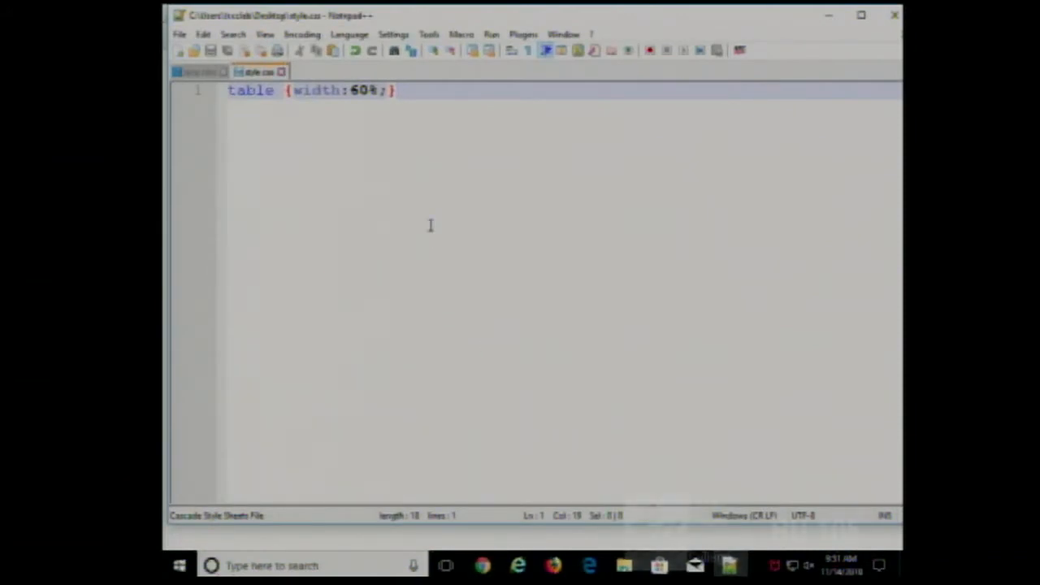
type("t")
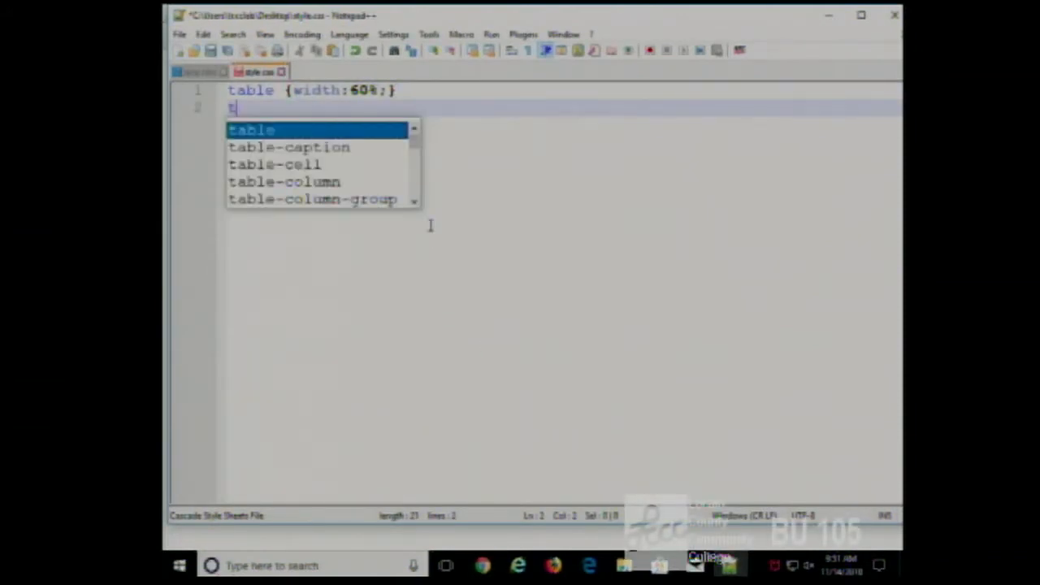
type("d")
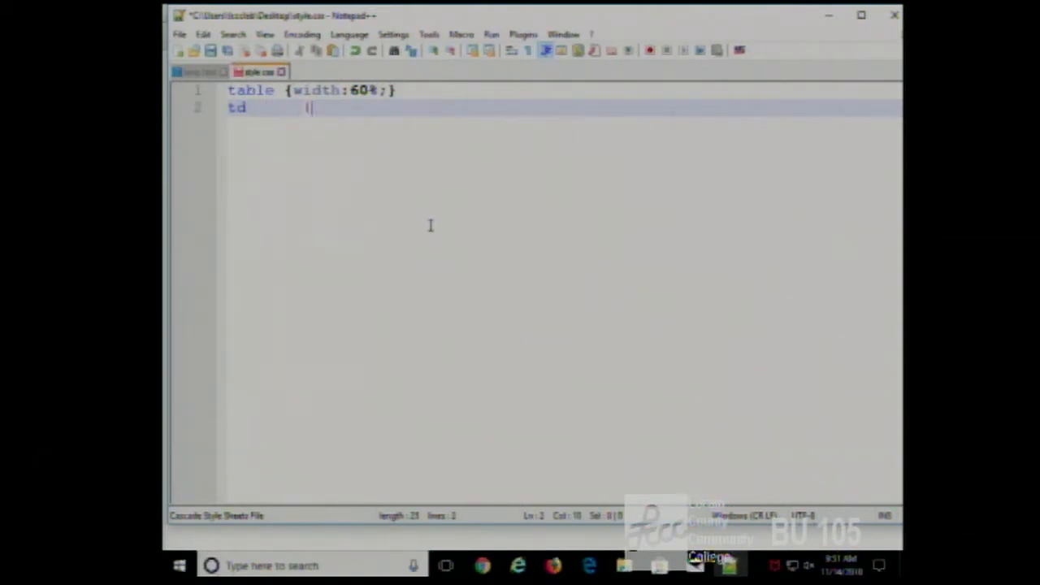
type("{text-al")
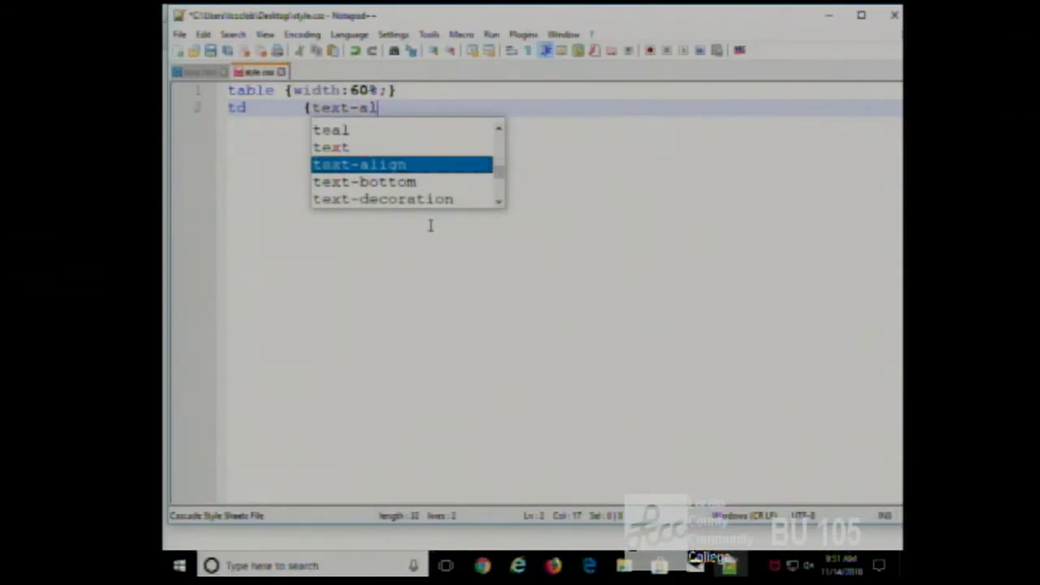
type("ign:ce")
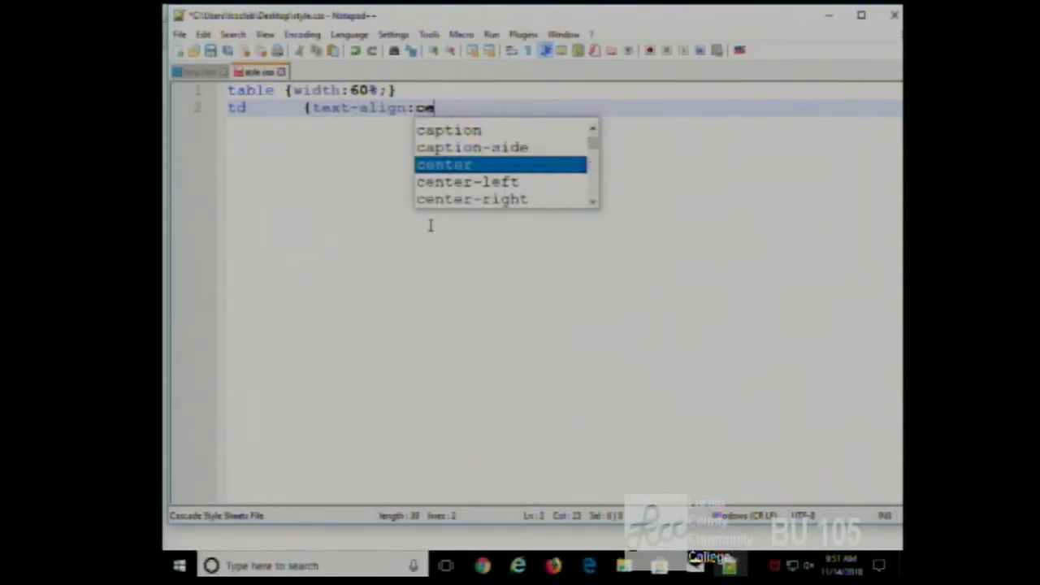
left_click(444, 164)
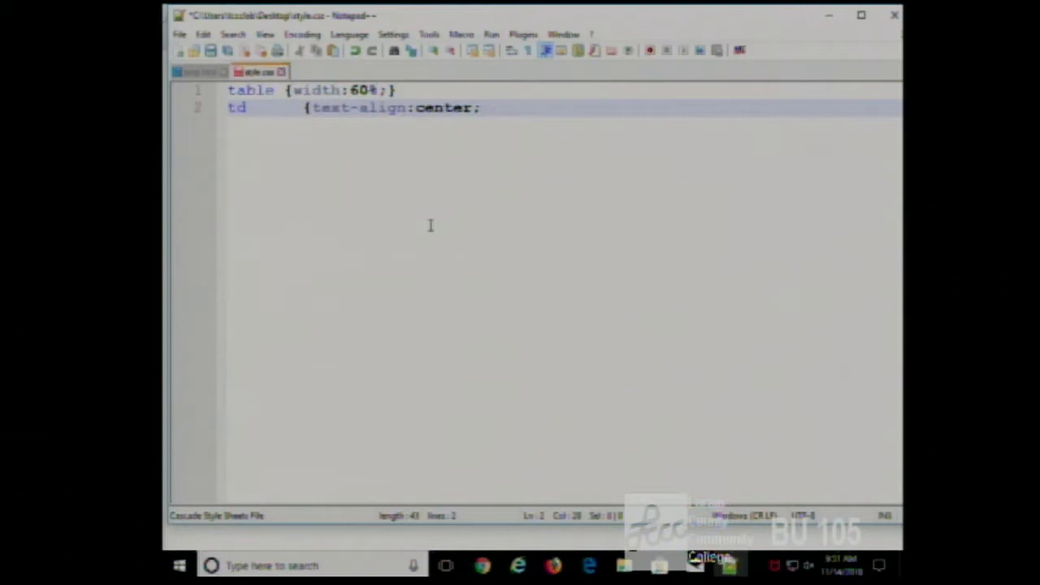
type("}")
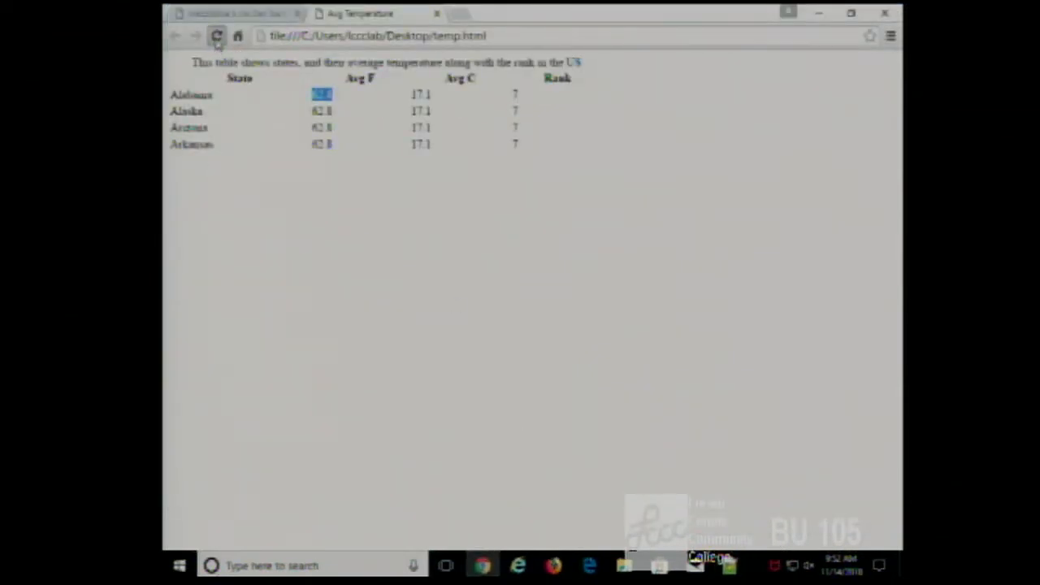
Reload temp.html in Chrome to show the centered cell text
left_click(217, 36)
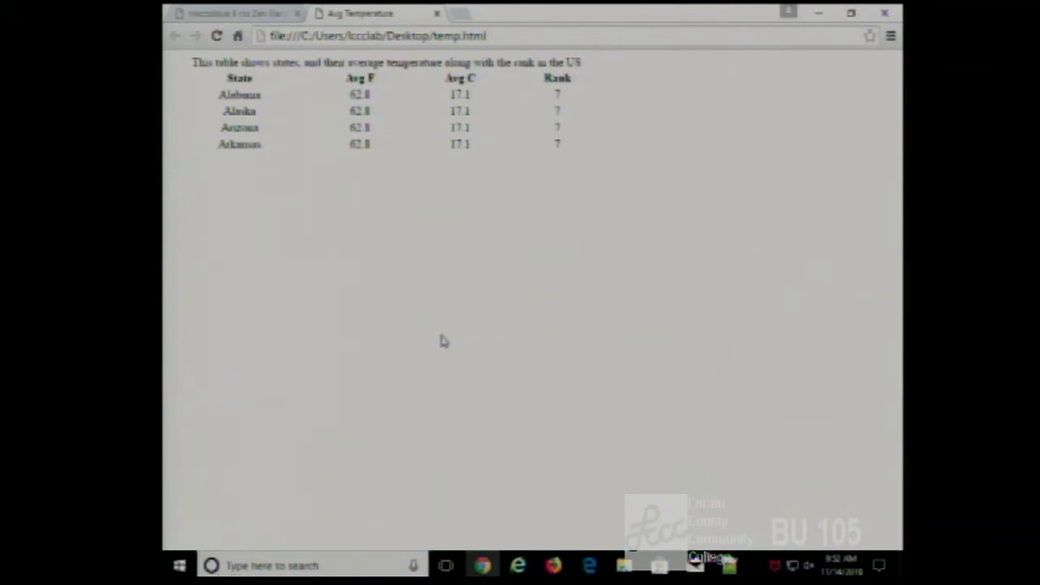
mouse_move(521, 344)
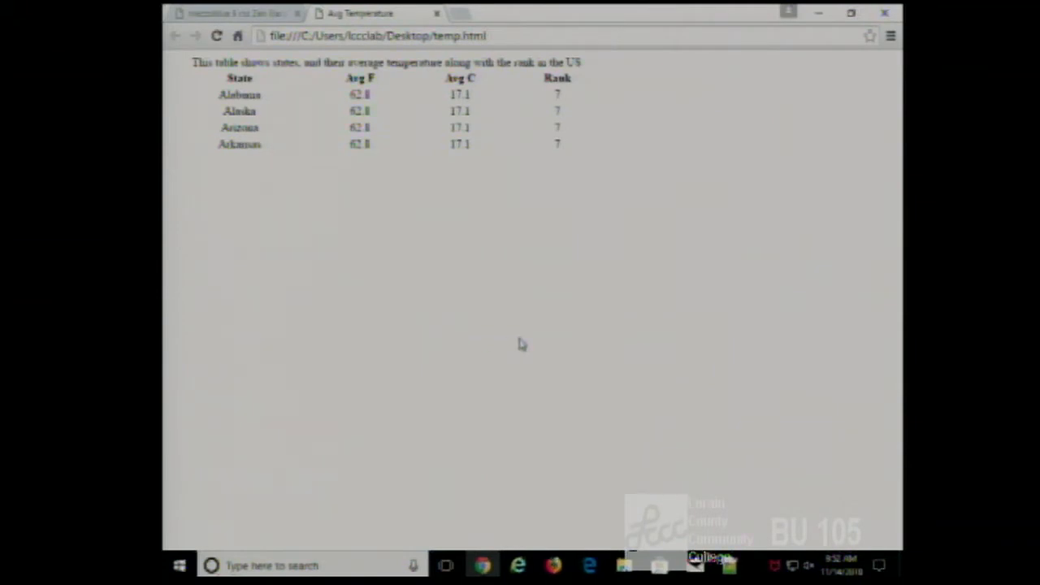
mouse_move(209, 93)
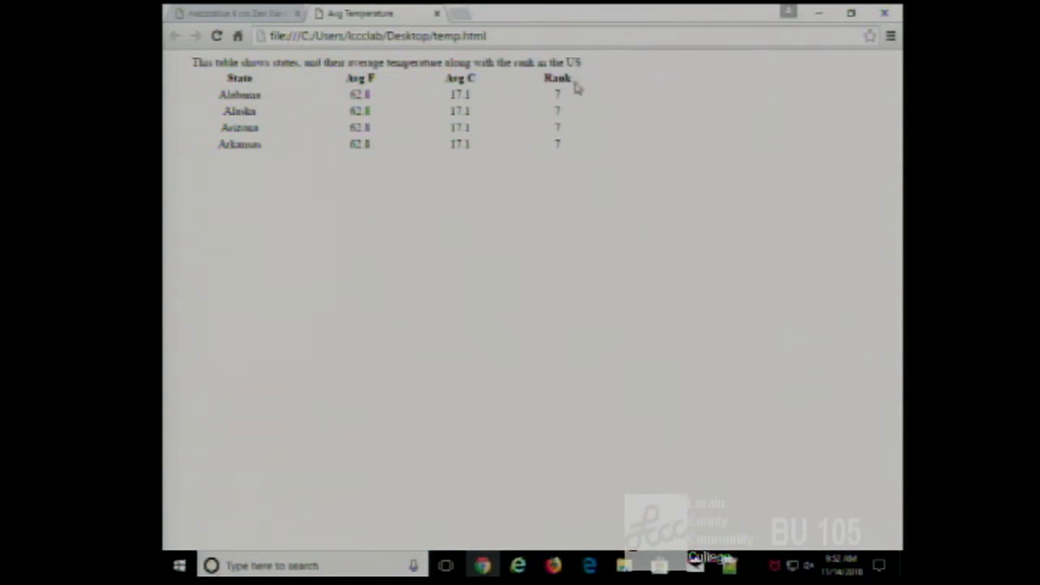
mouse_move(459, 199)
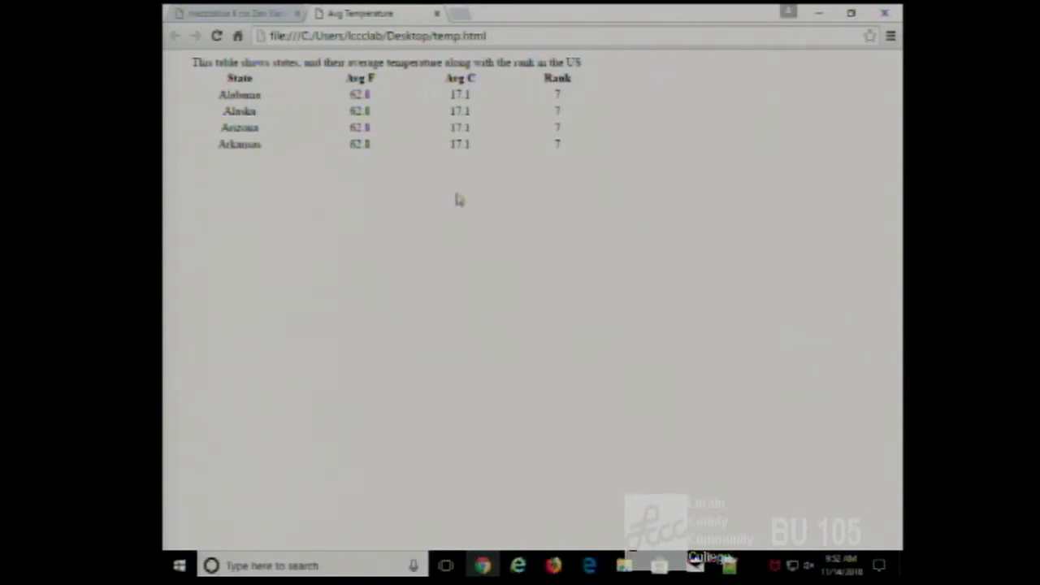
mouse_move(539, 212)
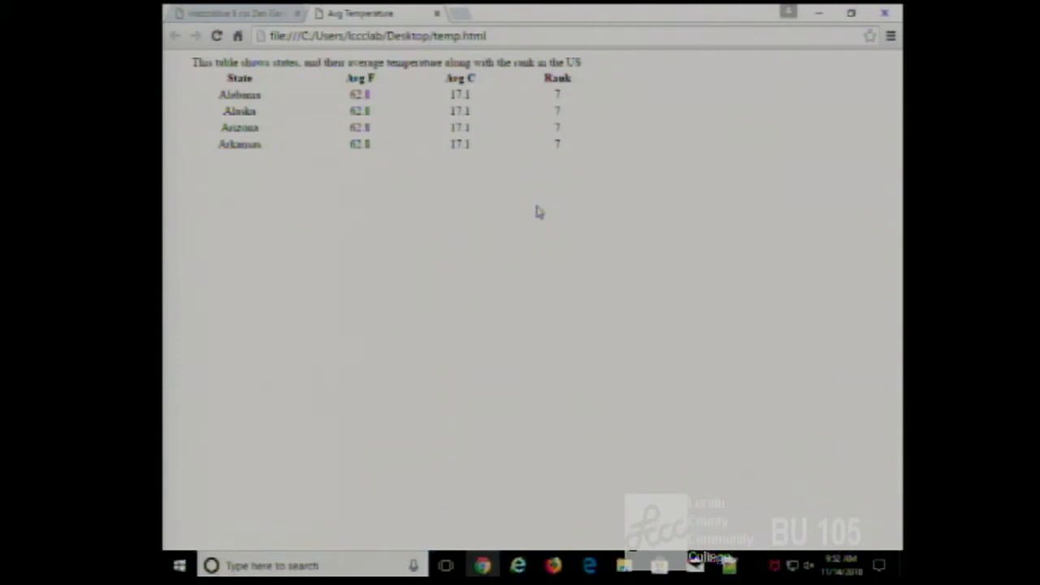
mouse_move(541, 211)
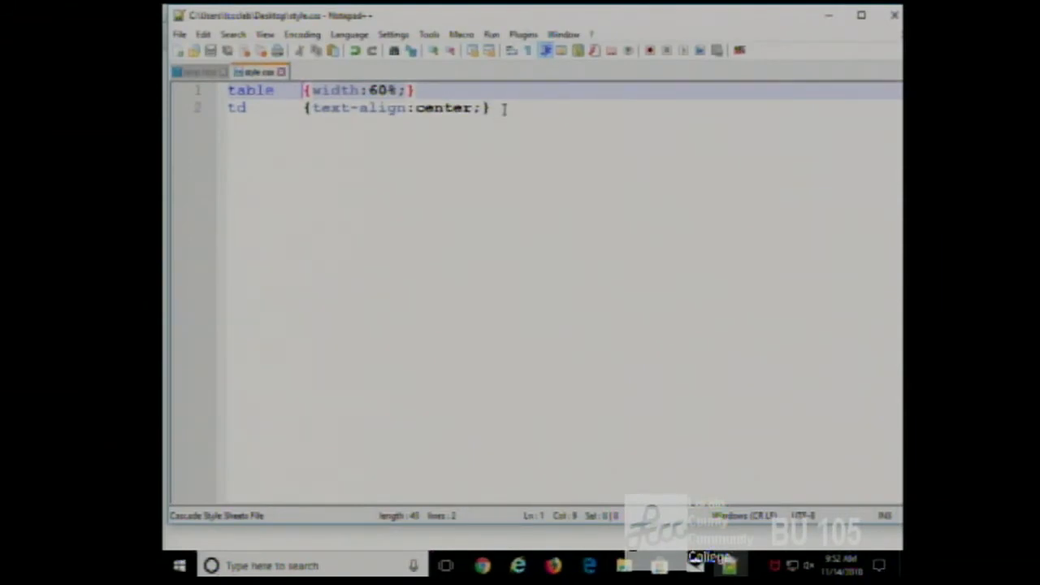
Add th {border-bottom: 1px solid black;} as line 3 of style.css
type("th")
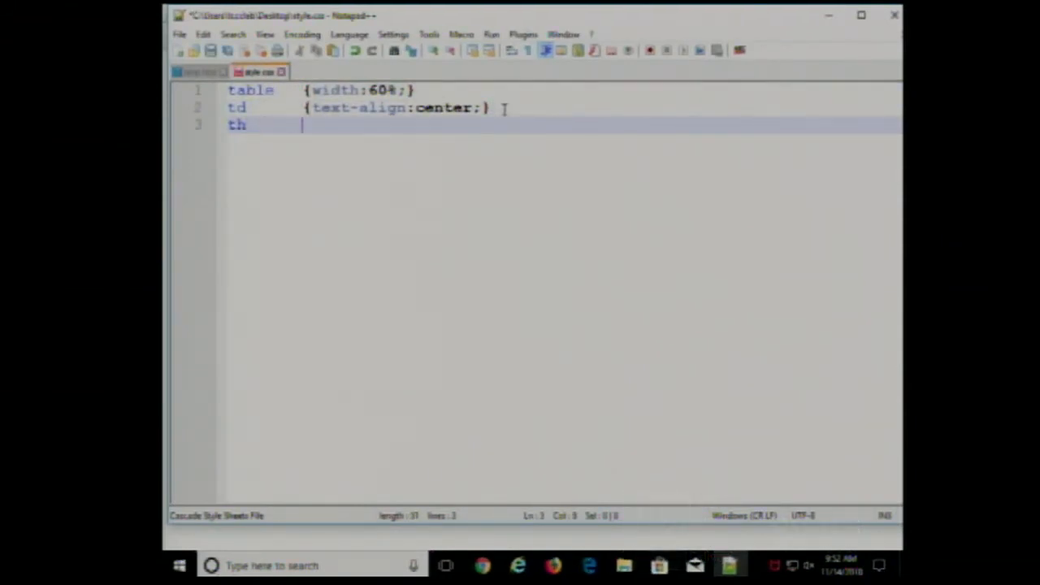
type("{b")
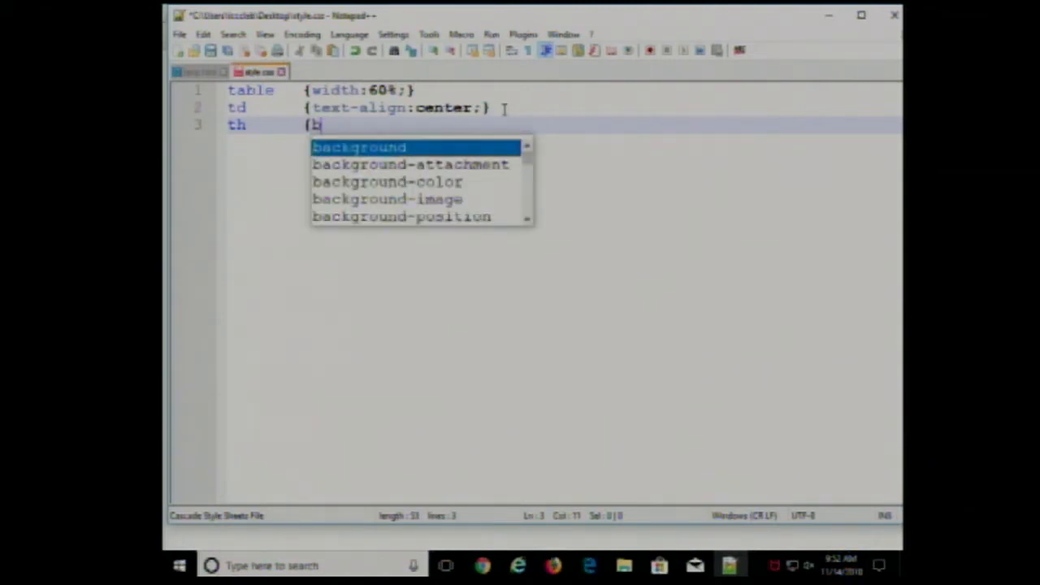
type("order")
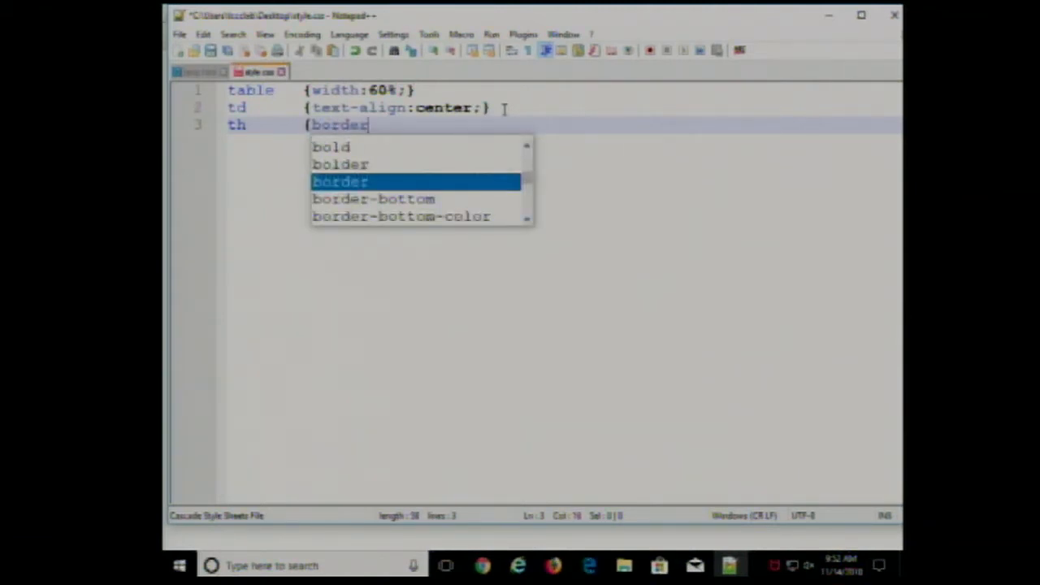
type("-bottom: 1")
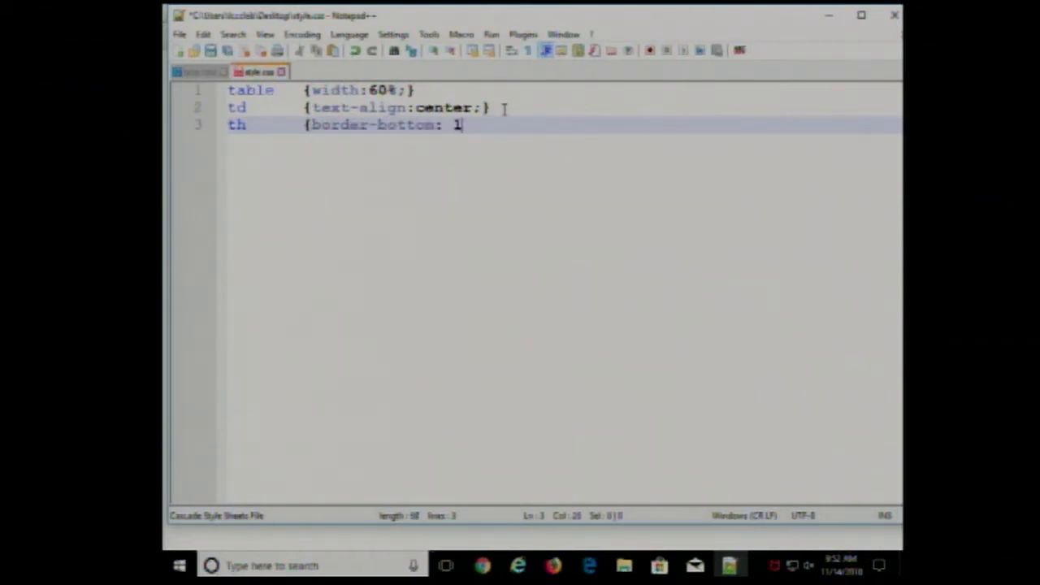
type("px solid black;")
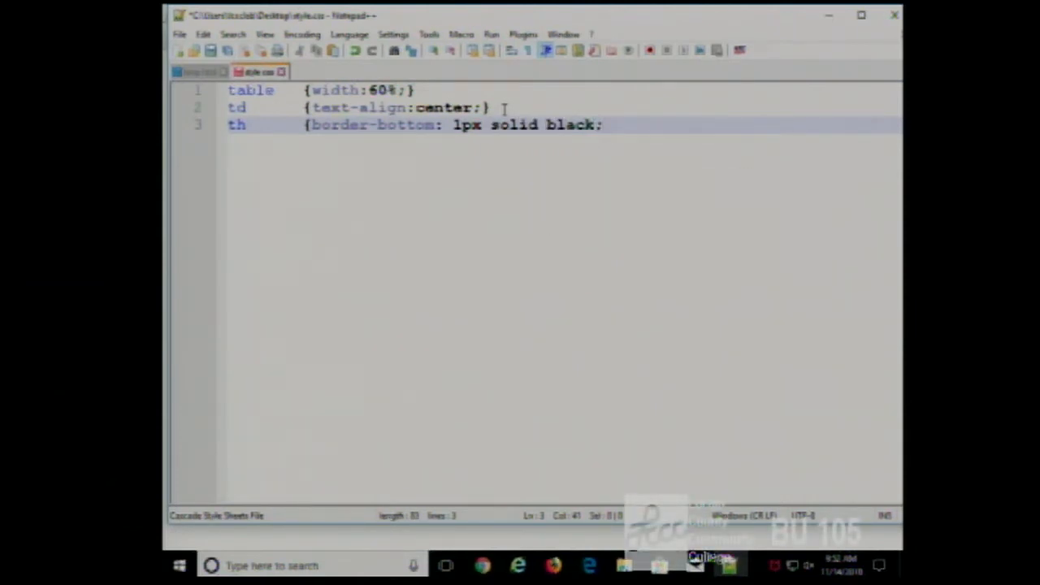
type("}")
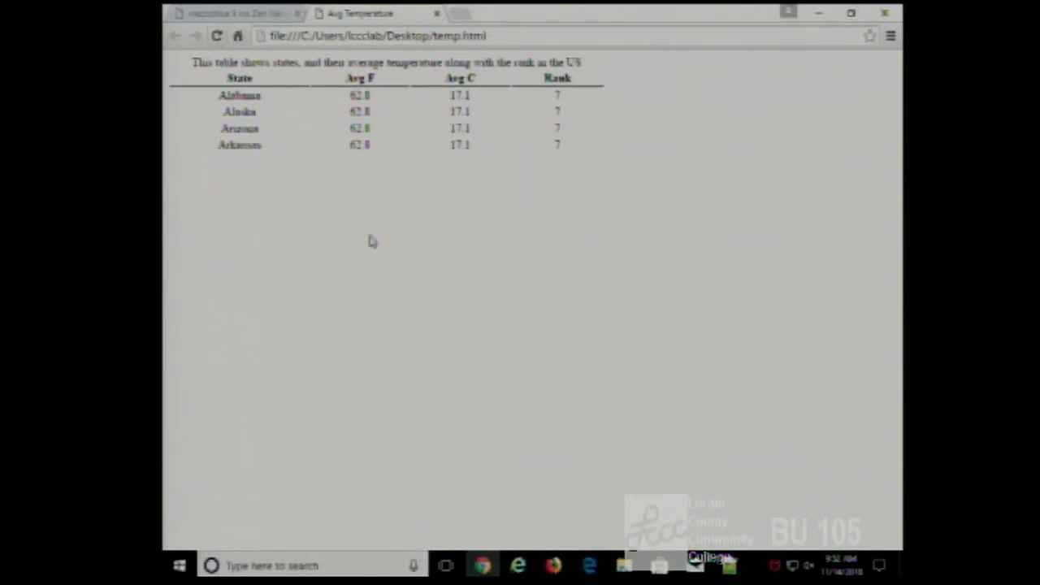
mouse_move(433, 112)
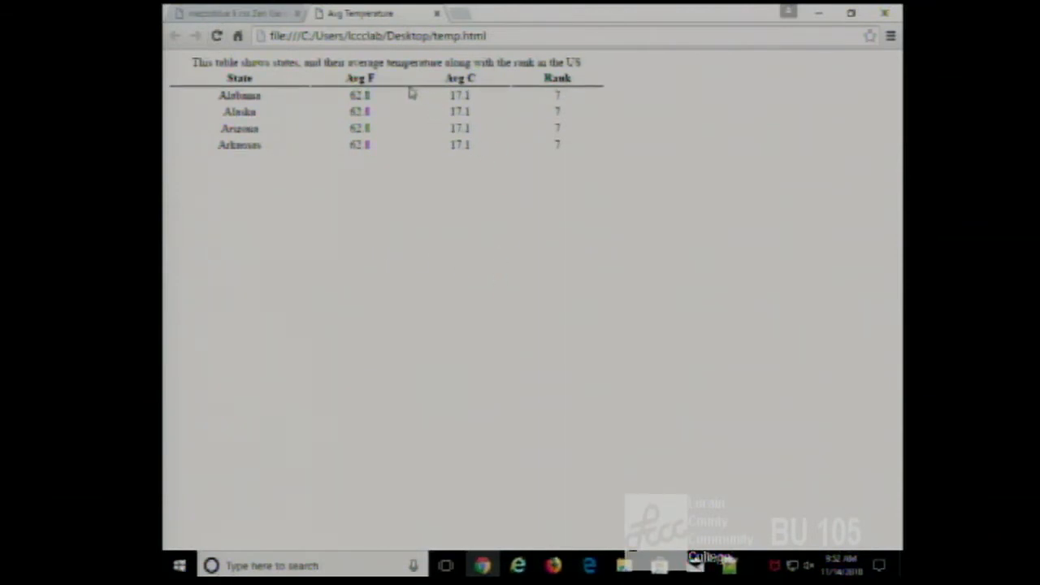
mouse_move(575, 508)
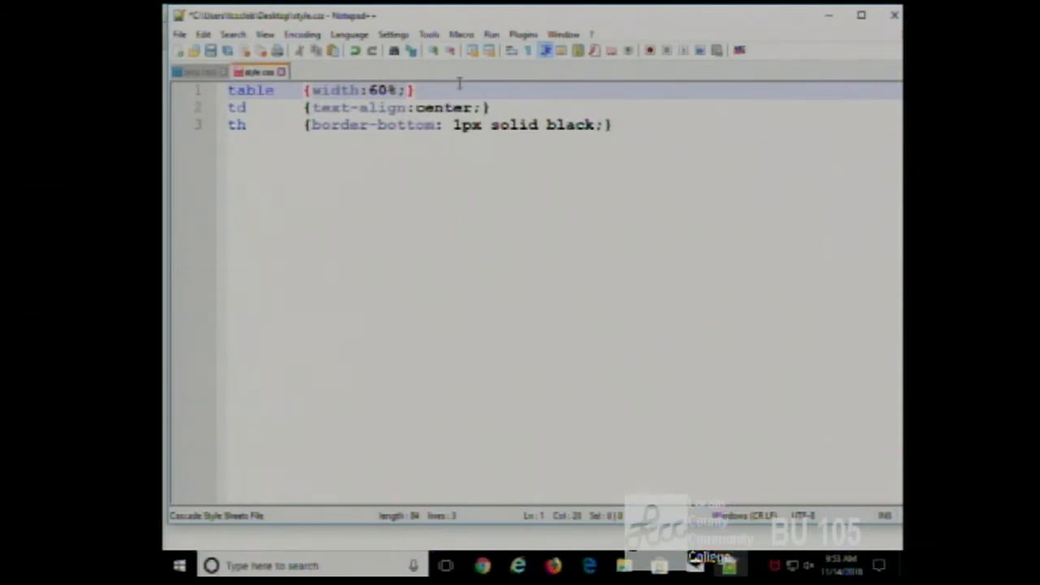
Add border-collapse:collapse; to the table rule after width:60%
type("border")
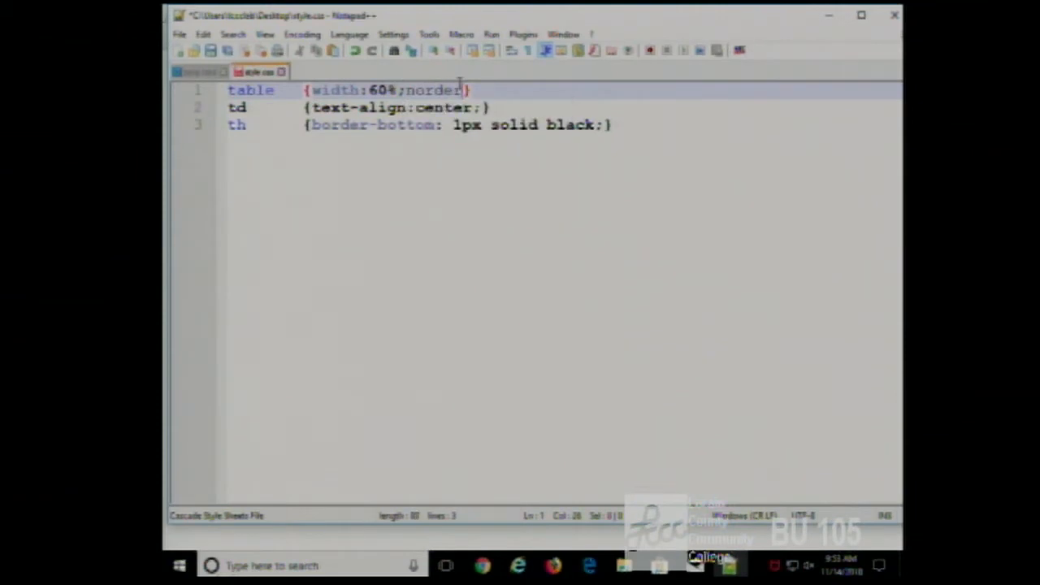
key("Backspace")
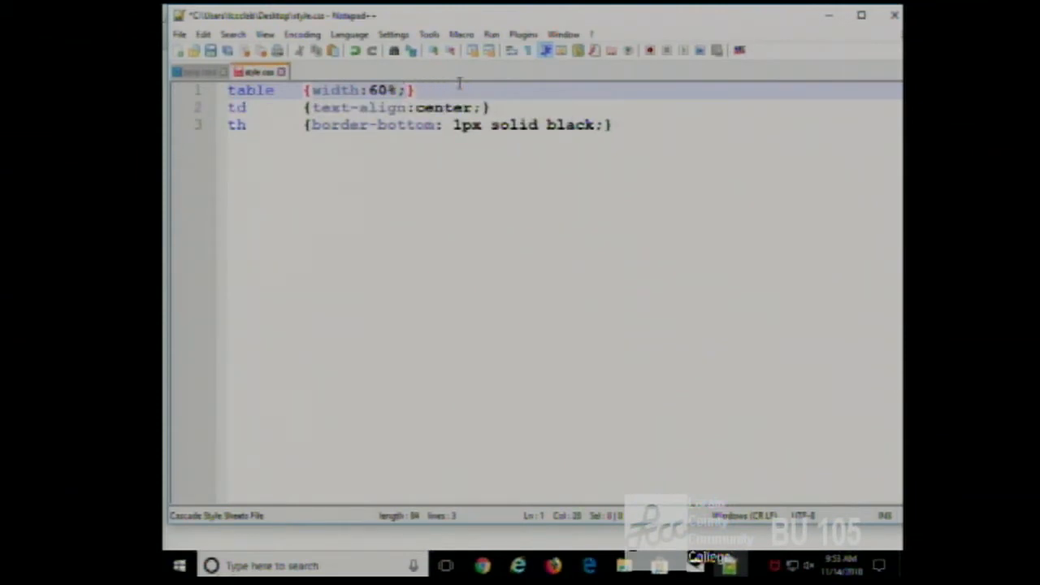
type("border")
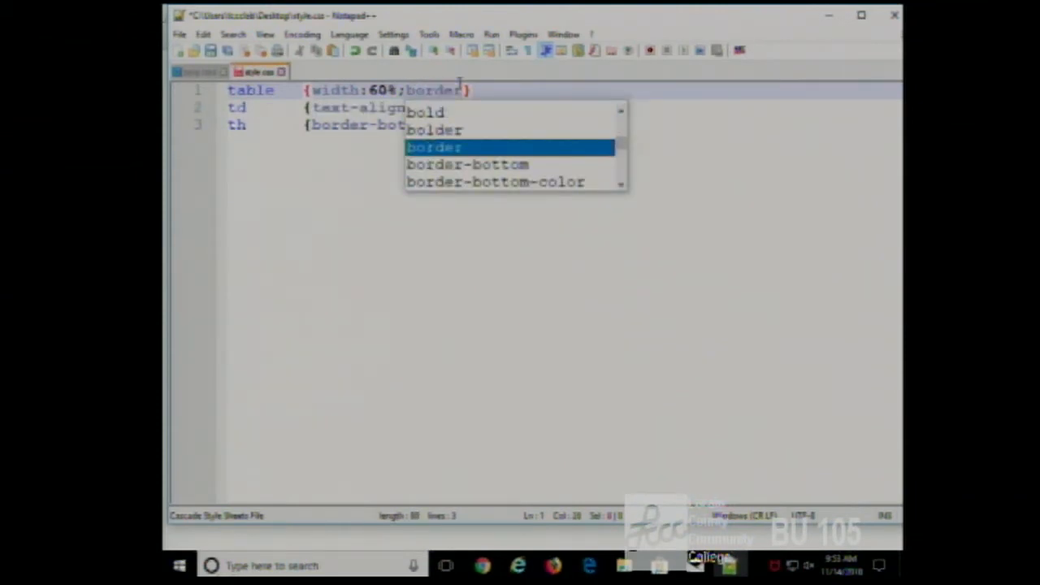
type("-collapse:collapse;")
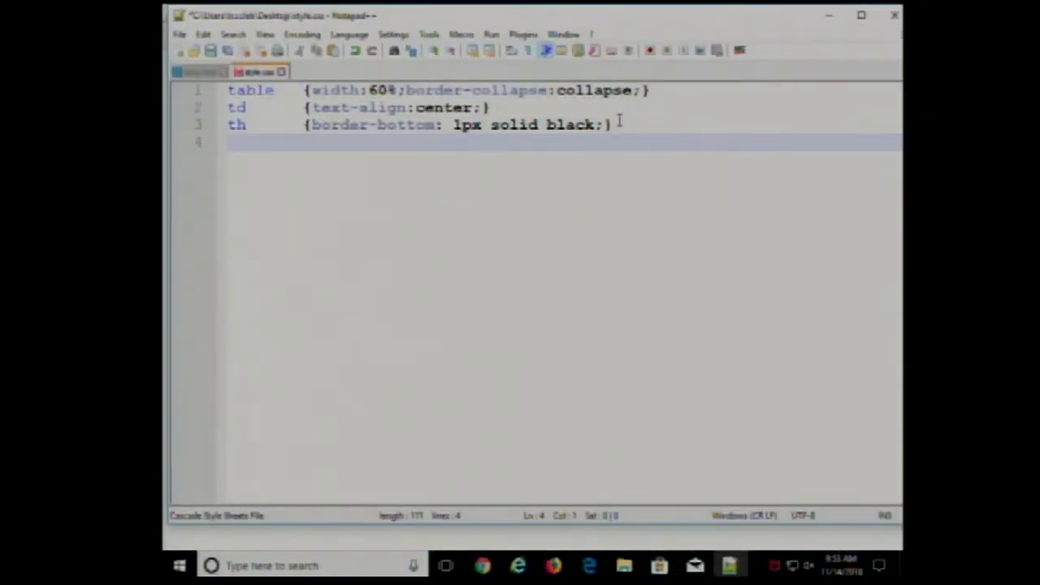
Write caption {border:1px solid black;font-size:.8em;} on line 4, correcting typos
type("caption")
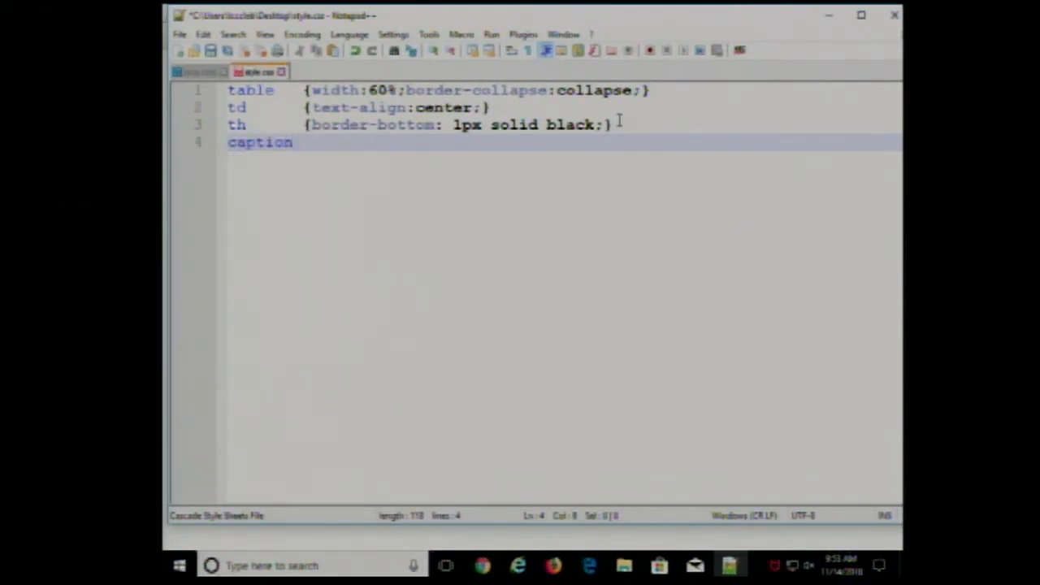
type("{boder")
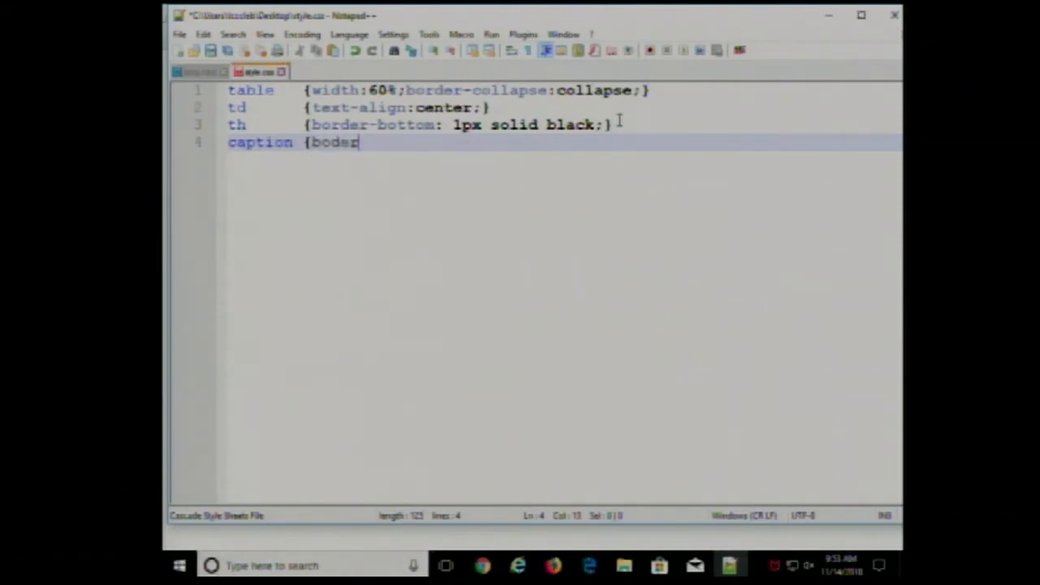
key("BackSpace")
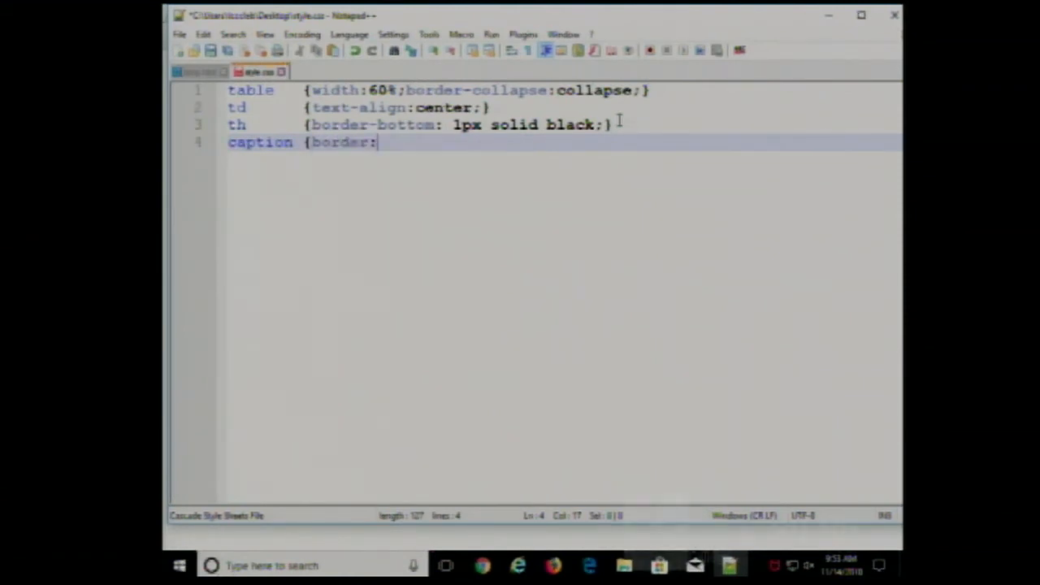
type("1px solid")
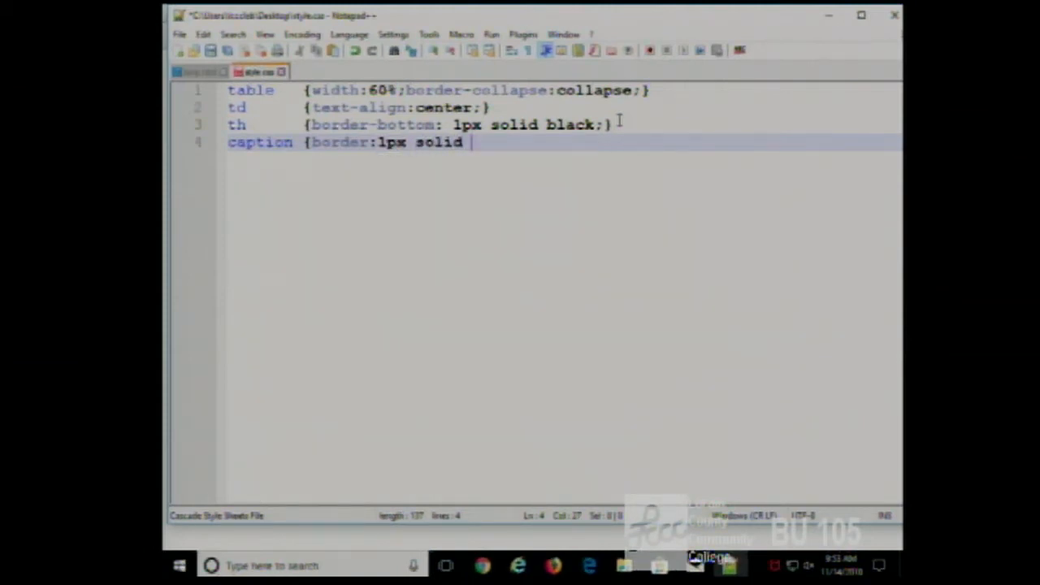
type("black;font-size:")
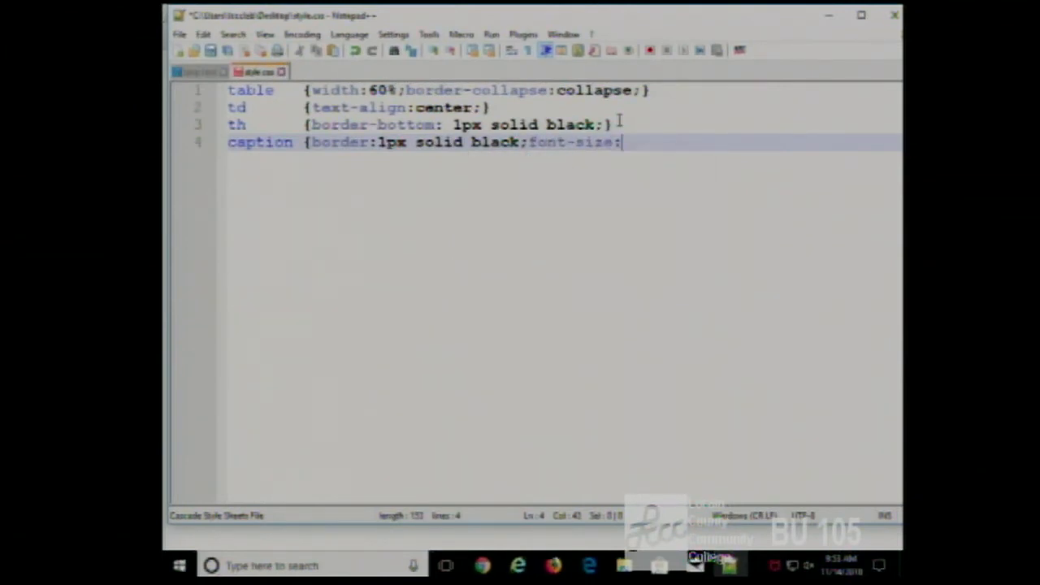
type(".8")
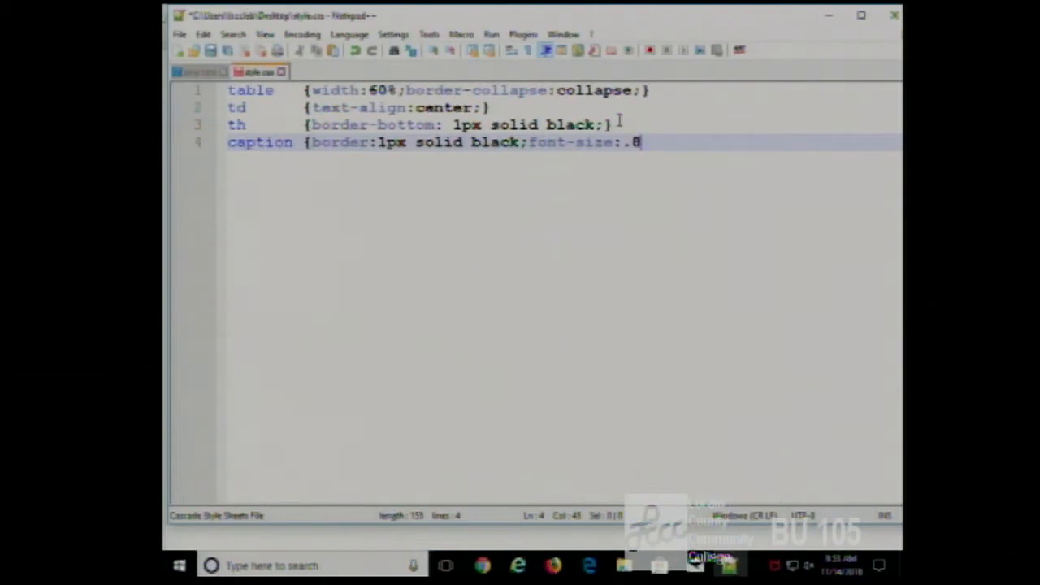
type("em'")
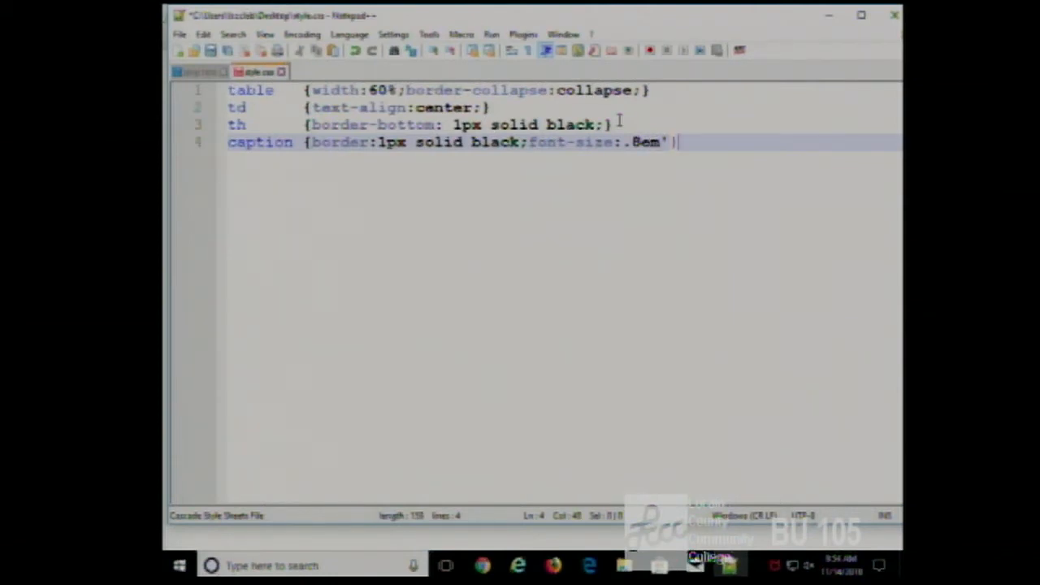
key("BackSpace")
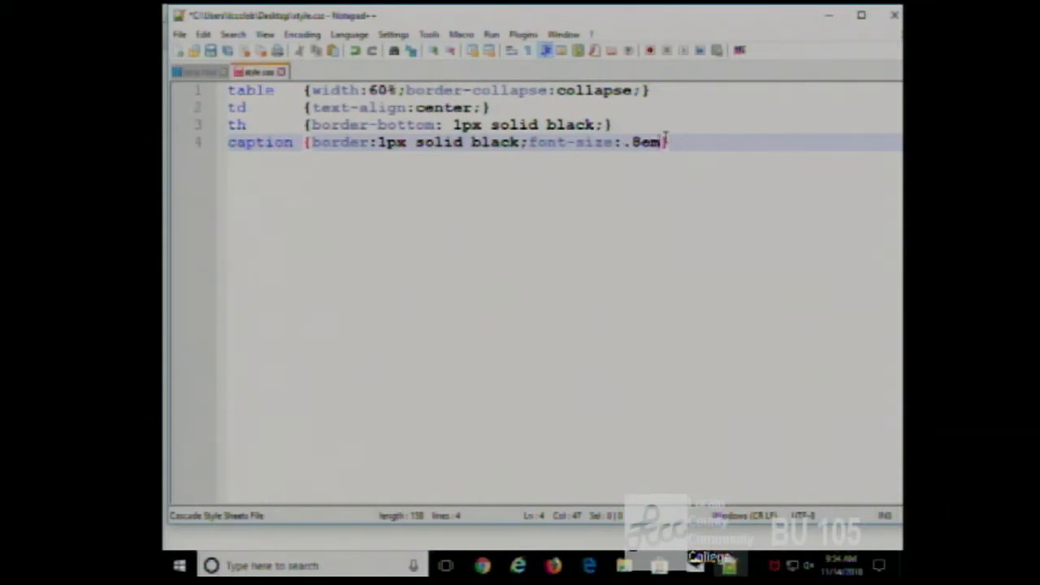
type(";")
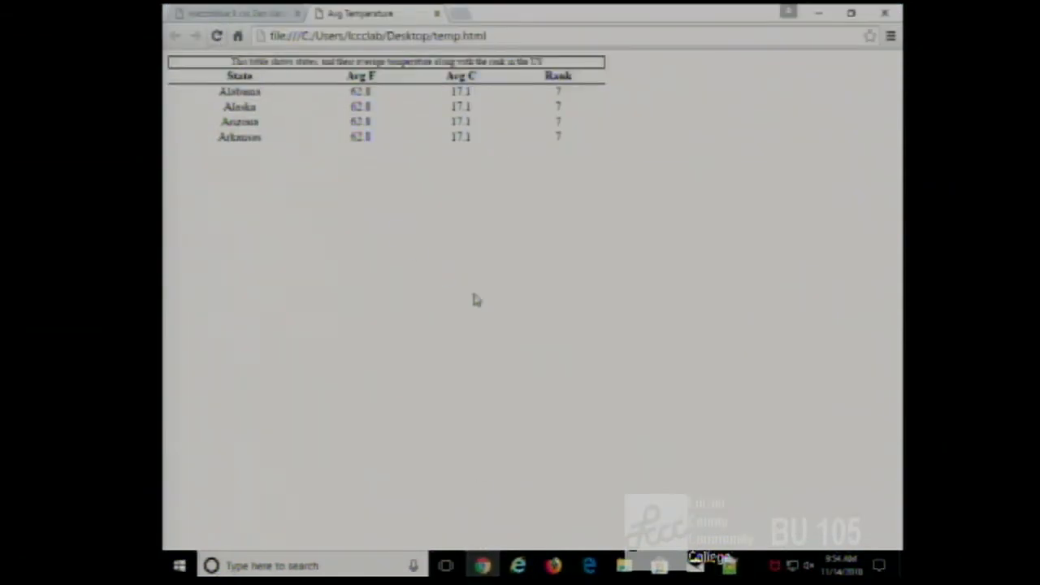
mouse_move(480, 302)
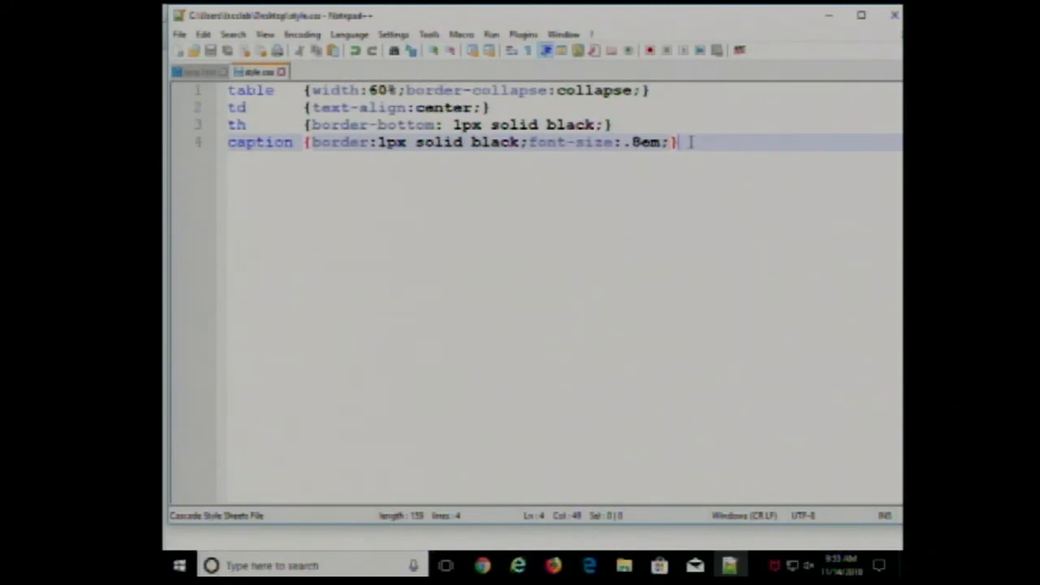
Add .stateName {text-align:left;} as line 5 of style.css
type(".s")
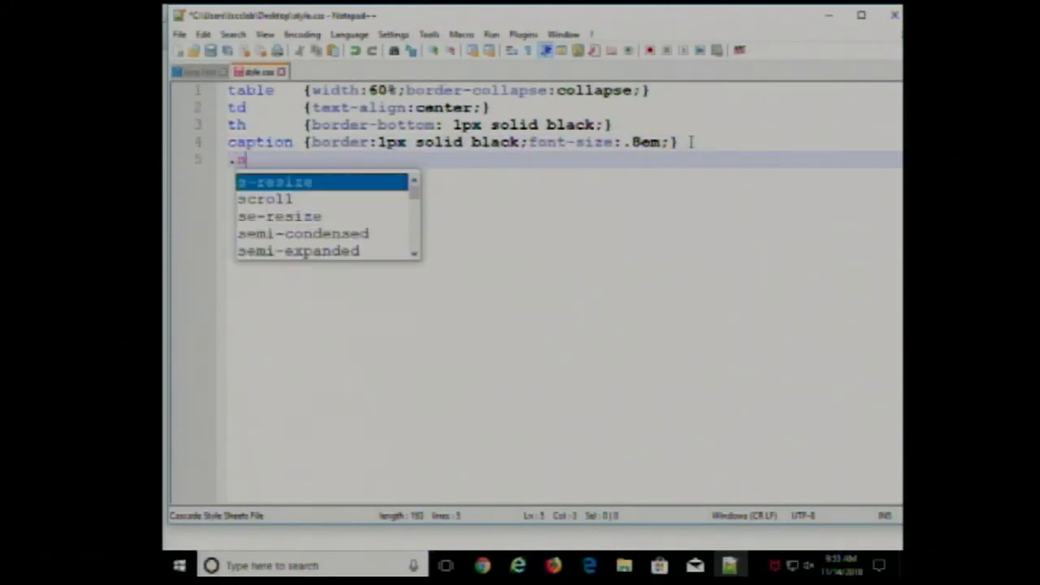
type("tate")
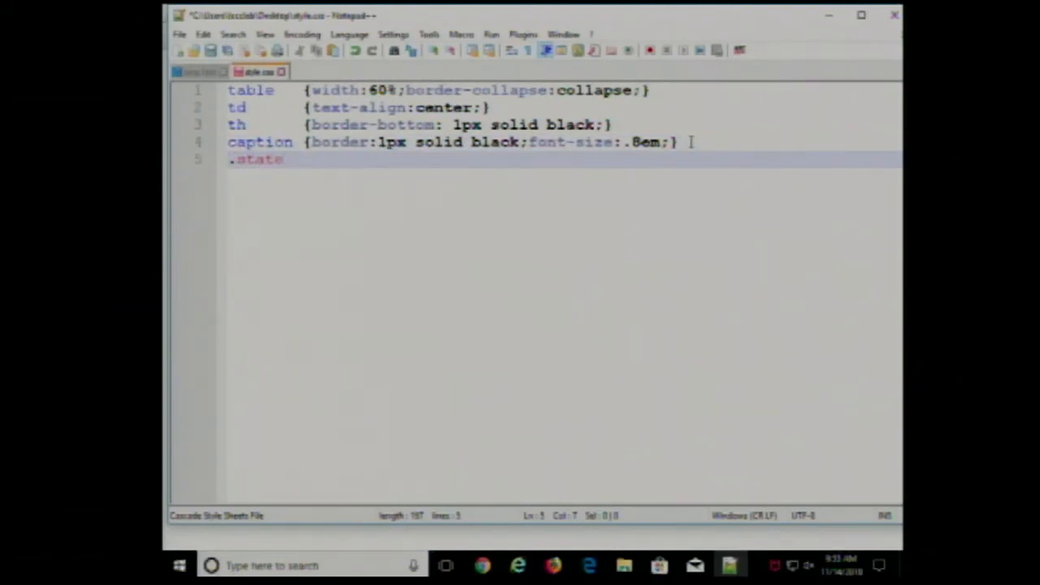
type("Name")
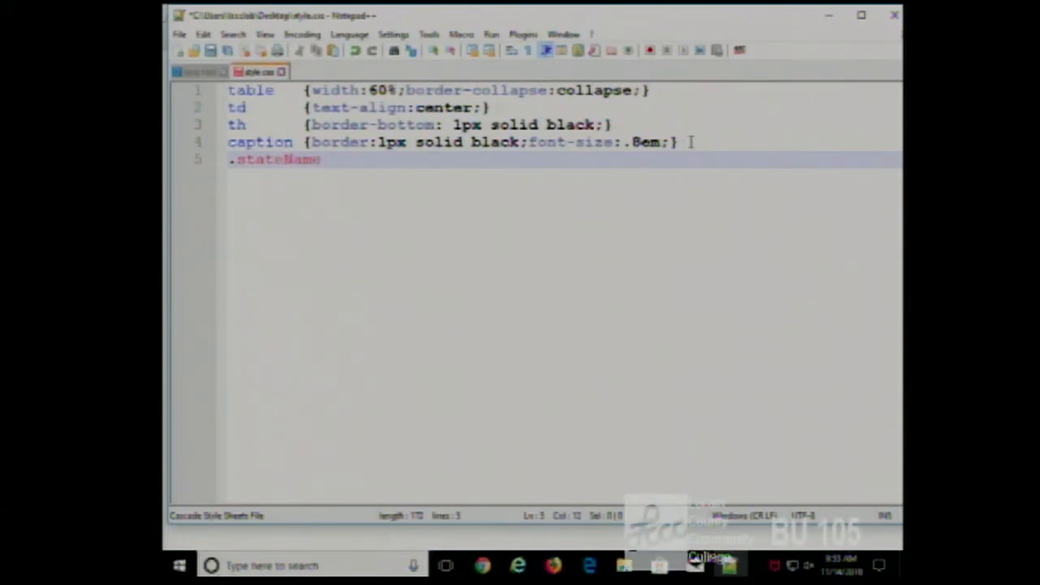
type("{")
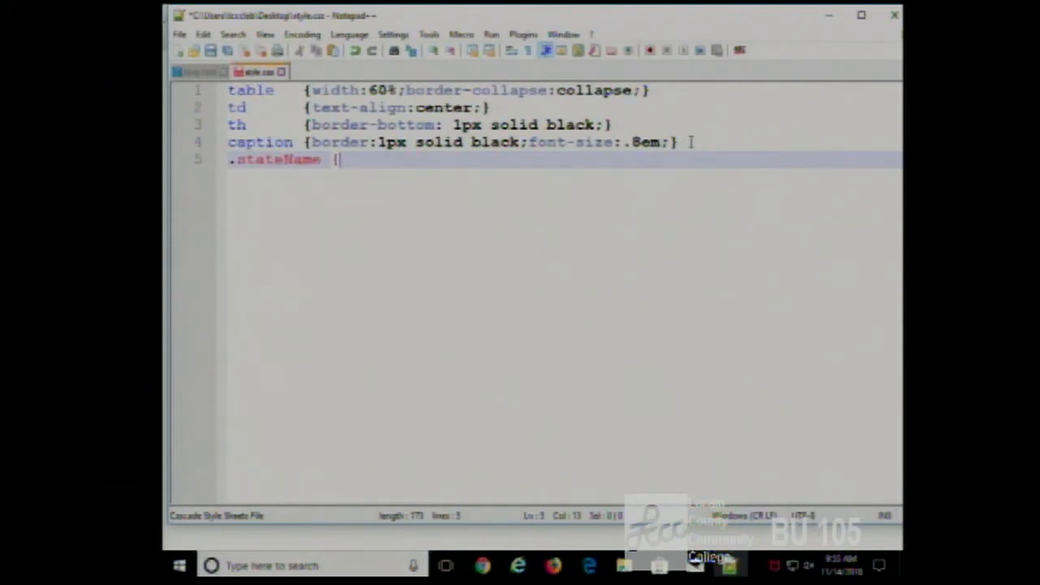
type("te")
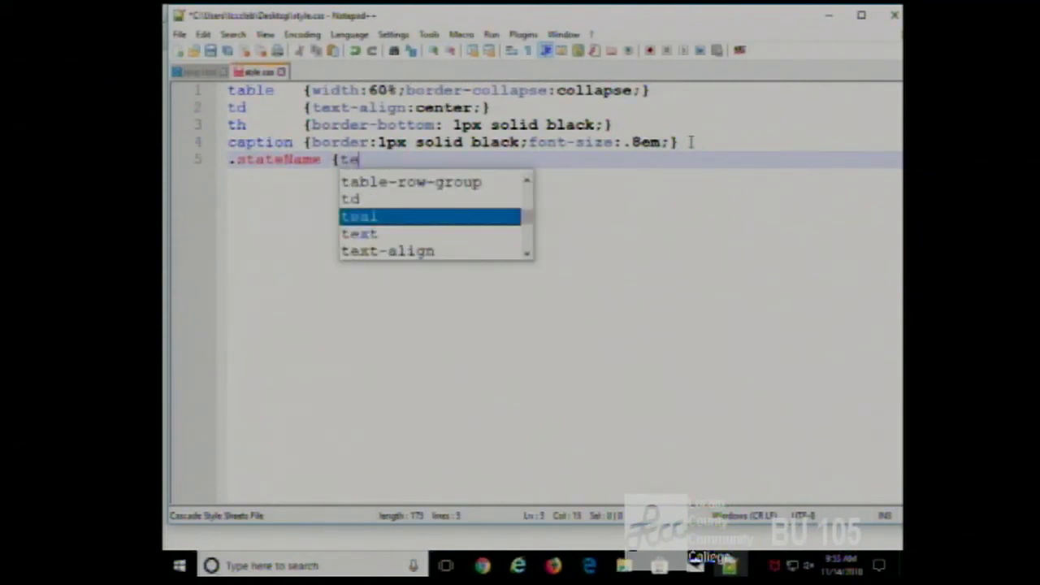
type("xt-align:")
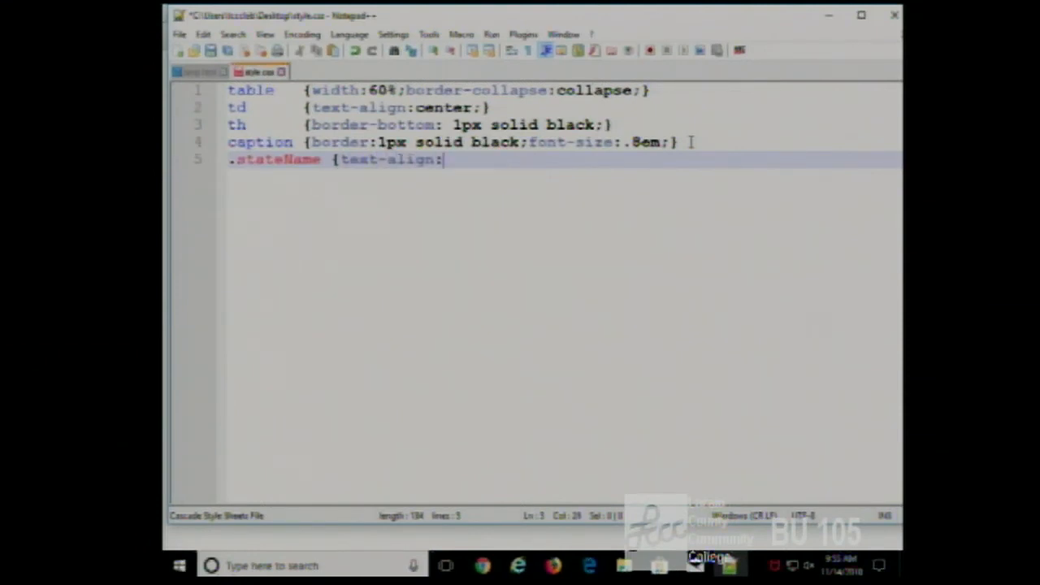
type("left;")
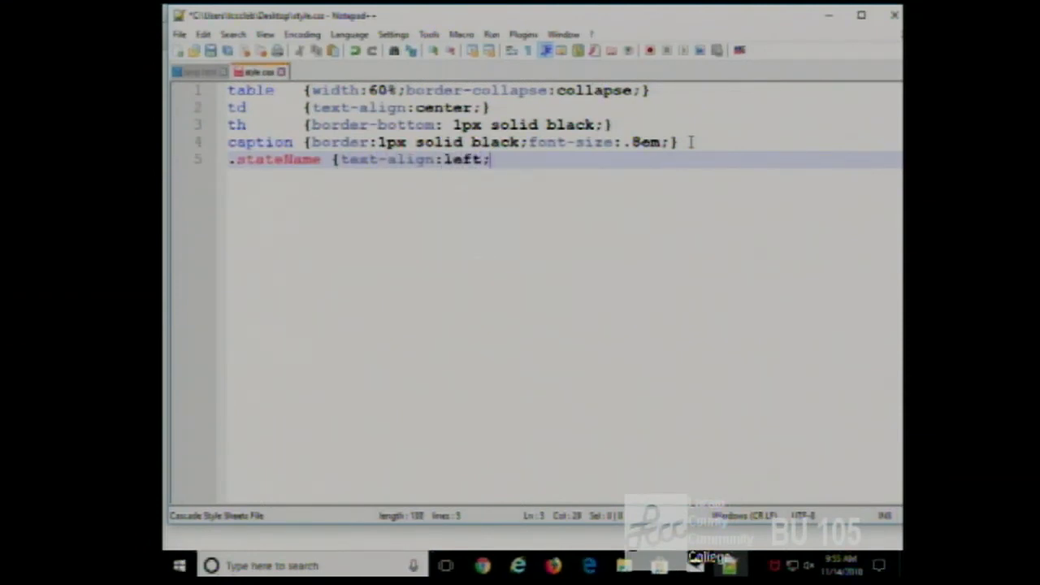
type("}")
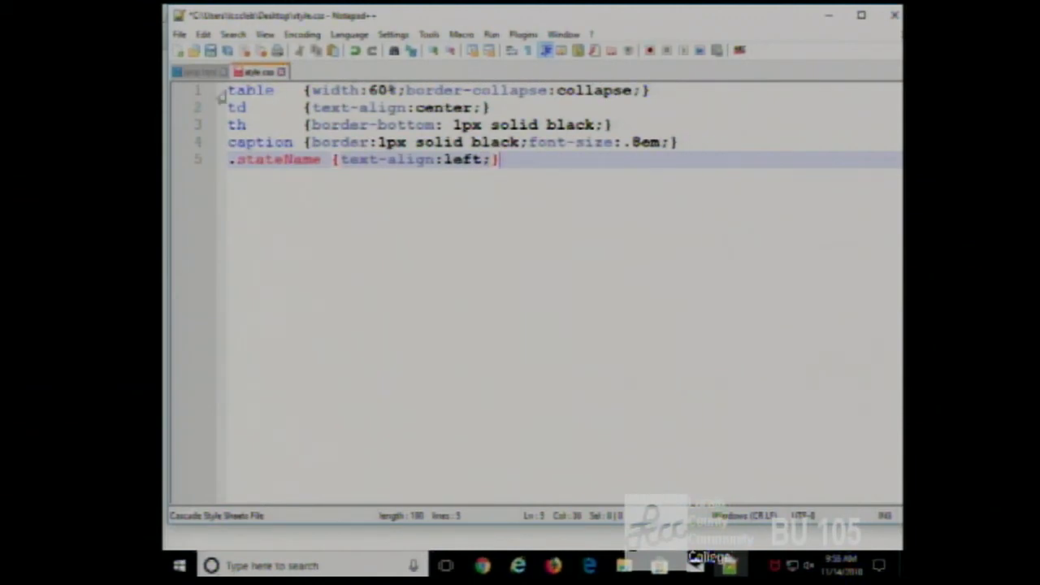
left_click(199, 71)
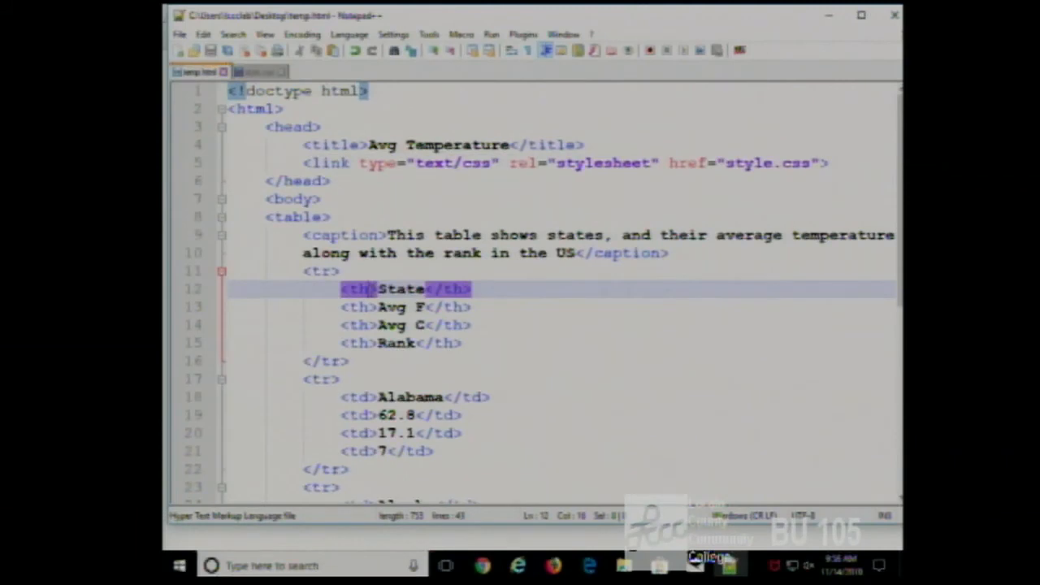
Add class="stateName" to the State heading and state-name cells in temp.html
type("class=\"")
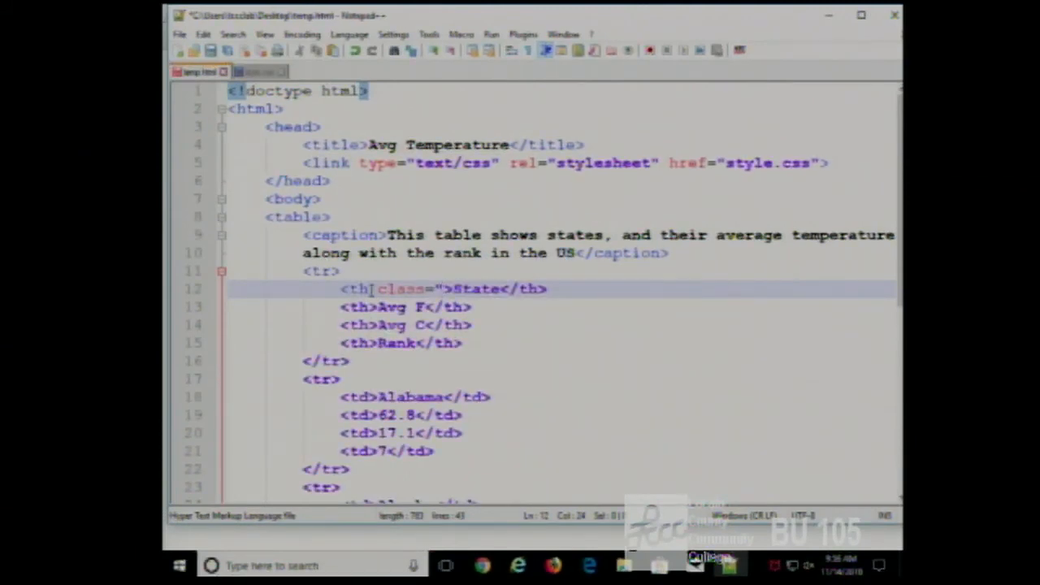
type("stateName")
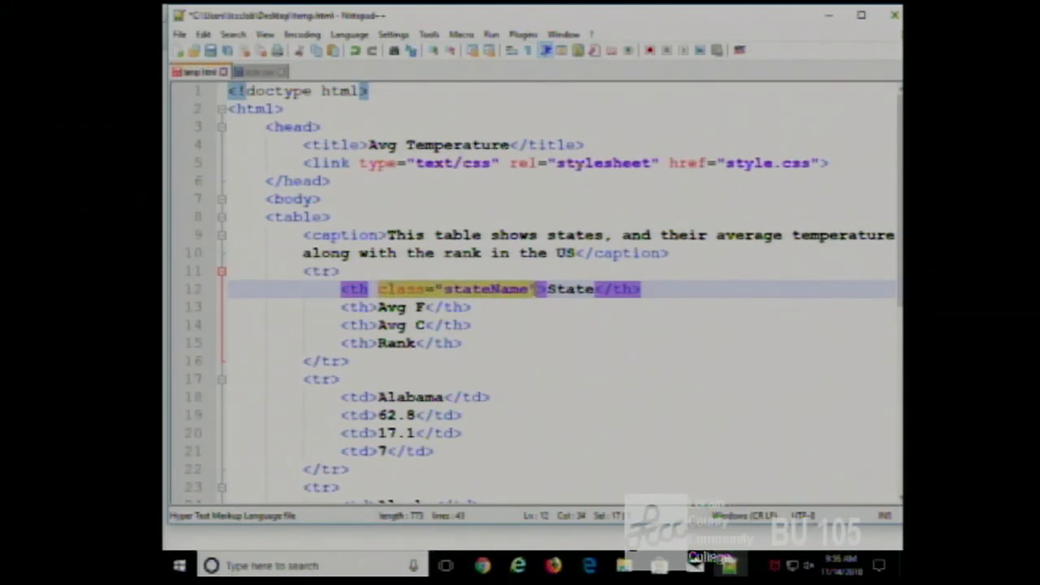
mouse_move(576, 339)
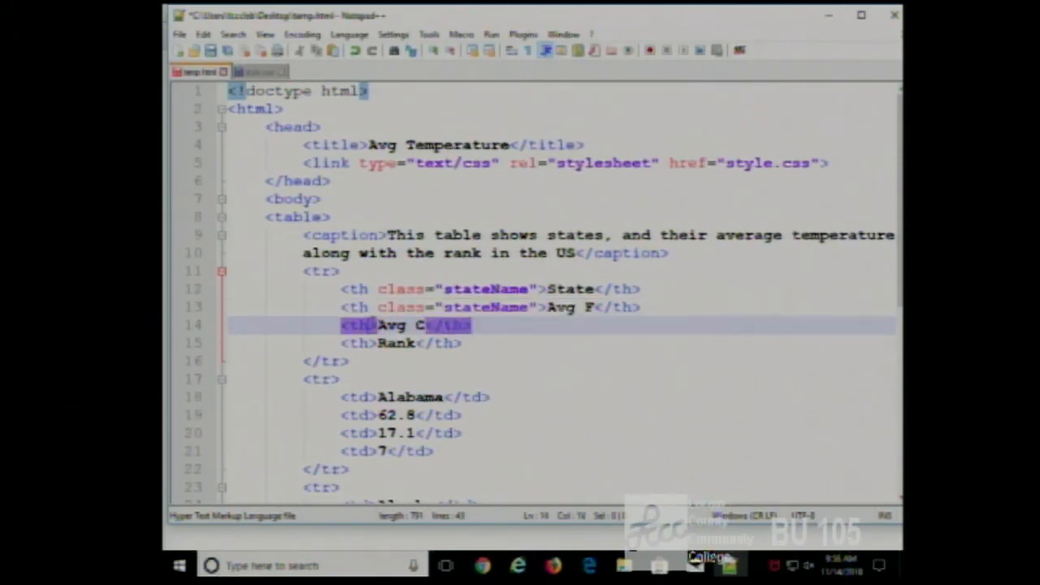
type("class=\"stateName\"")
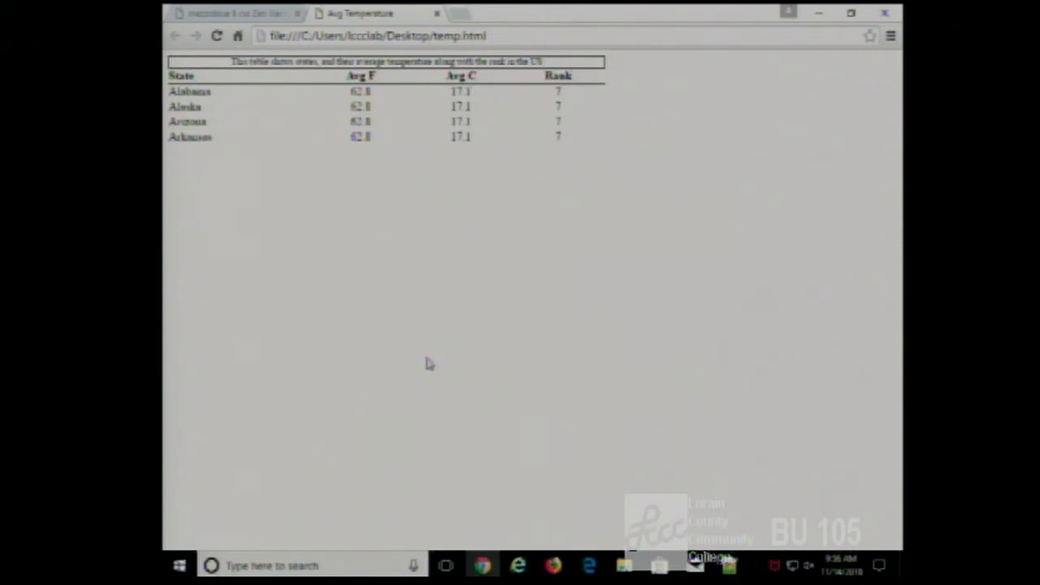
mouse_move(431, 363)
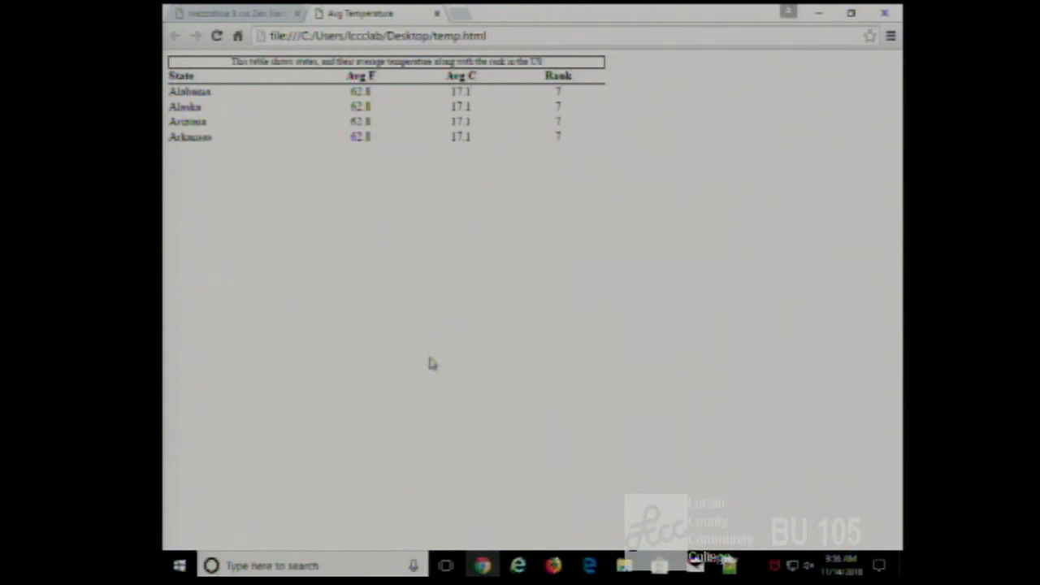